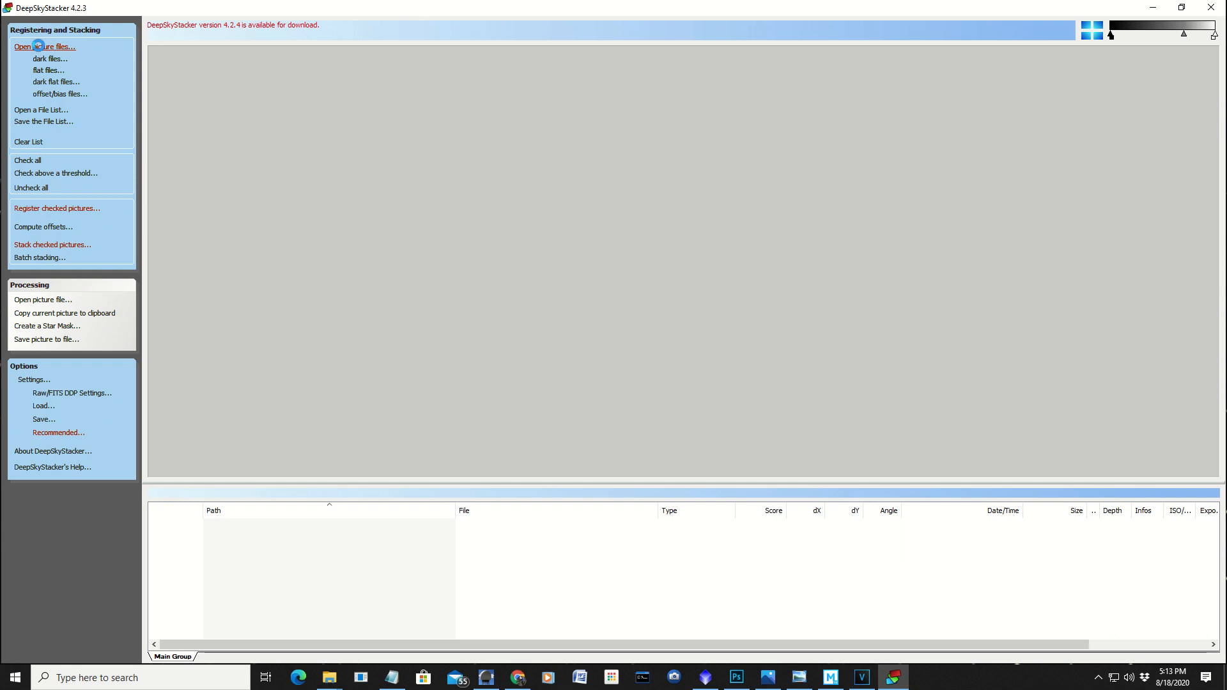
Step: Browse from Open picture files into the 2020-08-18 North America Nebula(1)(2)(3) folder
{"action": "left_click", "coordinate": [42, 46]}
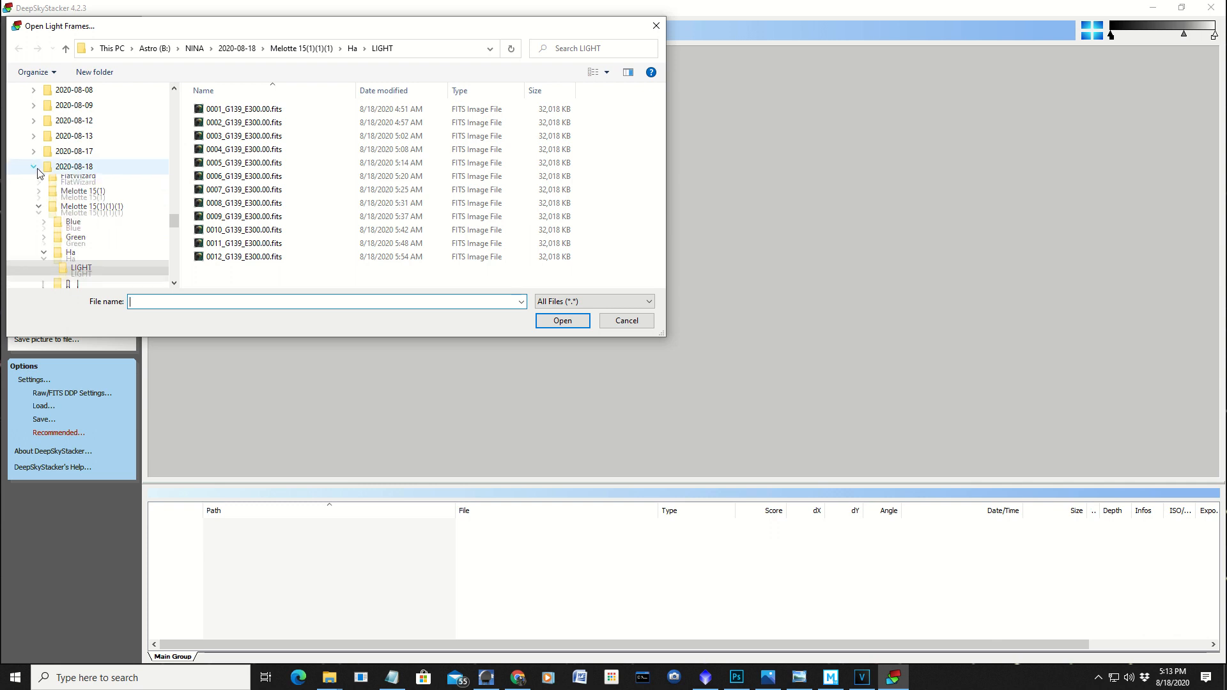
{"action": "left_click", "coordinate": [34, 166]}
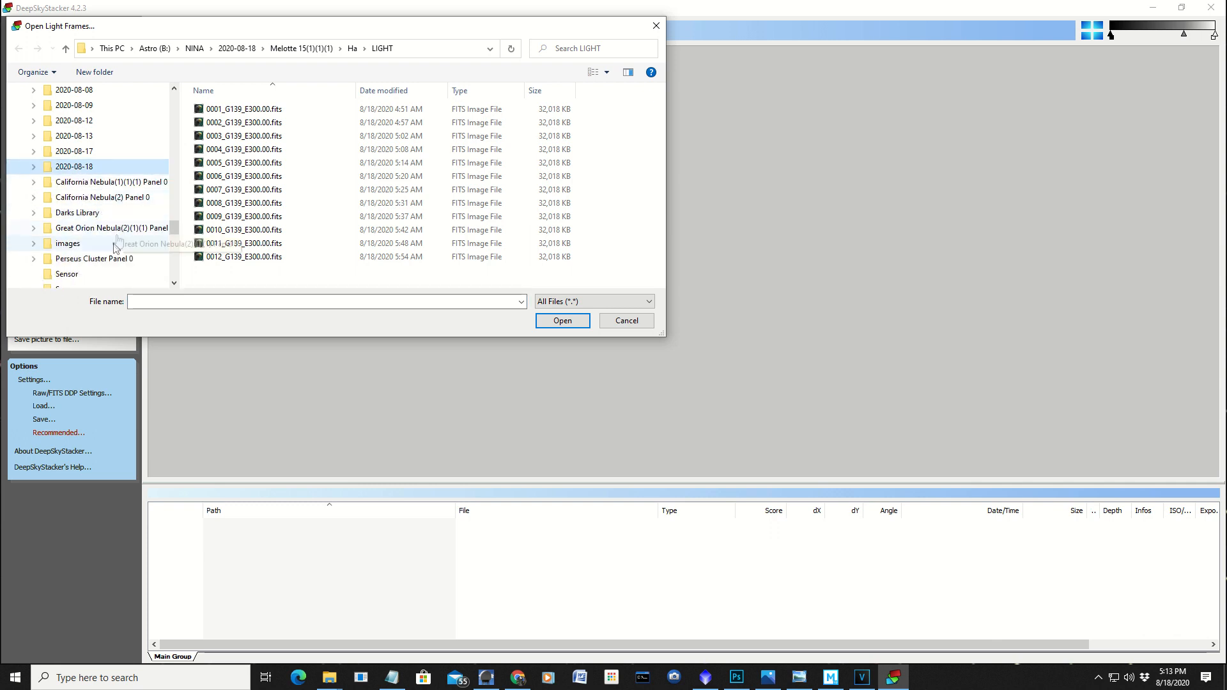
{"action": "left_click", "coordinate": [236, 48]}
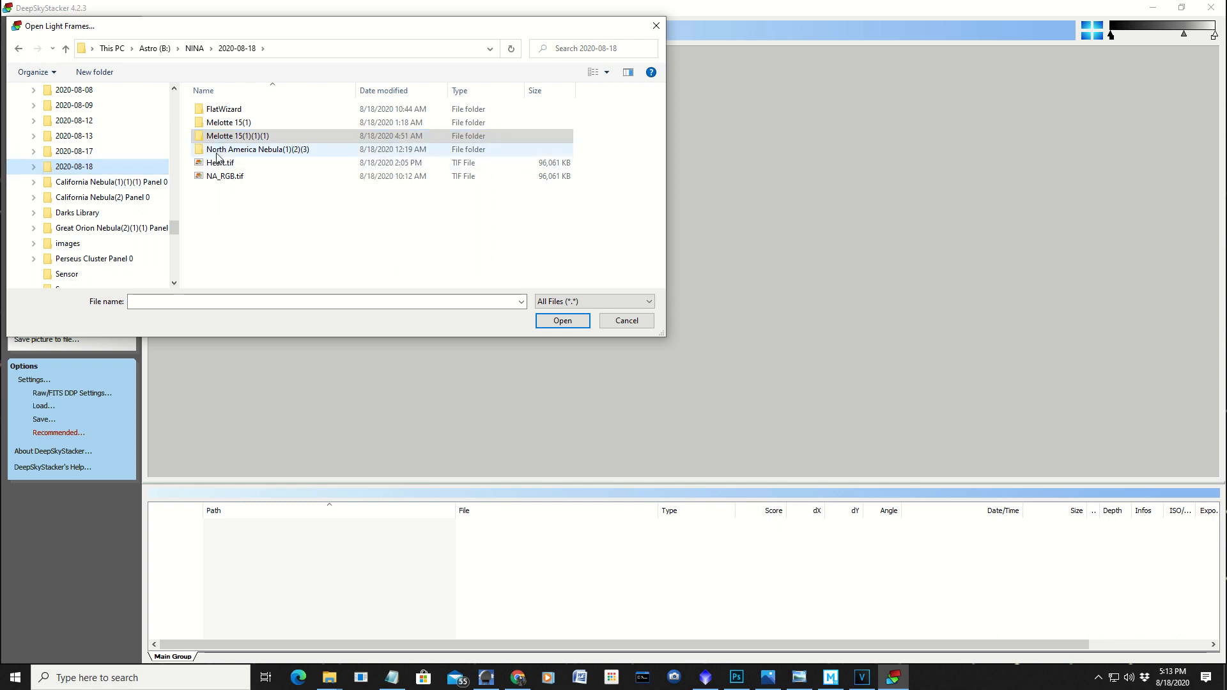
{"action": "double_click", "coordinate": [258, 149]}
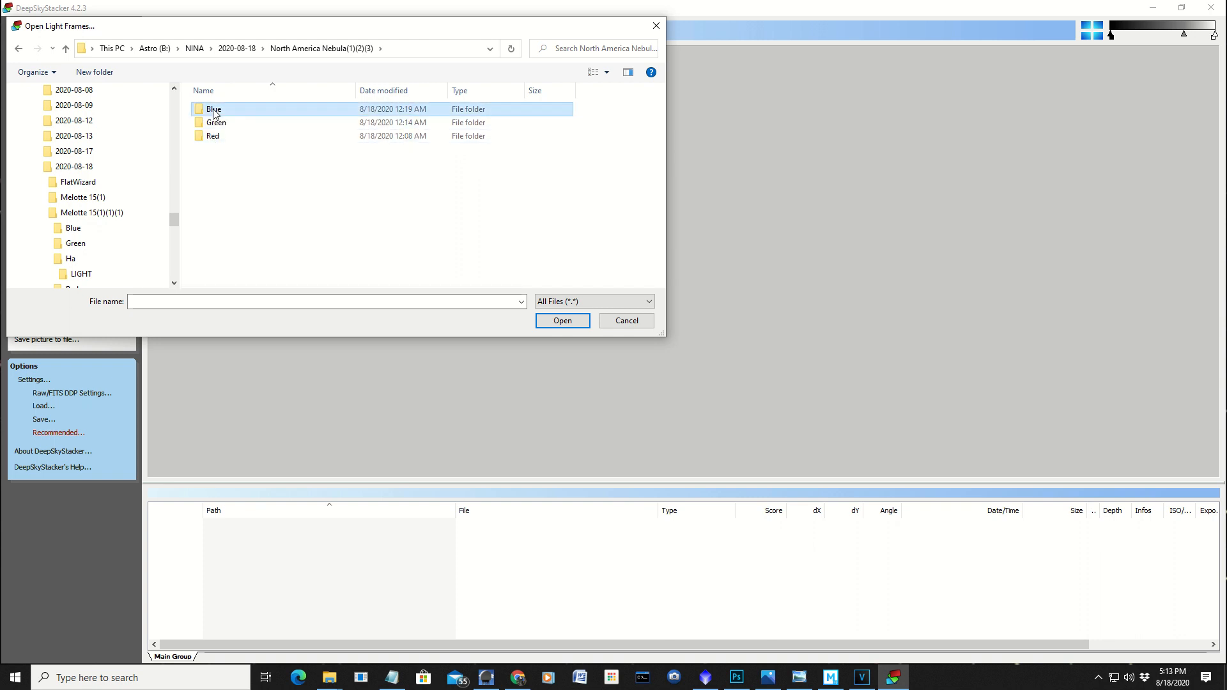
Step: Add the four red-channel FITS light frames from Red > LIGHT to the file list
{"action": "left_click", "coordinate": [216, 122]}
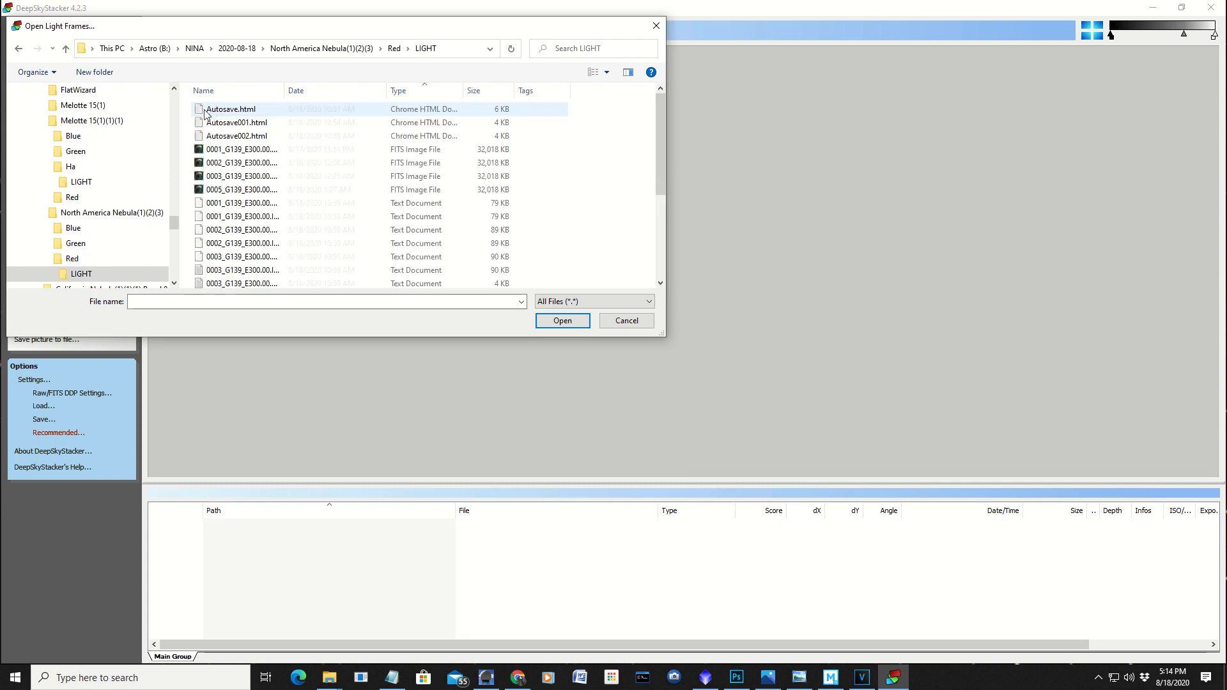
{"action": "left_click", "coordinate": [243, 149]}
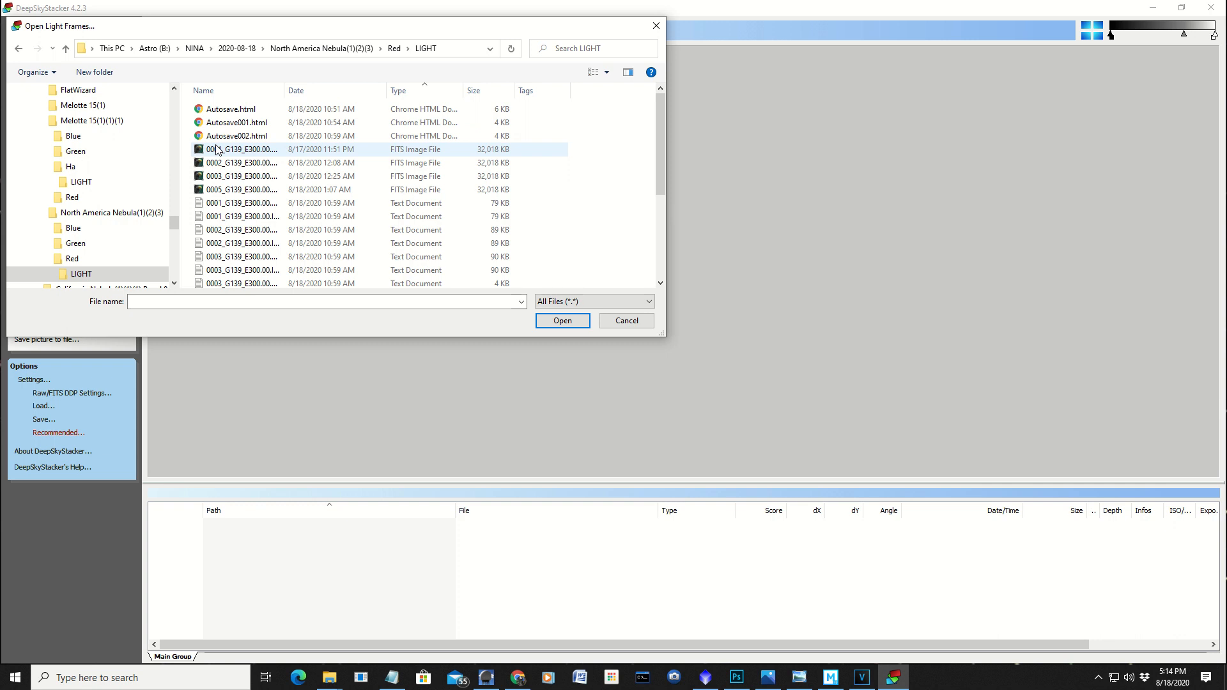
{"action": "left_click", "coordinate": [241, 189]}
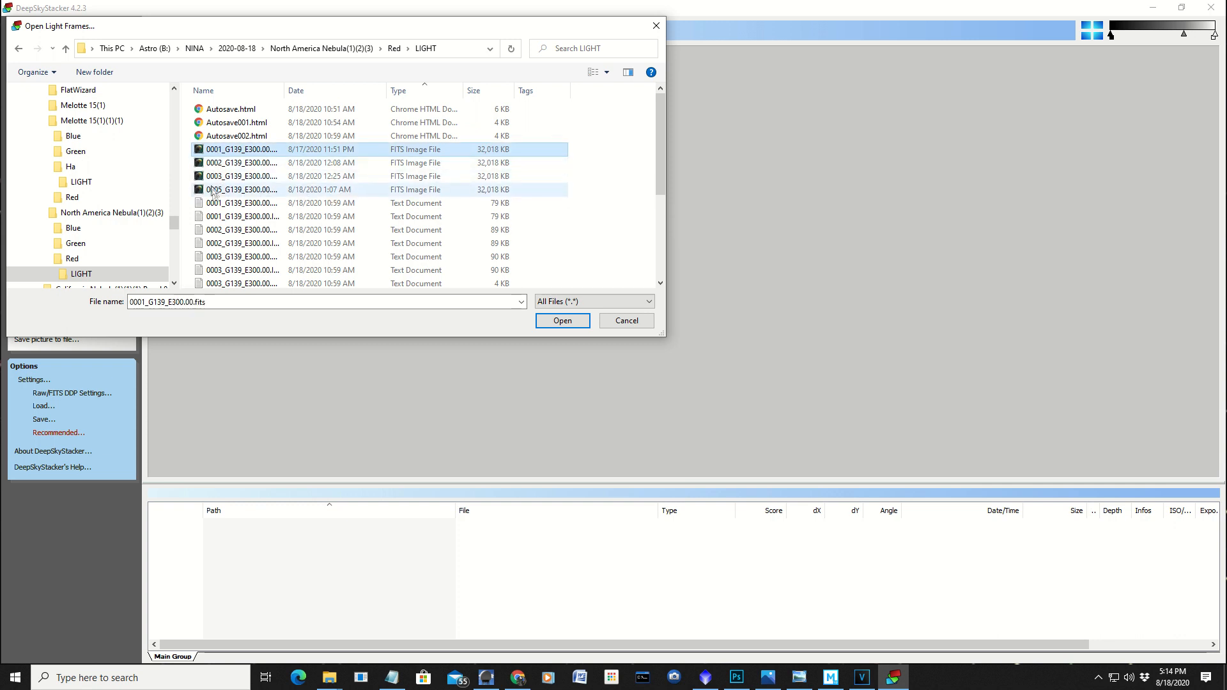
{"action": "mouse_move", "coordinate": [211, 203]}
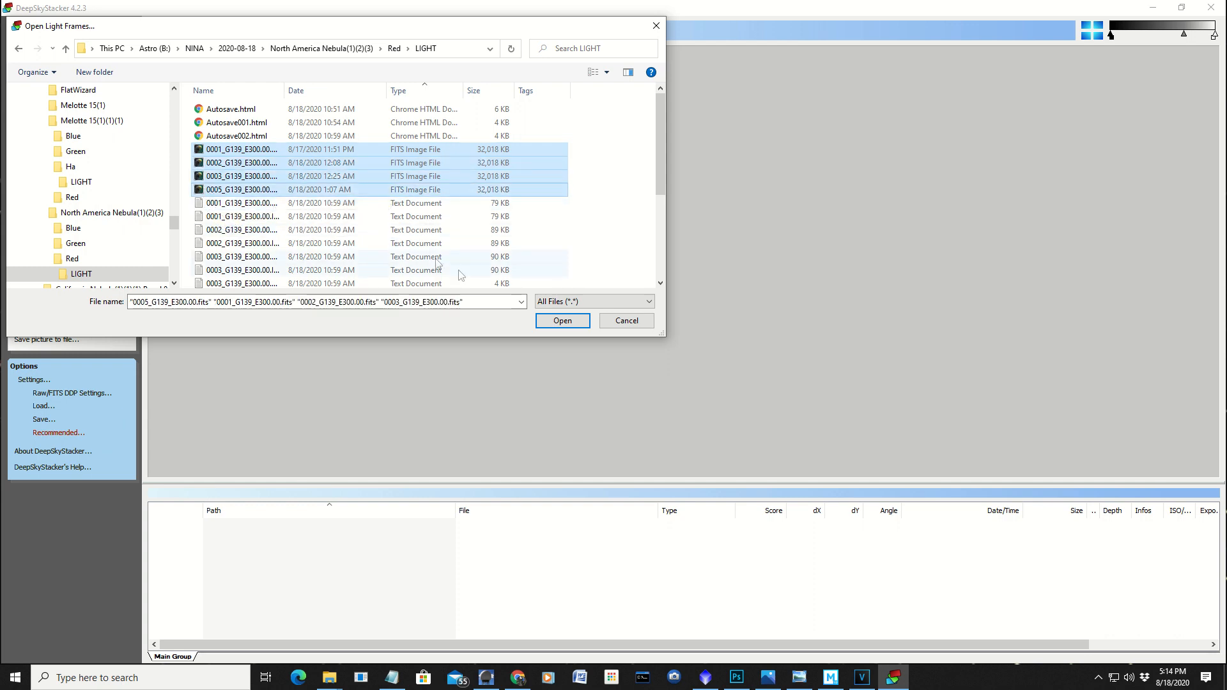
{"action": "left_click", "coordinate": [561, 321]}
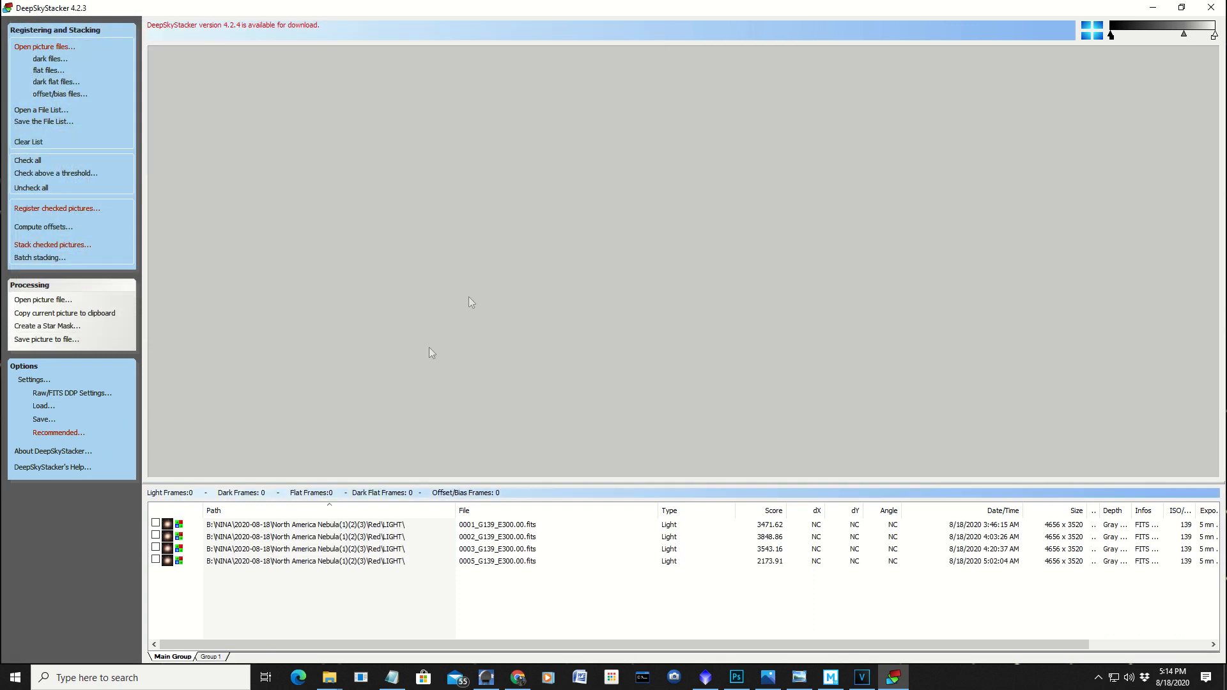
Step: Check all four red light frames and set 0003_G139_E300.00.fits as the reference frame
{"action": "left_click", "coordinate": [155, 537]}
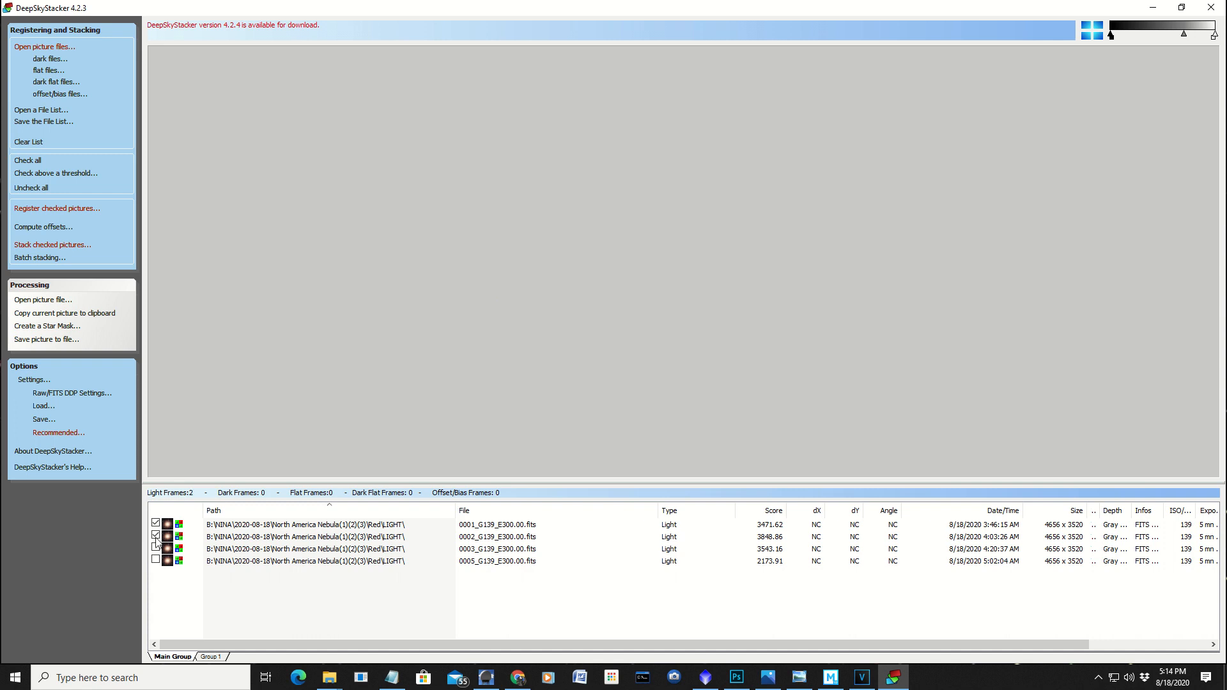
{"action": "left_click", "coordinate": [154, 560]}
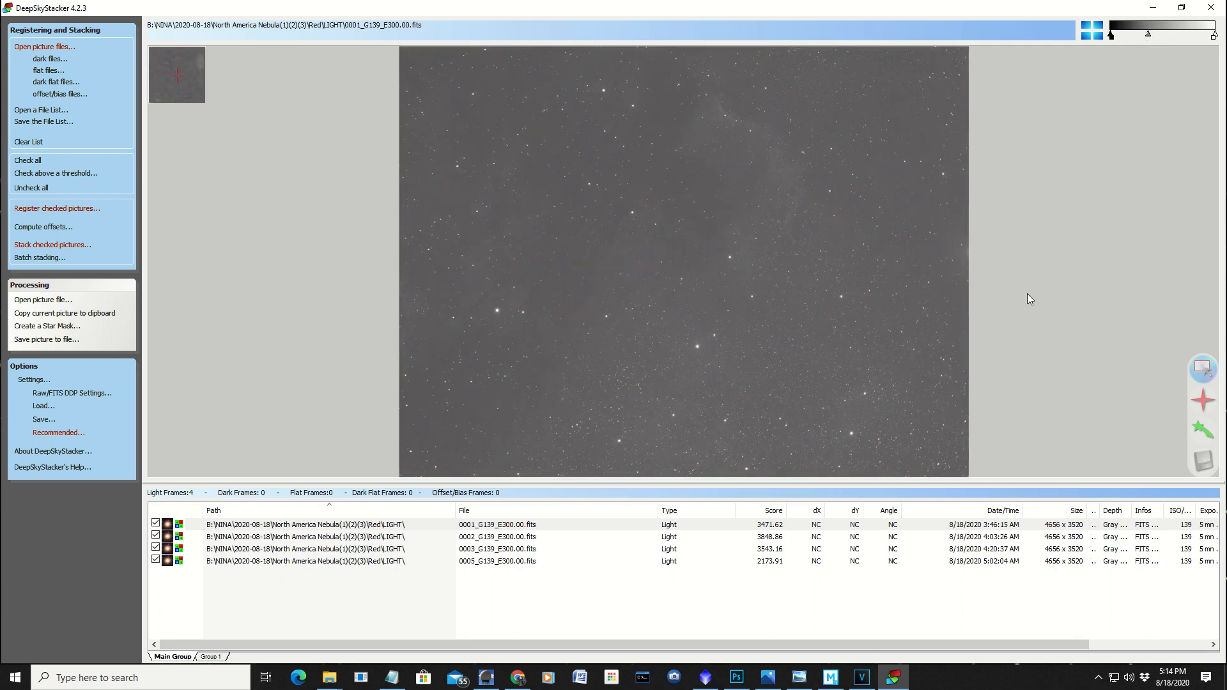
{"action": "mouse_move", "coordinate": [814, 356]}
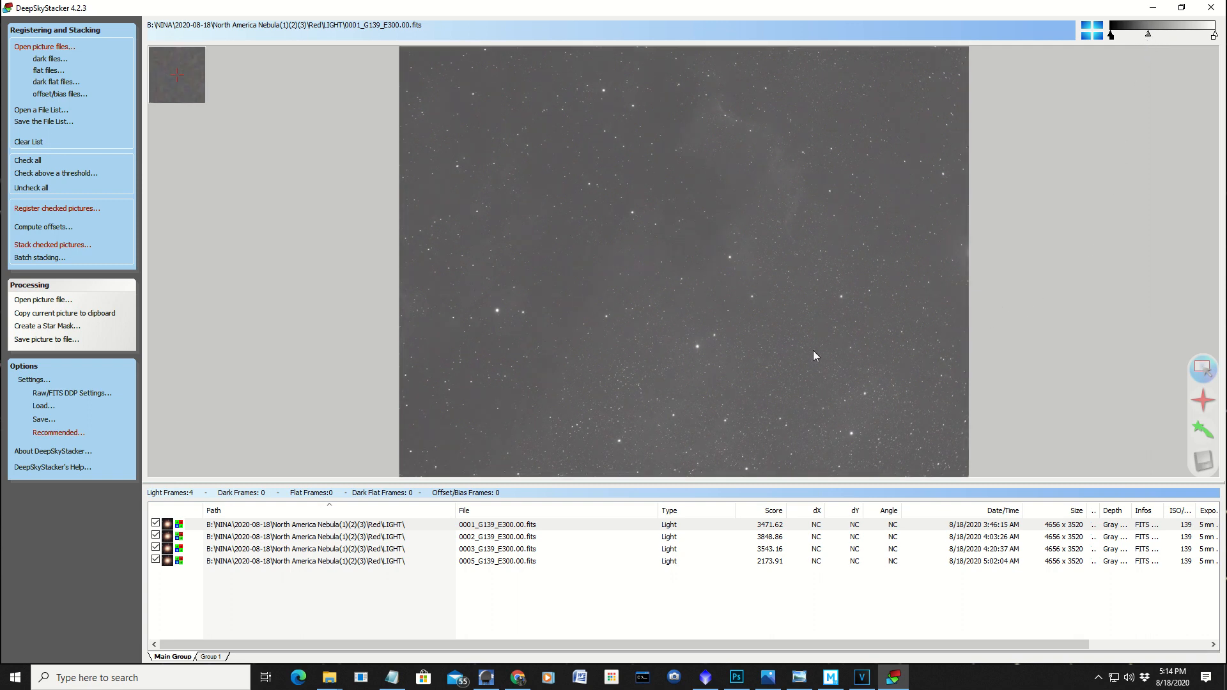
{"action": "left_click", "coordinate": [496, 548]}
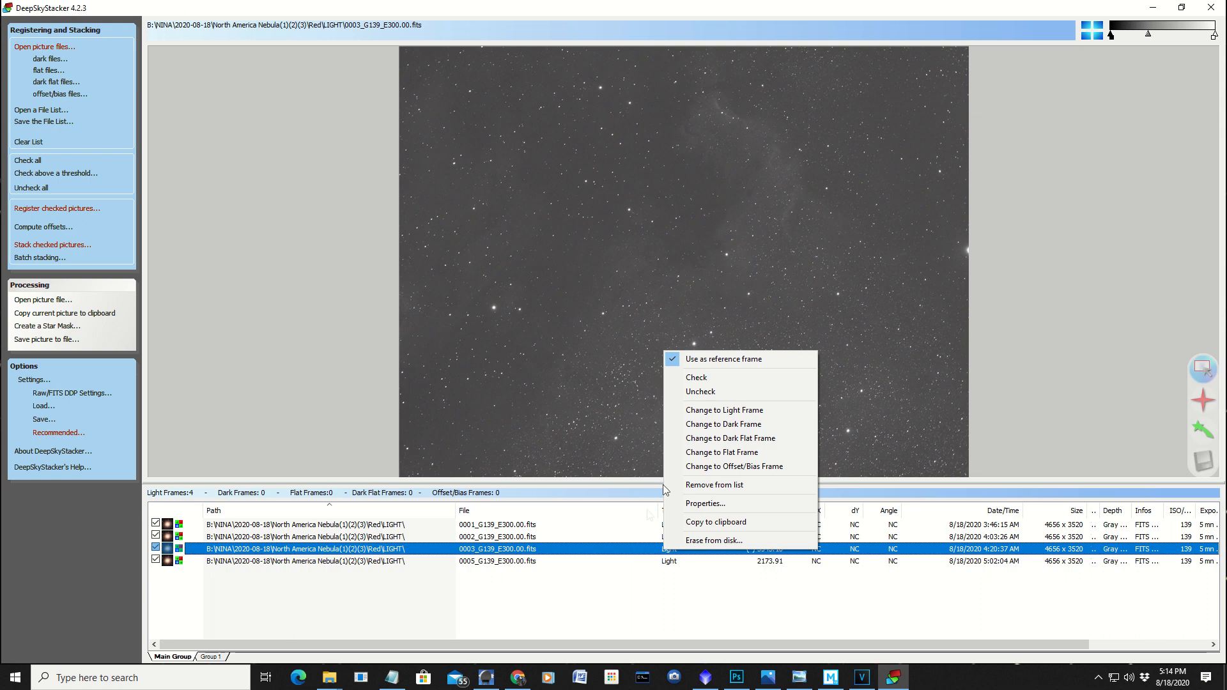
{"action": "mouse_move", "coordinate": [722, 358]}
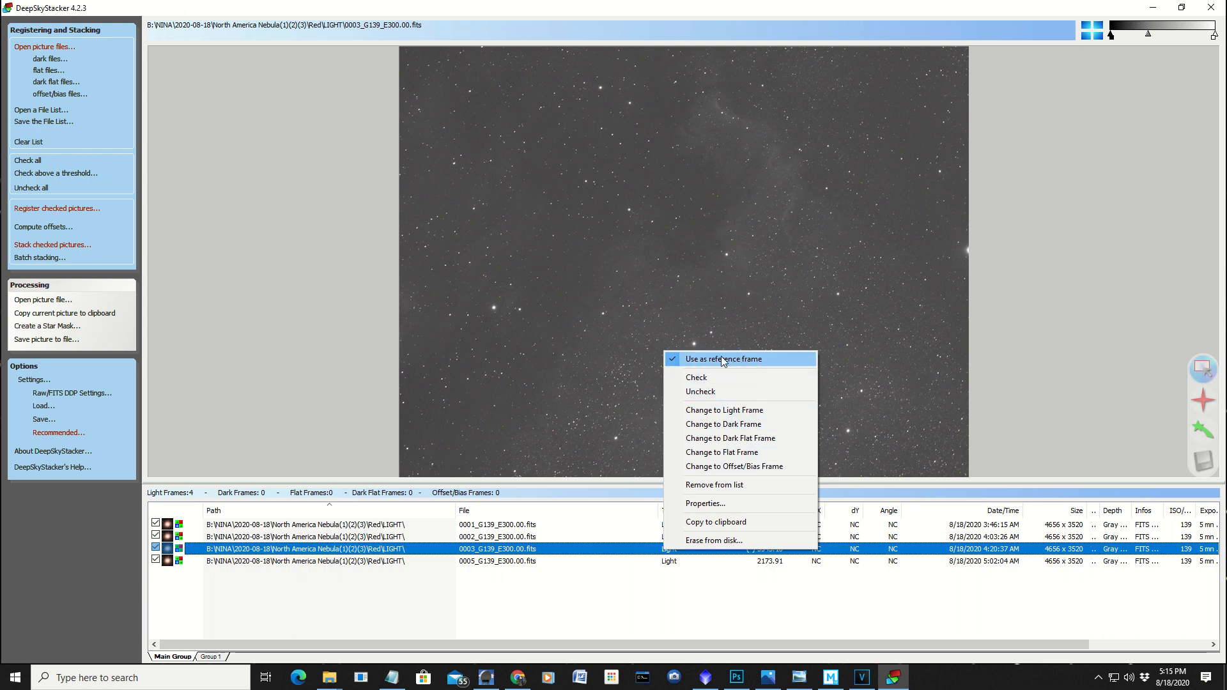
{"action": "left_click", "coordinate": [722, 359]}
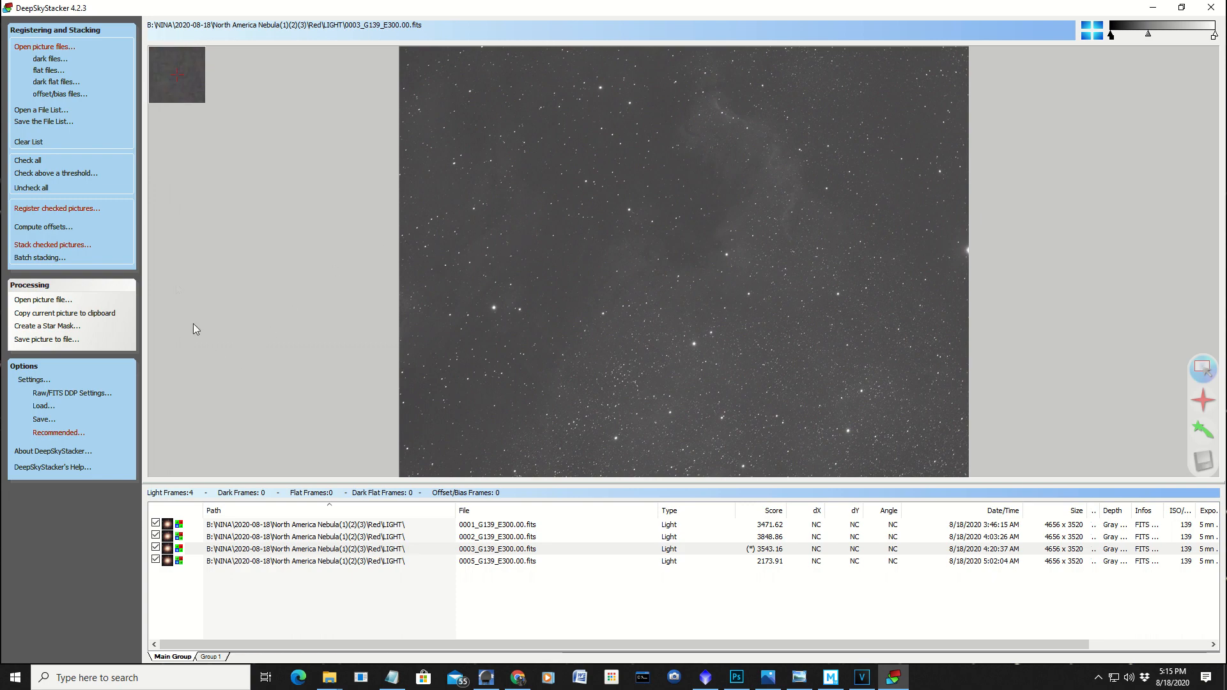
{"action": "left_click", "coordinate": [50, 58]}
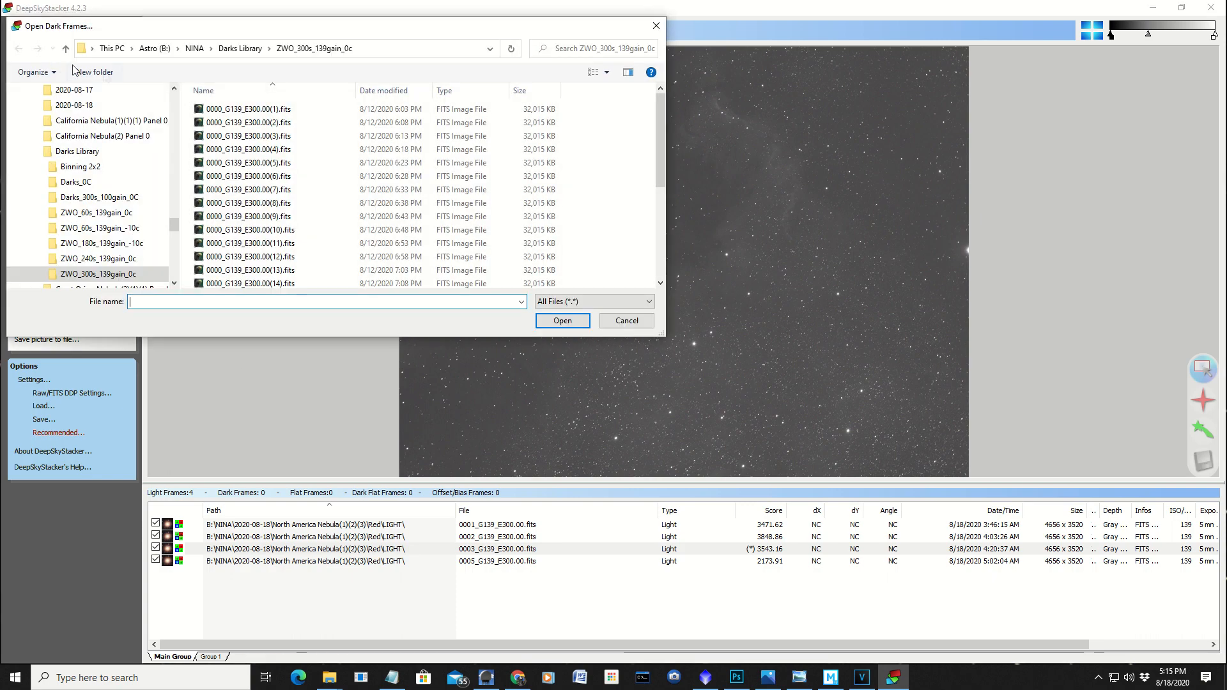
Step: Add MasterFlat_Gain139.tif from FlatWizard\Red\FLAT as the red master flat
{"action": "scroll", "scroll_direction": "down", "scroll_amount": 3}
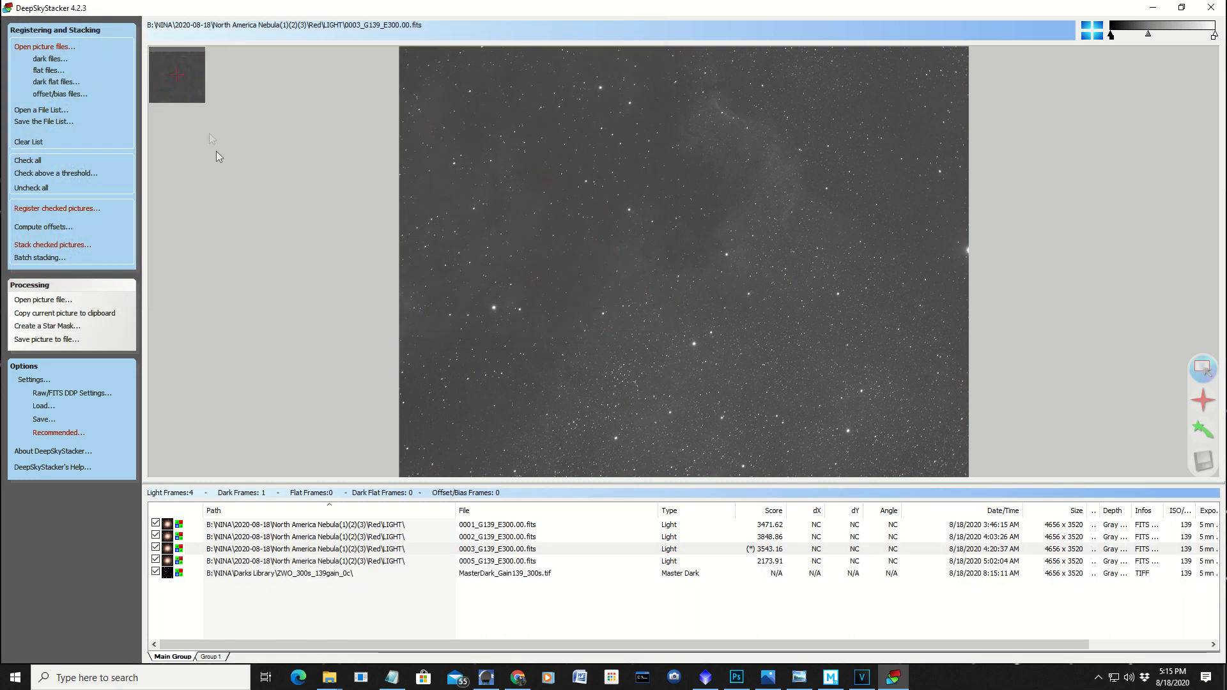
{"action": "left_click", "coordinate": [50, 70]}
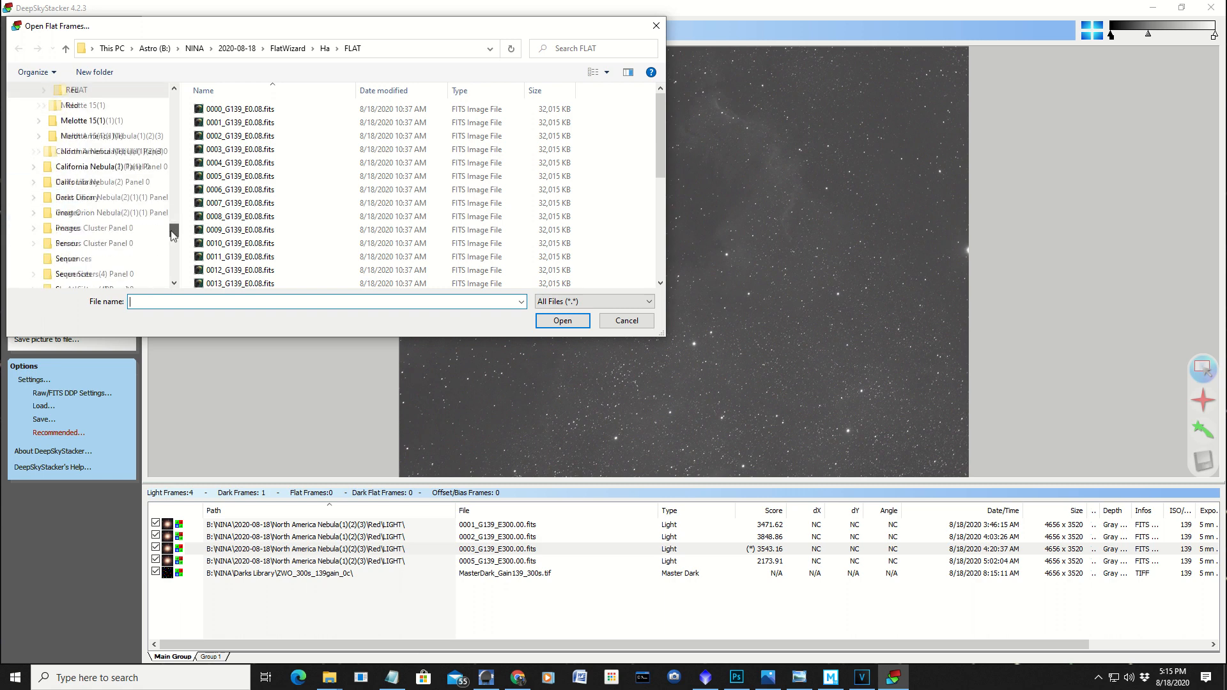
{"action": "left_click", "coordinate": [71, 196]}
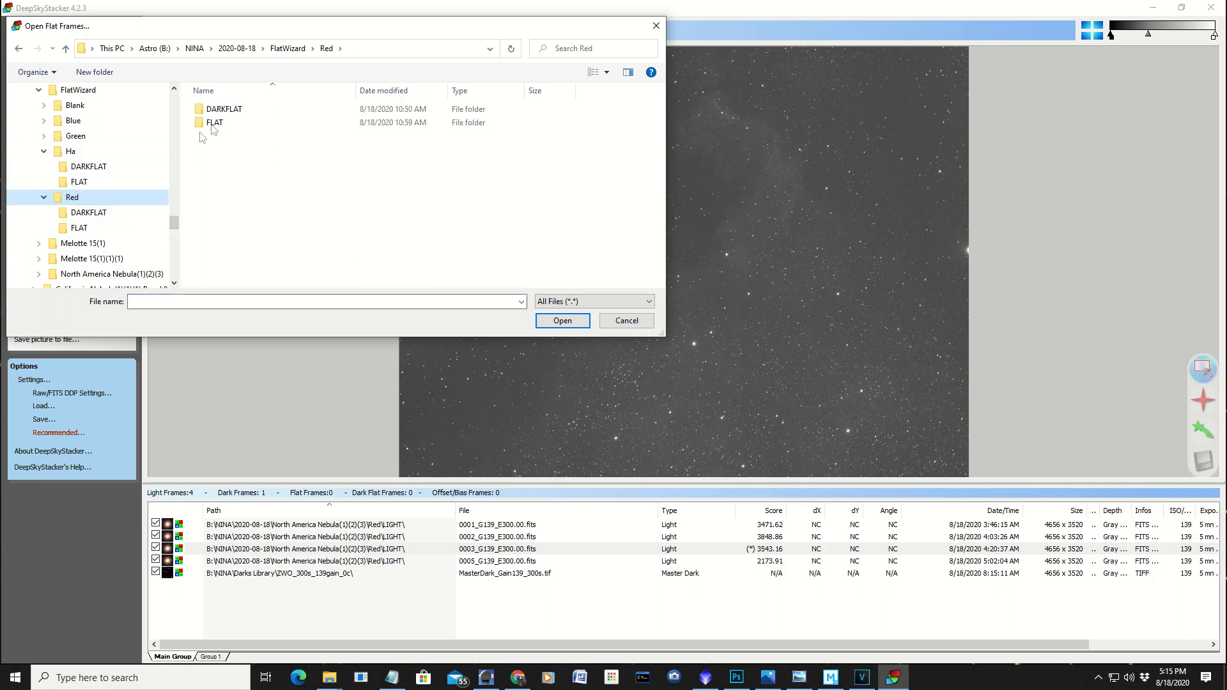
{"action": "double_click", "coordinate": [214, 122]}
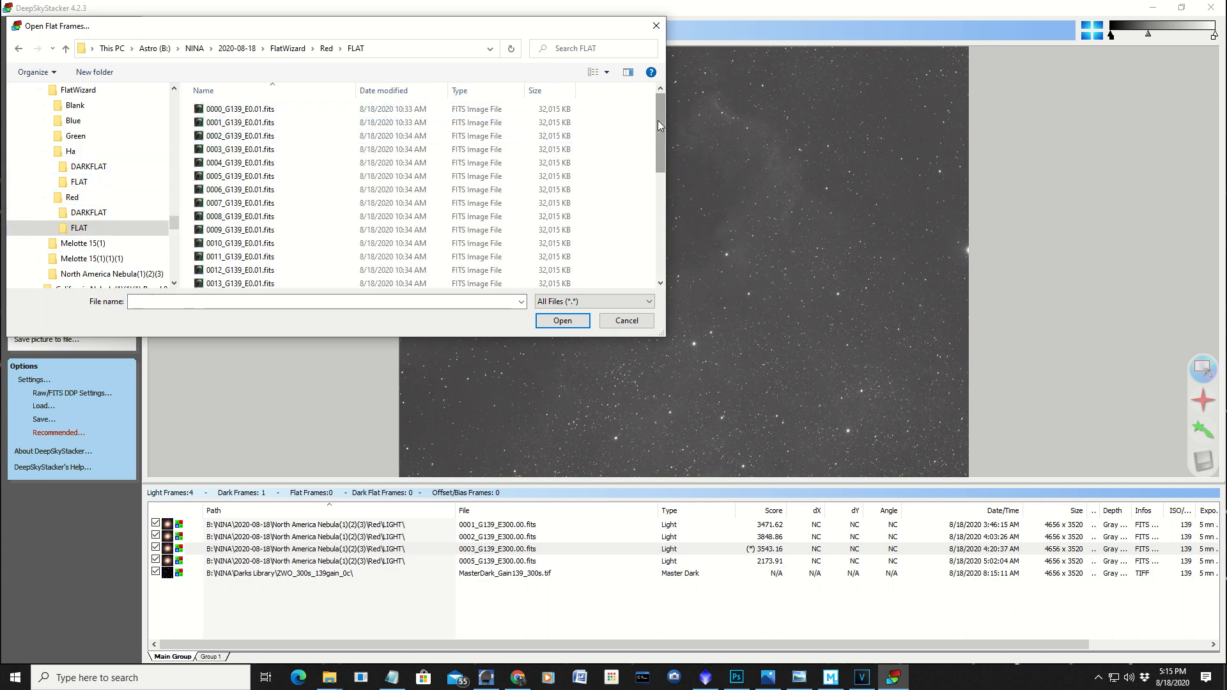
{"action": "left_click", "coordinate": [247, 280]}
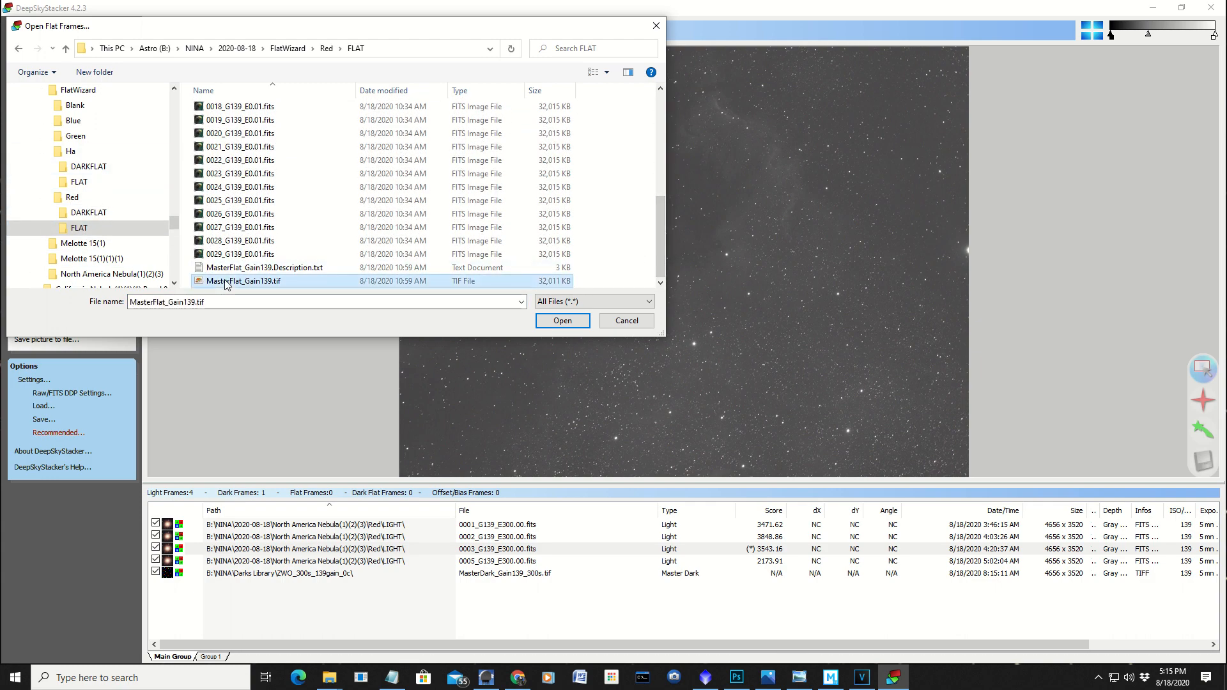
{"action": "left_click", "coordinate": [561, 320]}
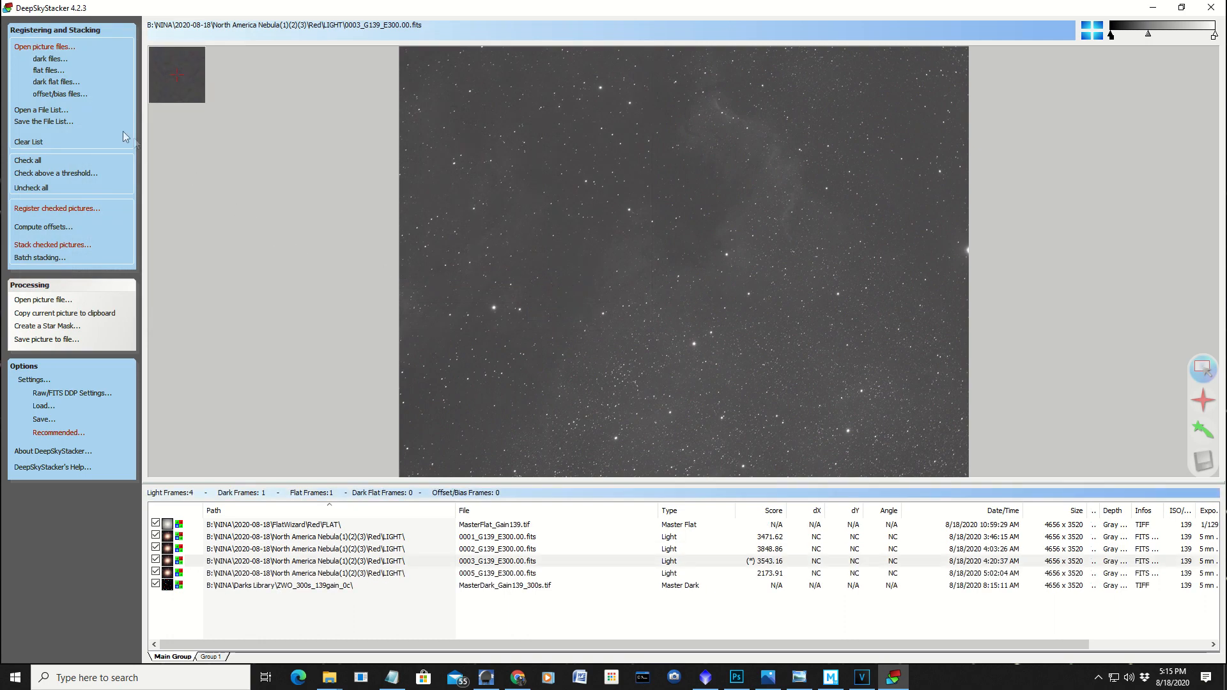
Step: Add MasterDark_Gain139_300s.tif from the Darks Library as the master dark
{"action": "left_click", "coordinate": [49, 59]}
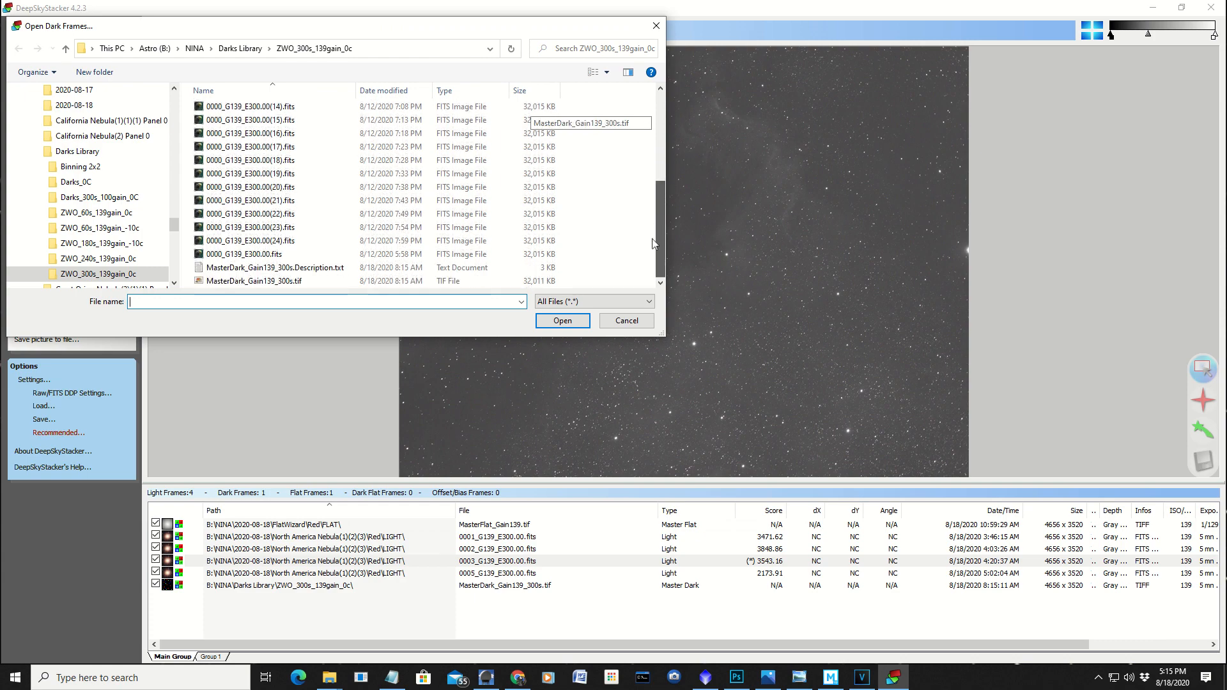
{"action": "left_click", "coordinate": [252, 280]}
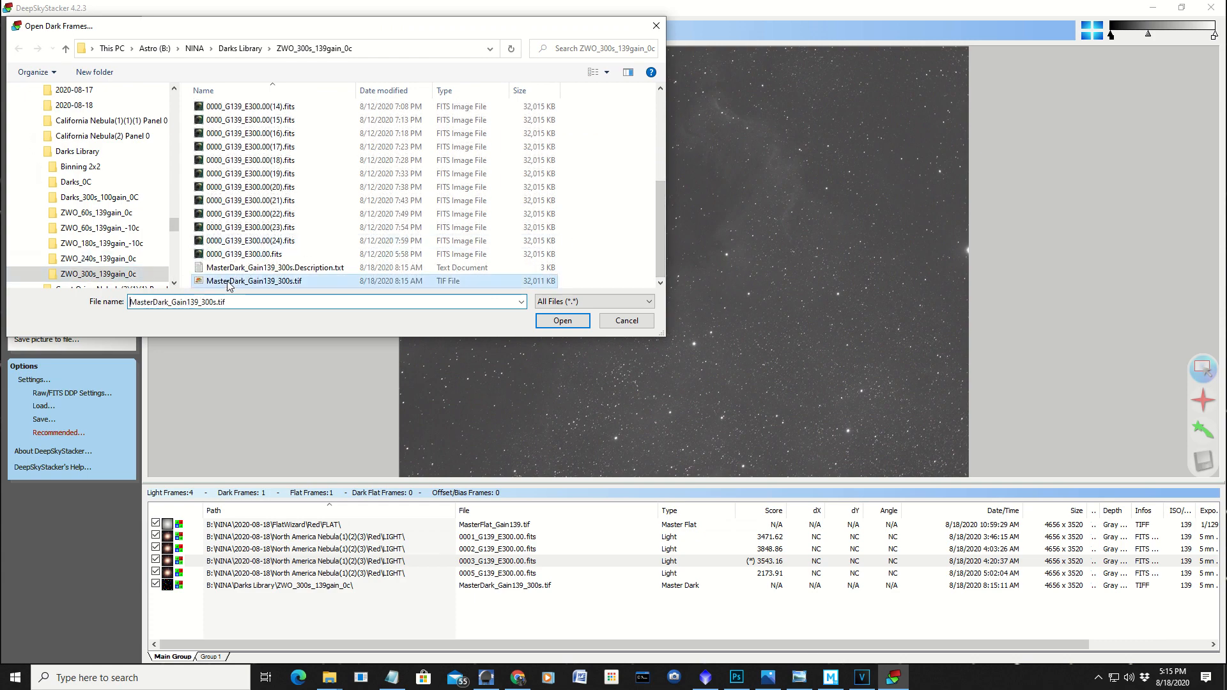
{"action": "left_click", "coordinate": [561, 321]}
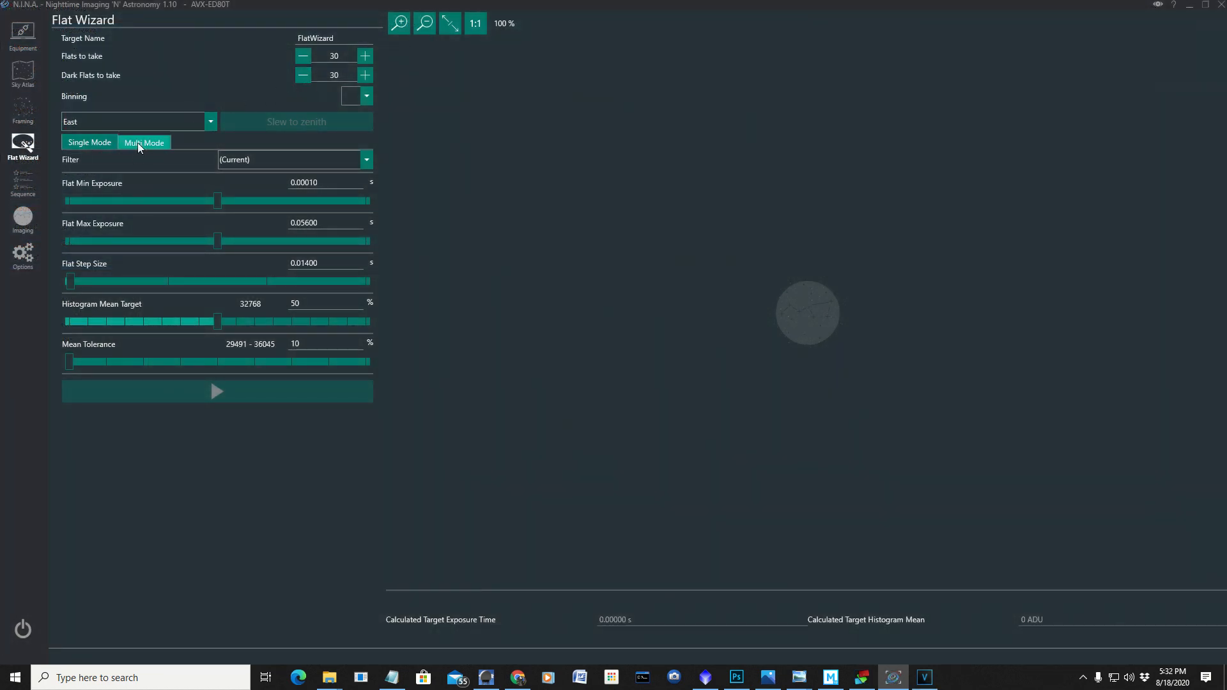
Step: In Multi Mode, switch flat capture on for the Red, Green and Blue filters only
{"action": "left_click", "coordinate": [144, 142]}
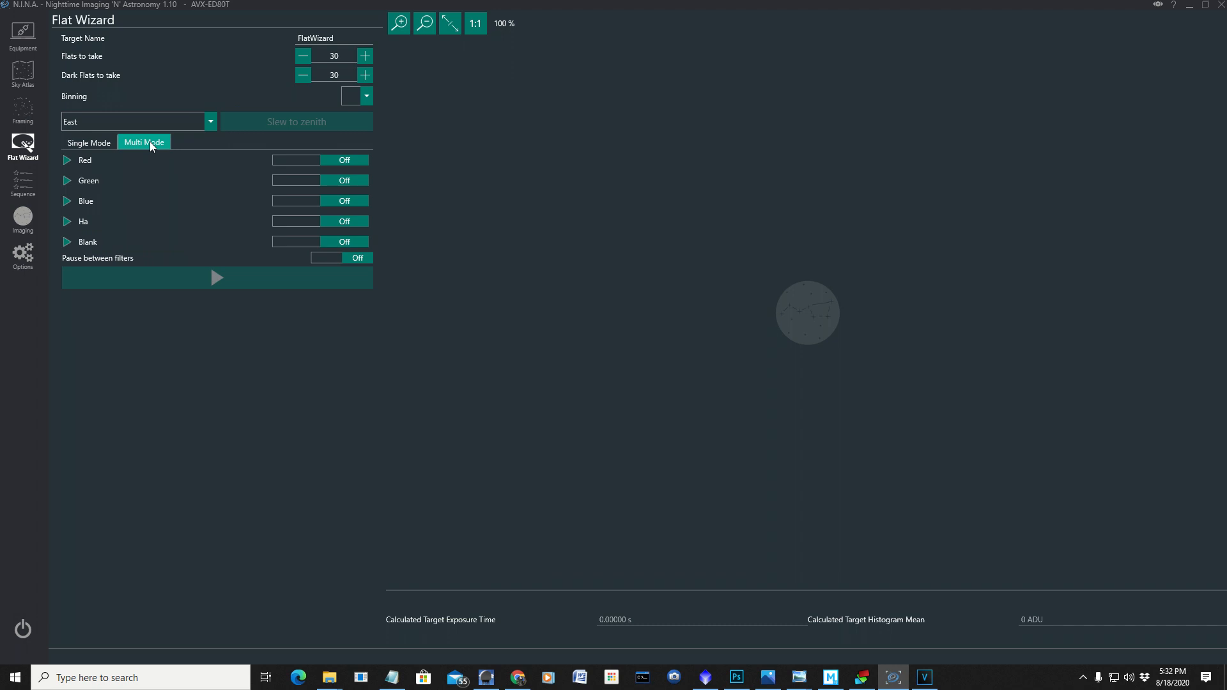
{"action": "mouse_move", "coordinate": [261, 151]}
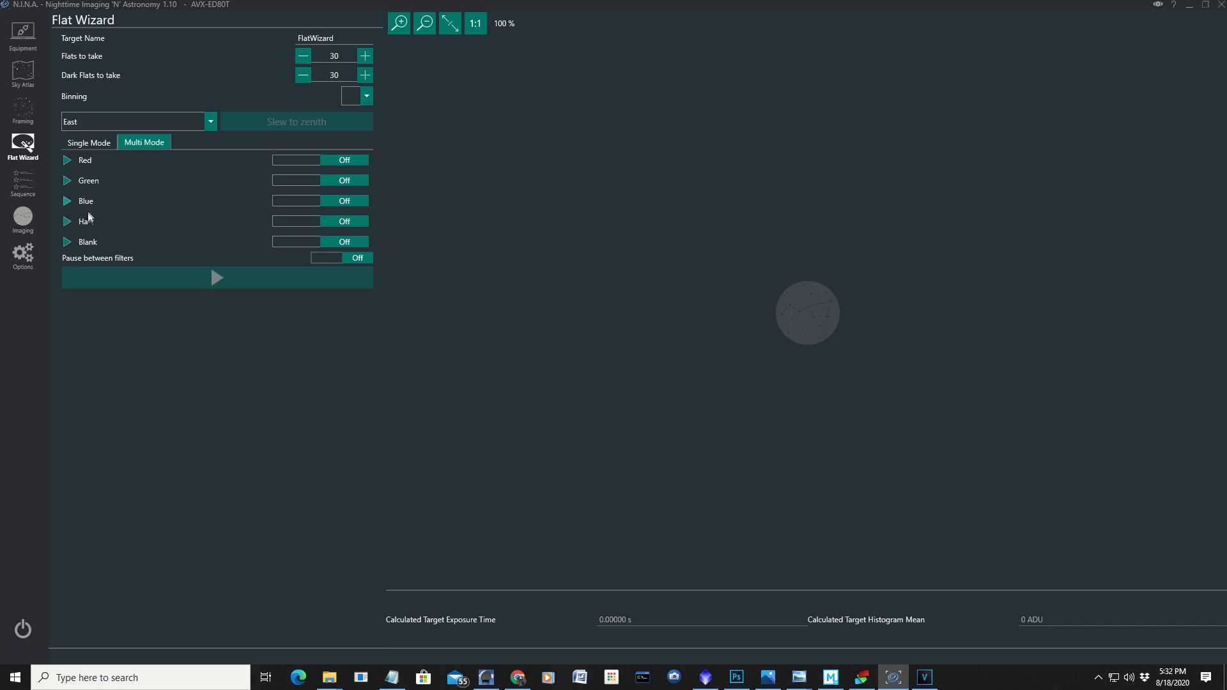
{"action": "mouse_move", "coordinate": [98, 245]}
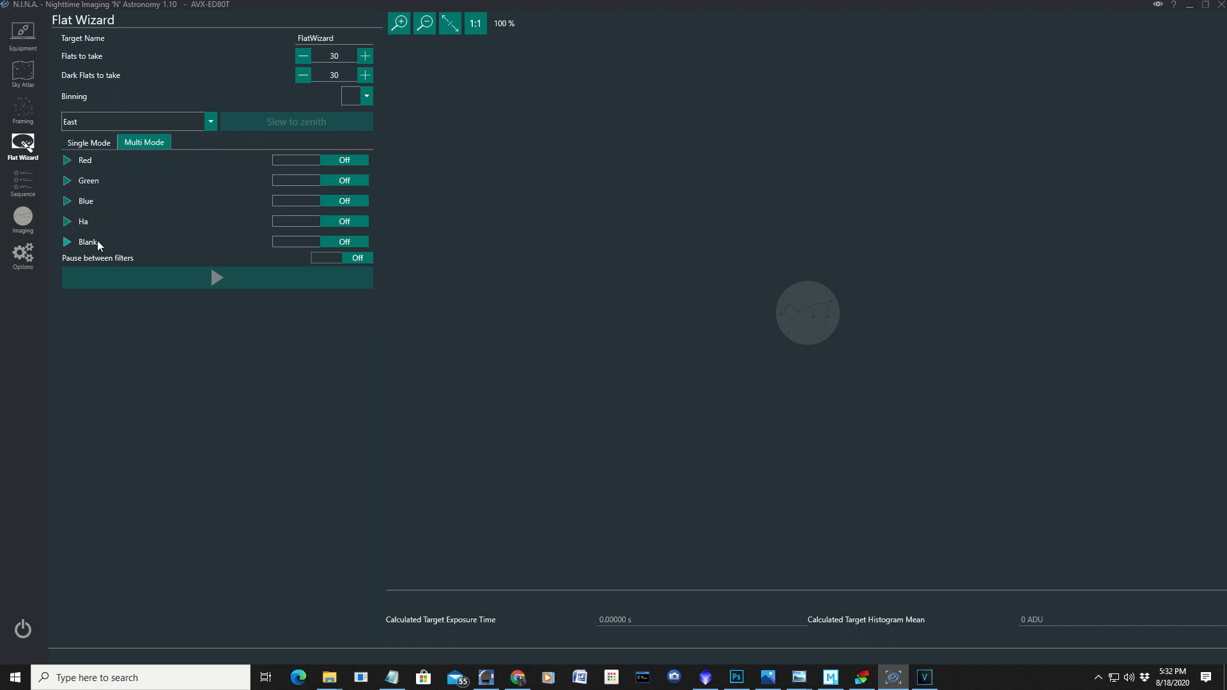
{"action": "left_click", "coordinate": [318, 160]}
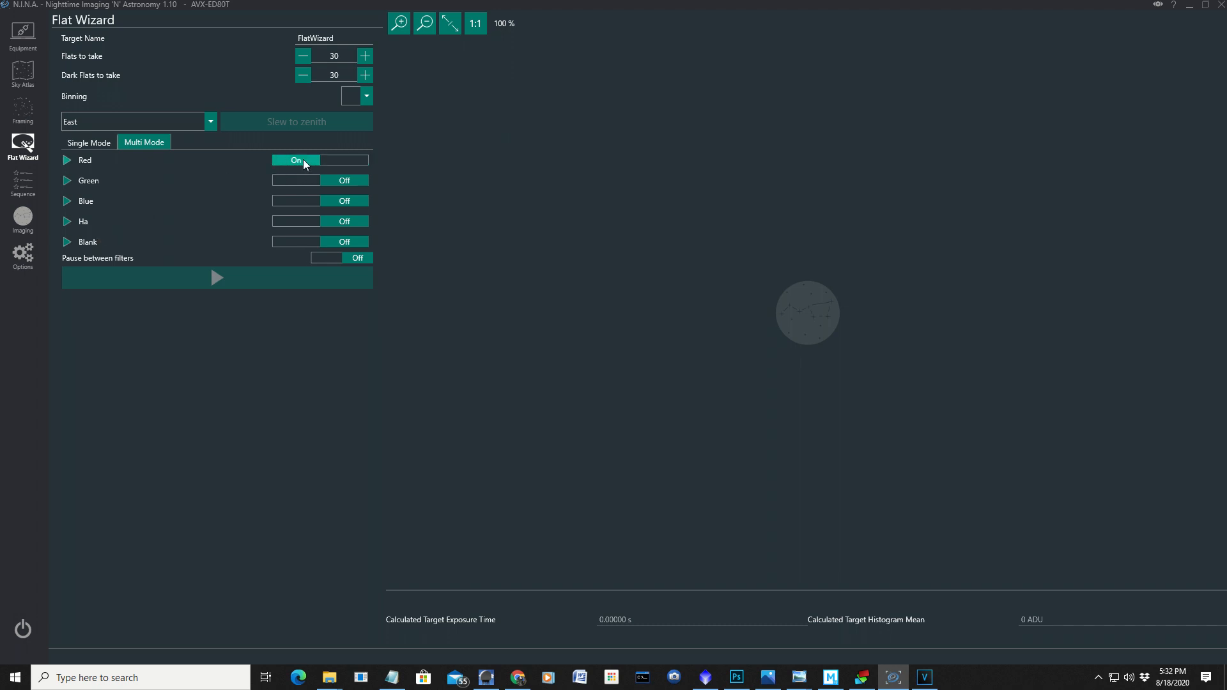
{"action": "left_click", "coordinate": [319, 180]}
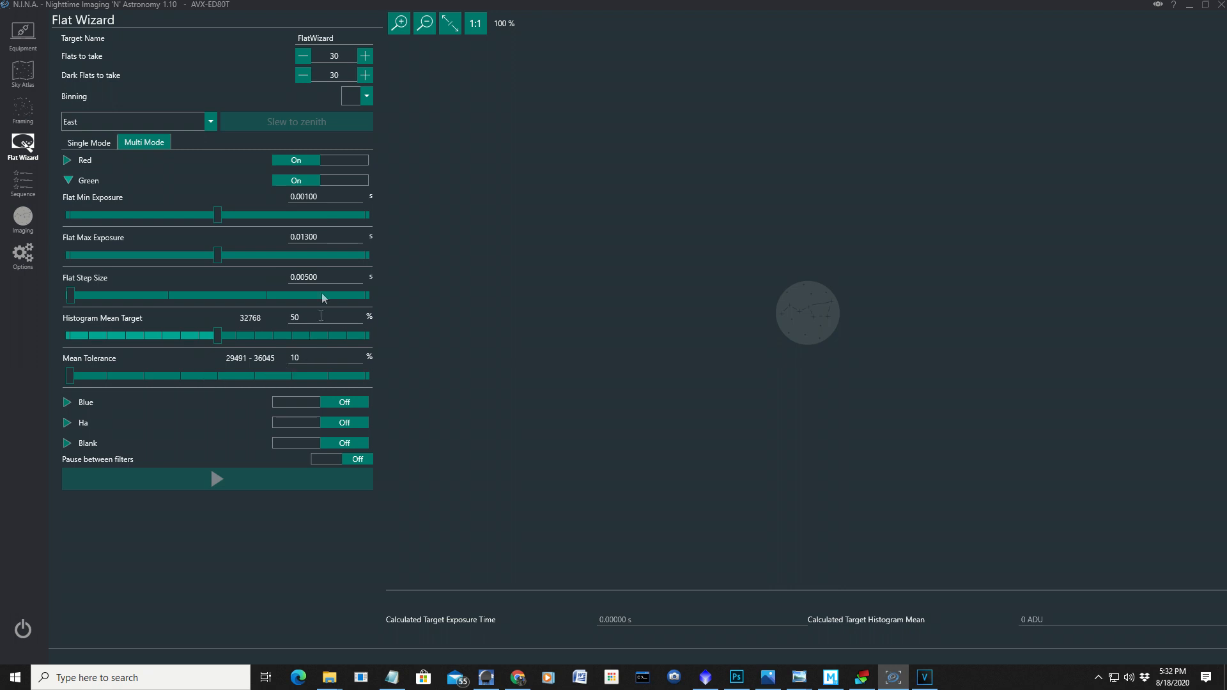
{"action": "mouse_move", "coordinate": [262, 270]}
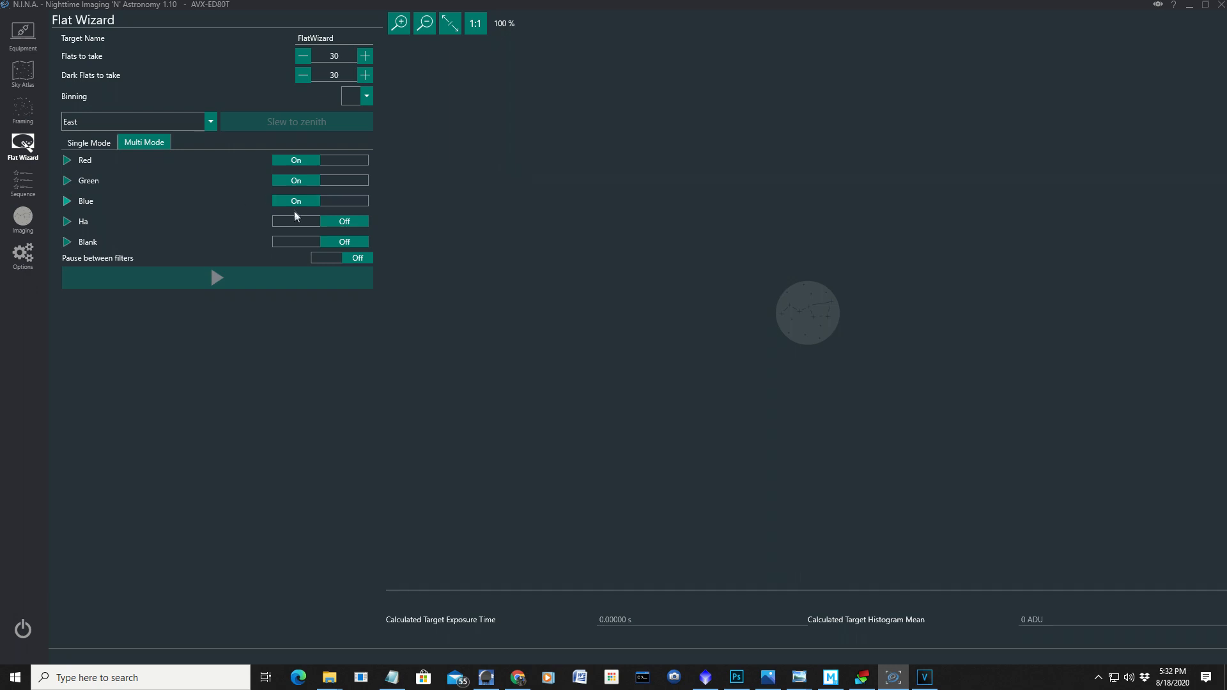
{"action": "left_click", "coordinate": [319, 221]}
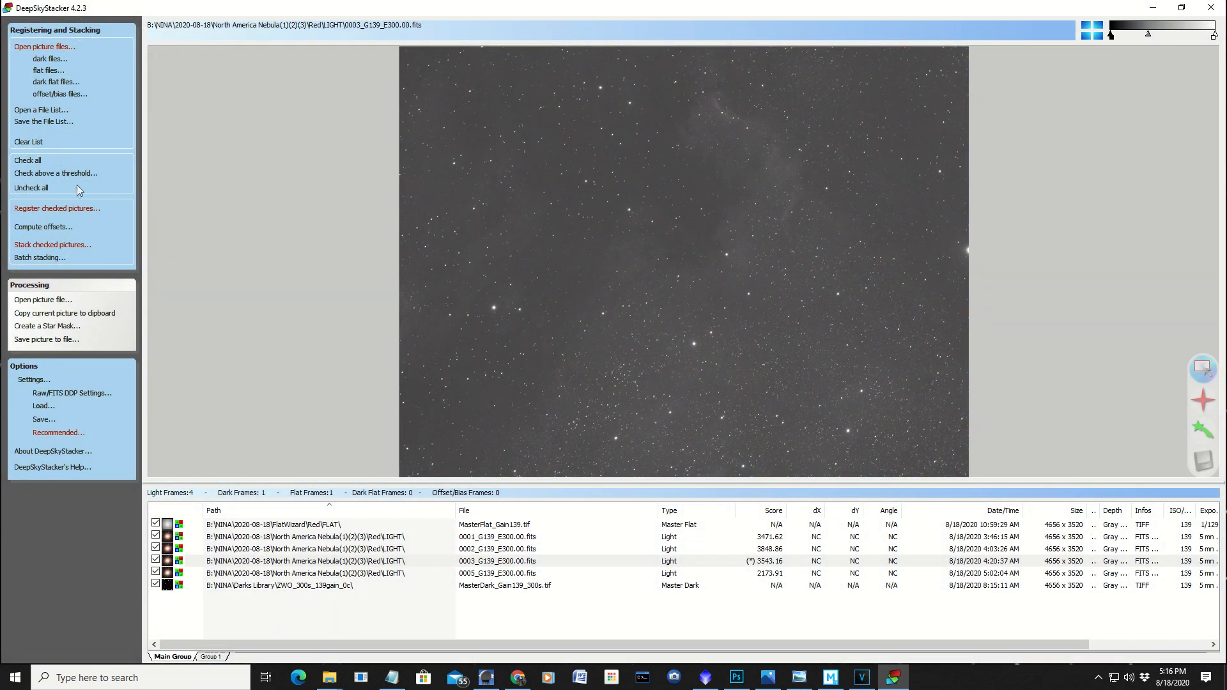
Step: Register the checked frames, computing 498 detected stars at 49% threshold, and start stacking
{"action": "left_click", "coordinate": [56, 208]}
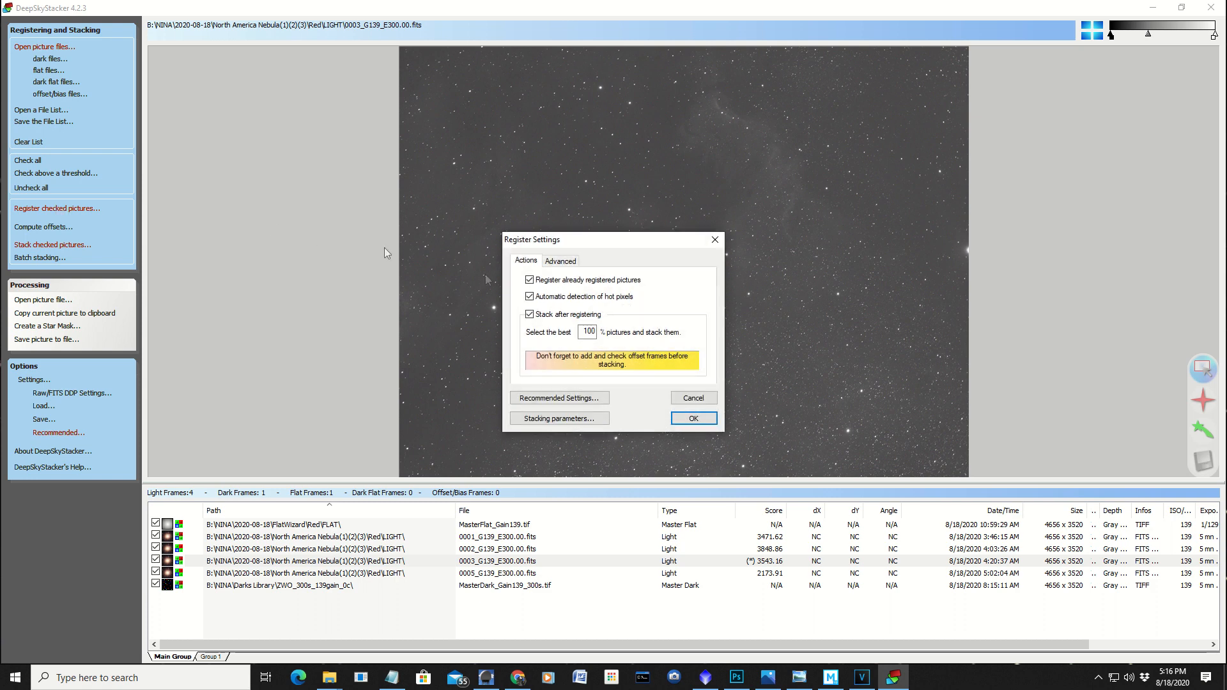
{"action": "left_click", "coordinate": [560, 260]}
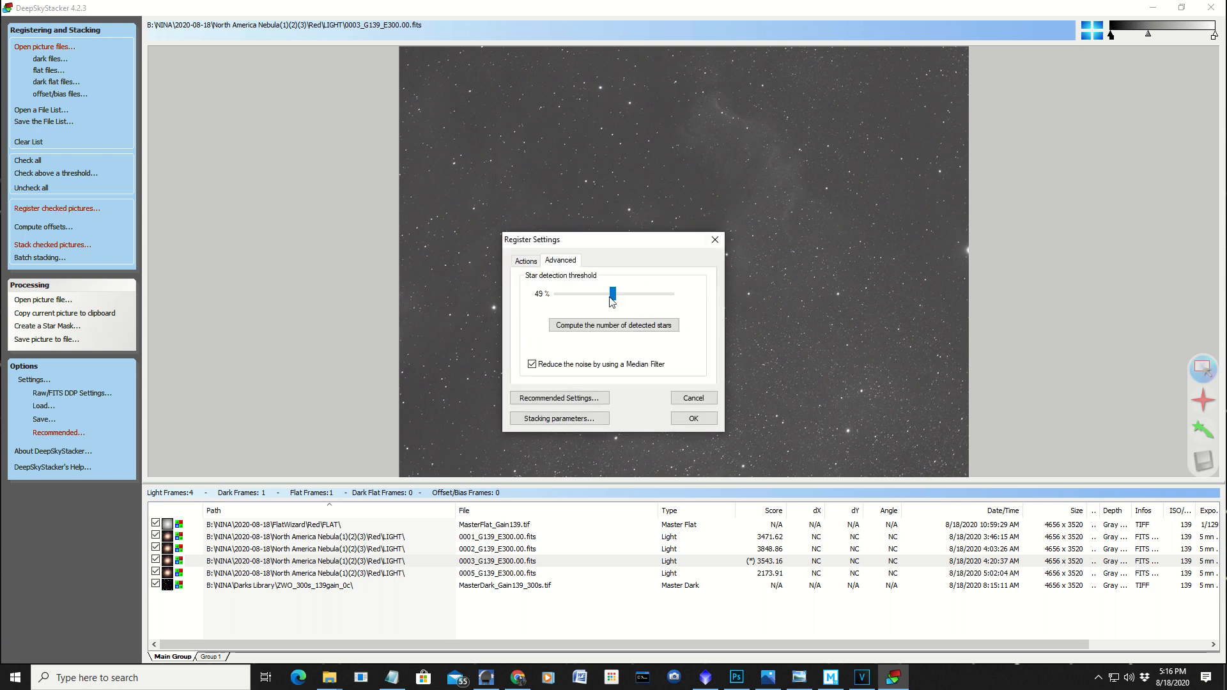
{"action": "left_click", "coordinate": [692, 418]}
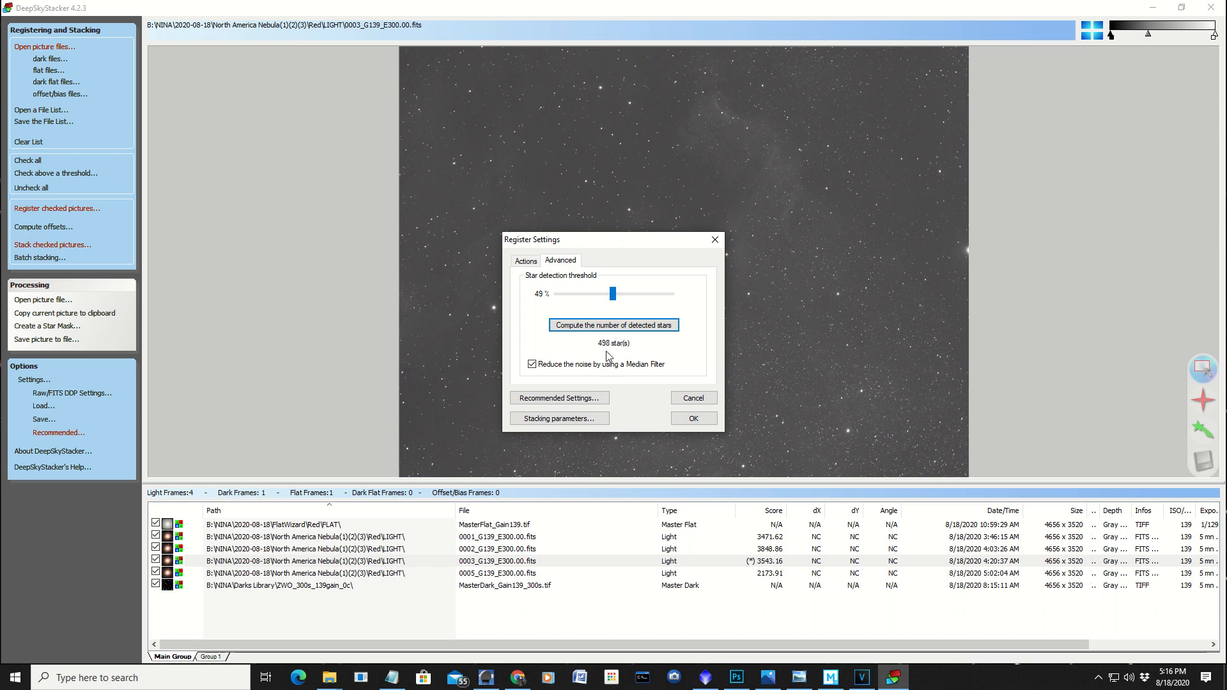
{"action": "mouse_move", "coordinate": [624, 346]}
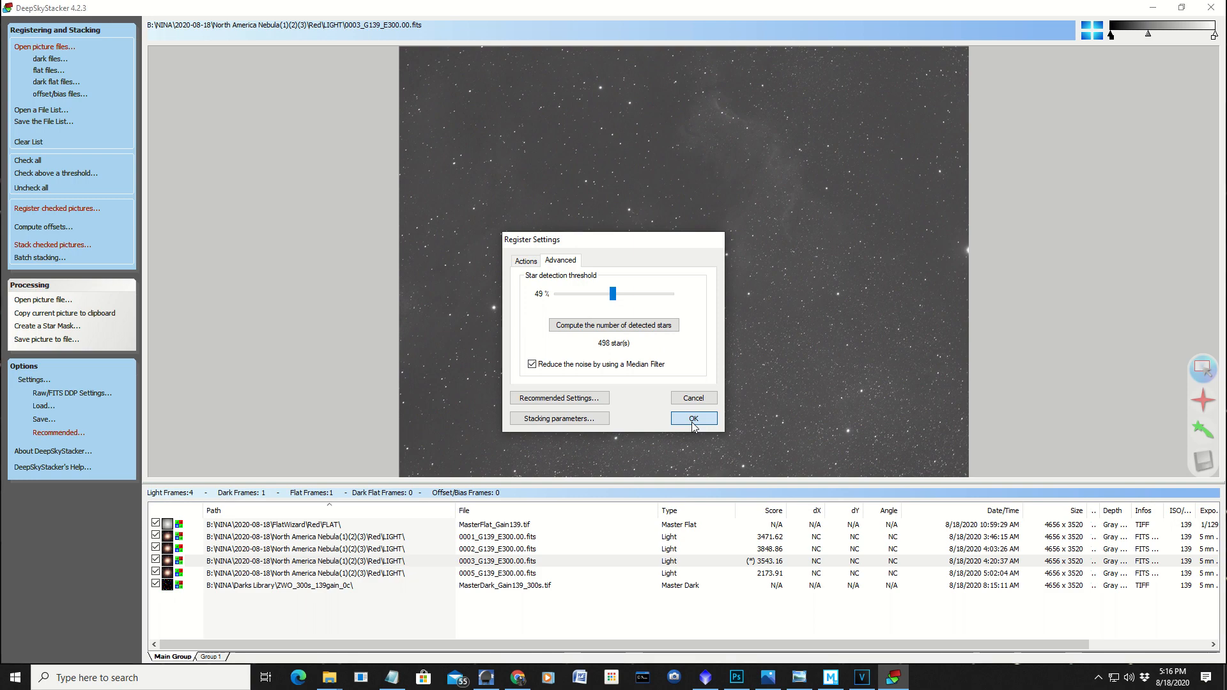
{"action": "left_click", "coordinate": [691, 417]}
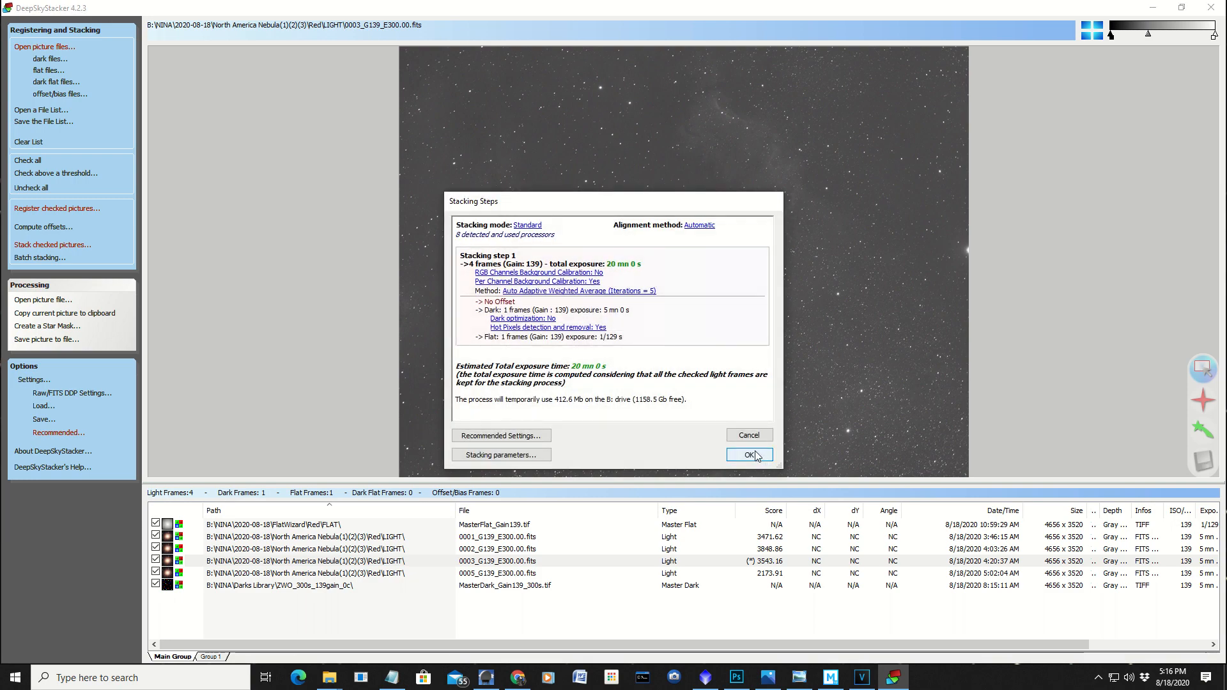
{"action": "left_click", "coordinate": [749, 454]}
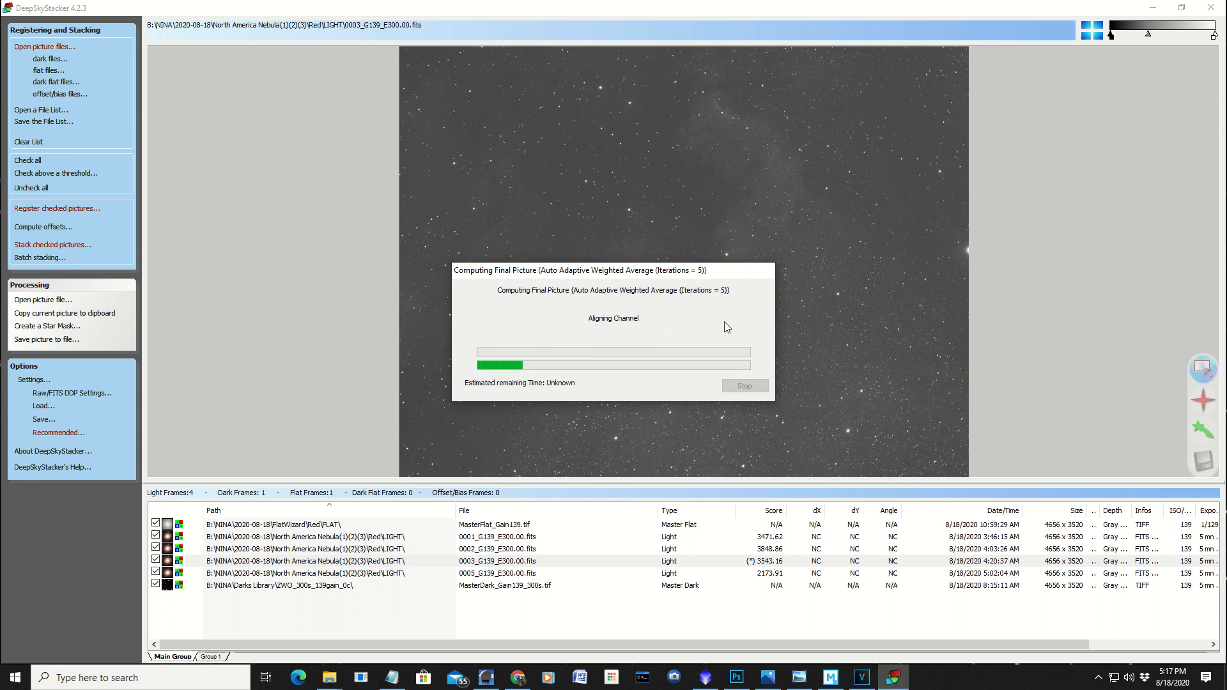
{"action": "mouse_move", "coordinate": [1018, 298]}
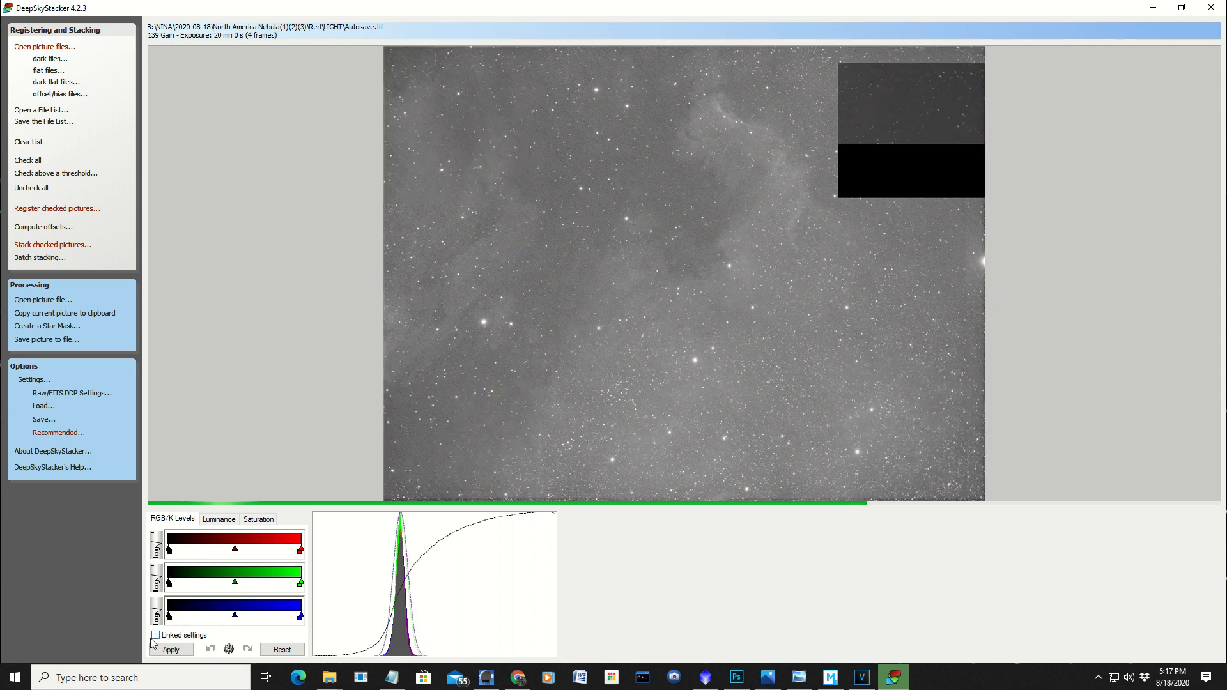
{"action": "left_click", "coordinate": [156, 634]}
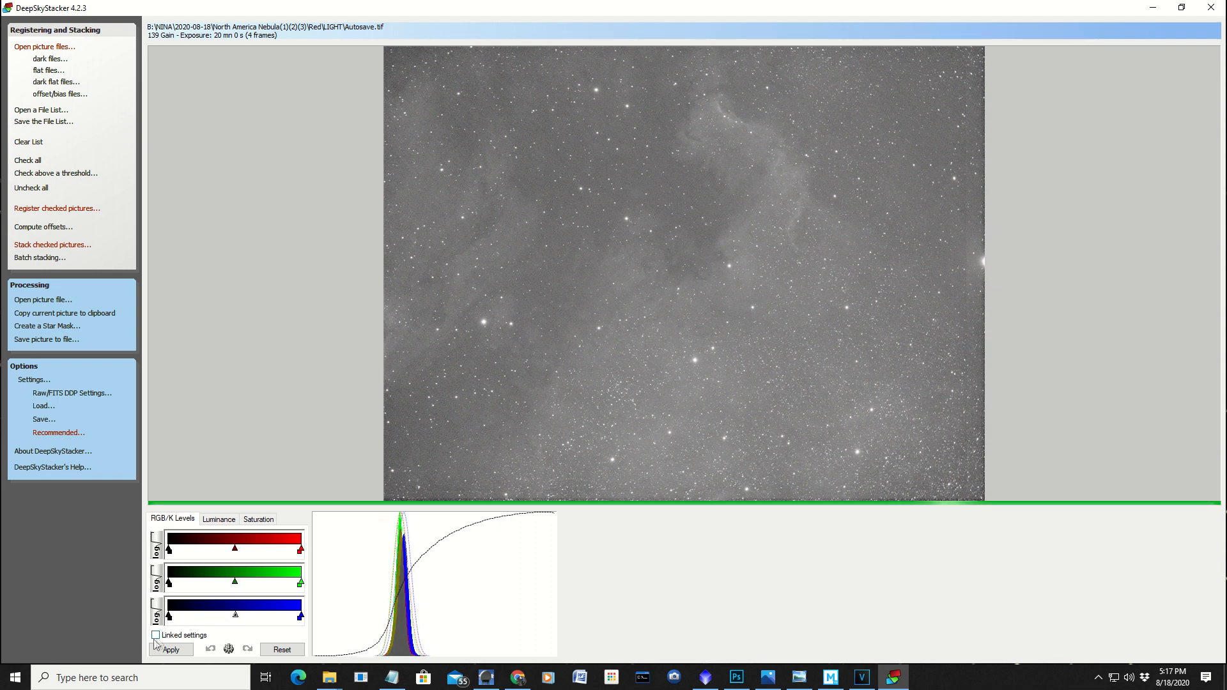
{"action": "left_click", "coordinate": [156, 635]}
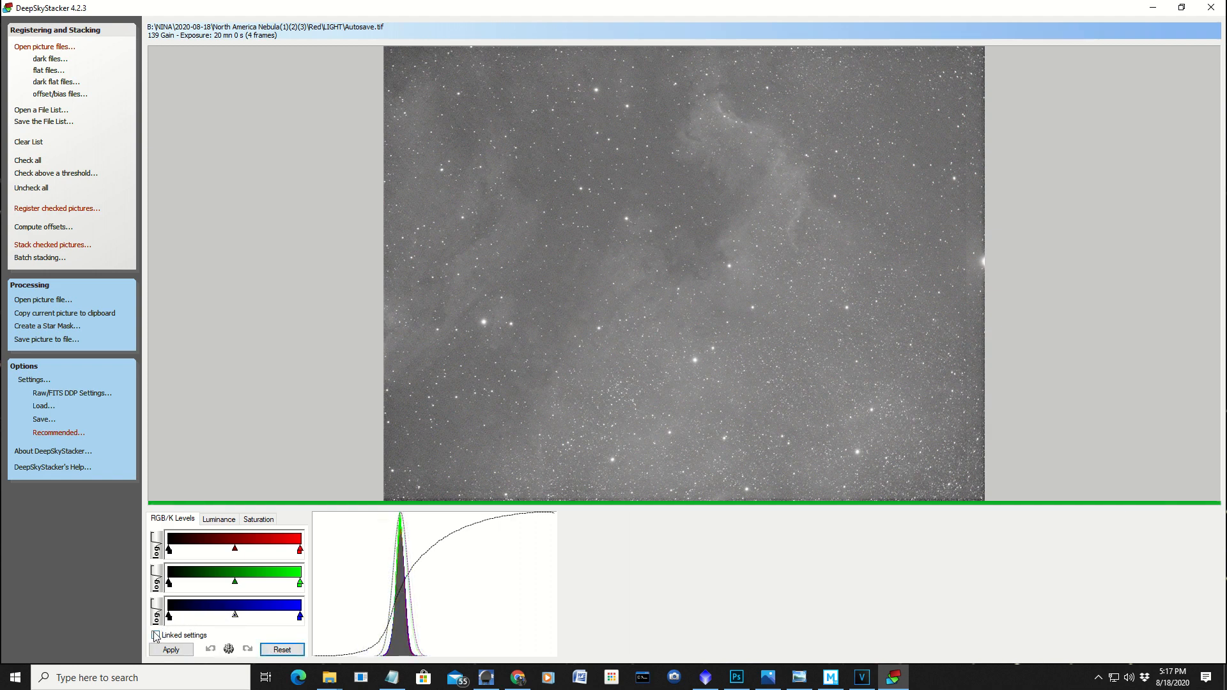
{"action": "left_click", "coordinate": [156, 635]}
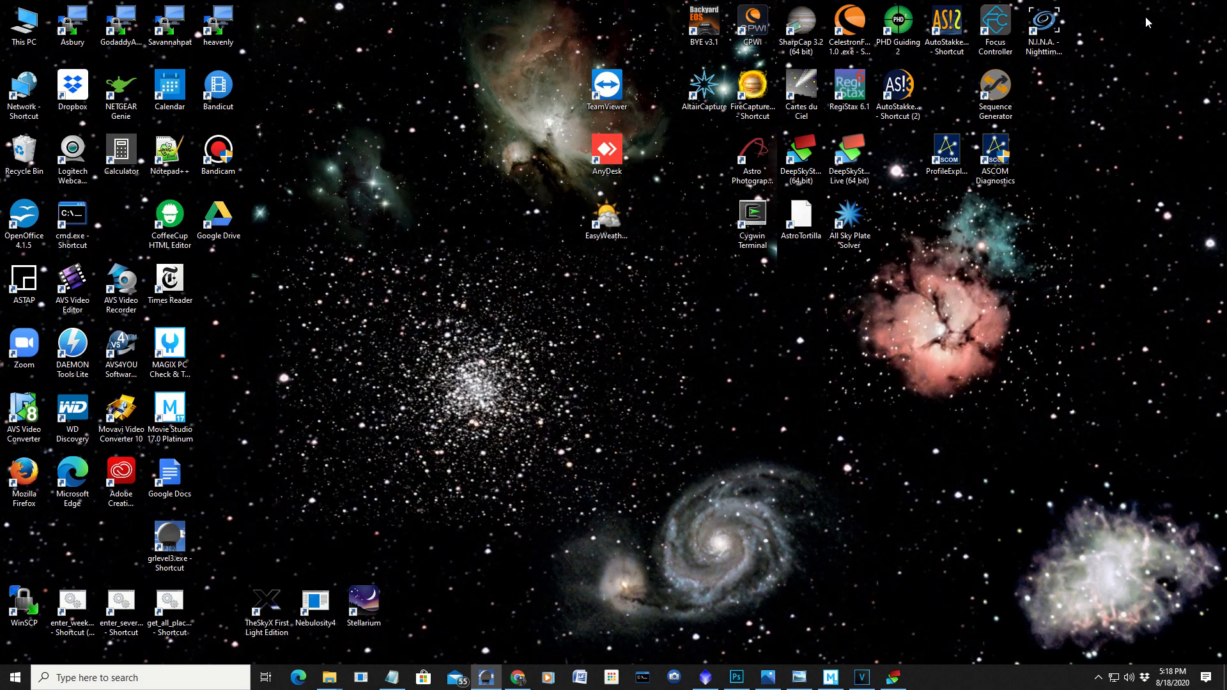
{"action": "mouse_move", "coordinate": [858, 676]}
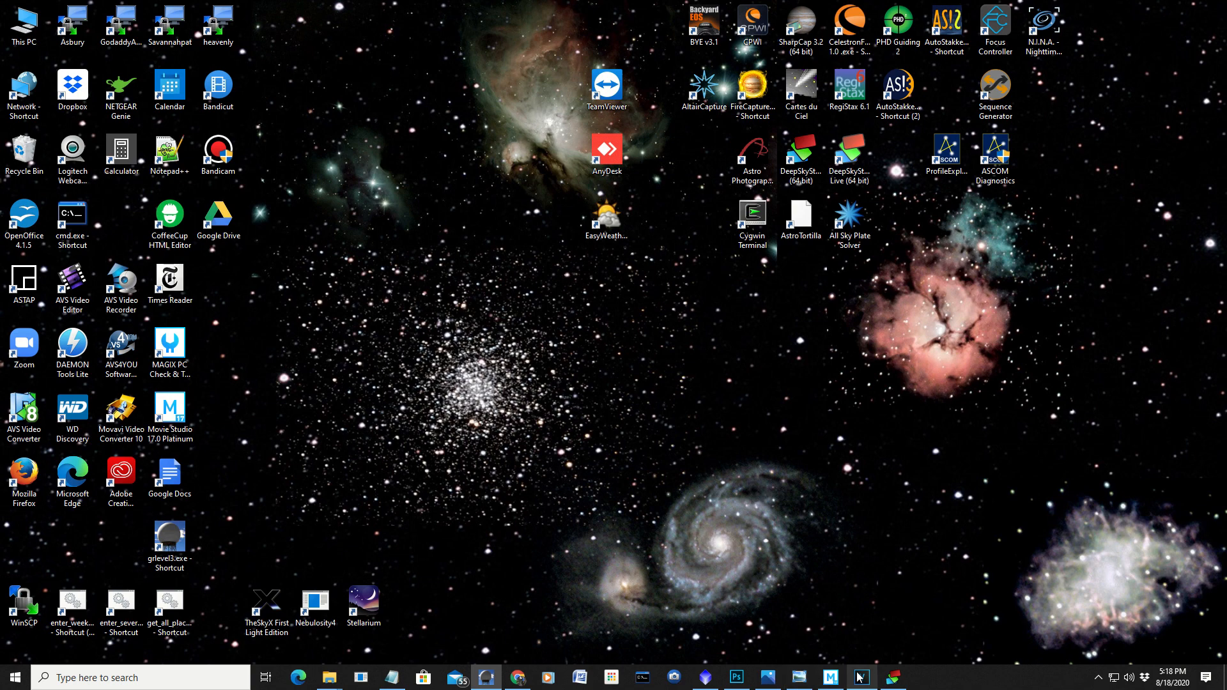
{"action": "mouse_move", "coordinate": [861, 677]}
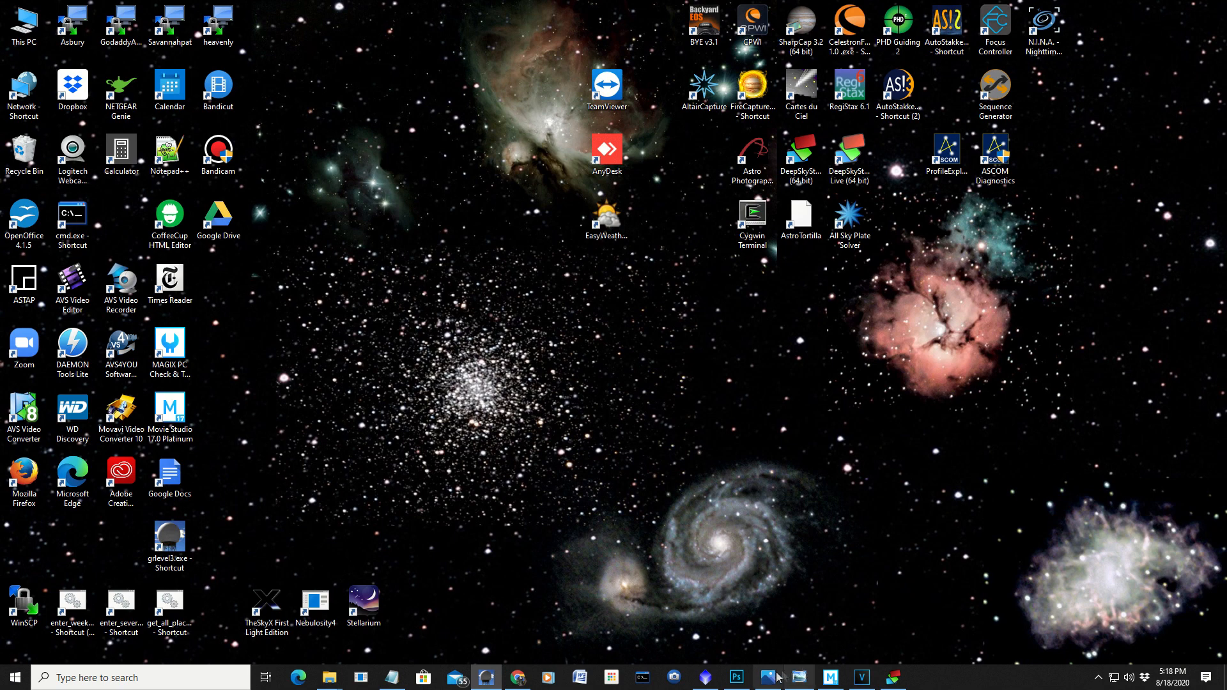
Step: Close BLUE.tif and Untitled-2 in Photoshop without saving changes
{"action": "left_click", "coordinate": [735, 676]}
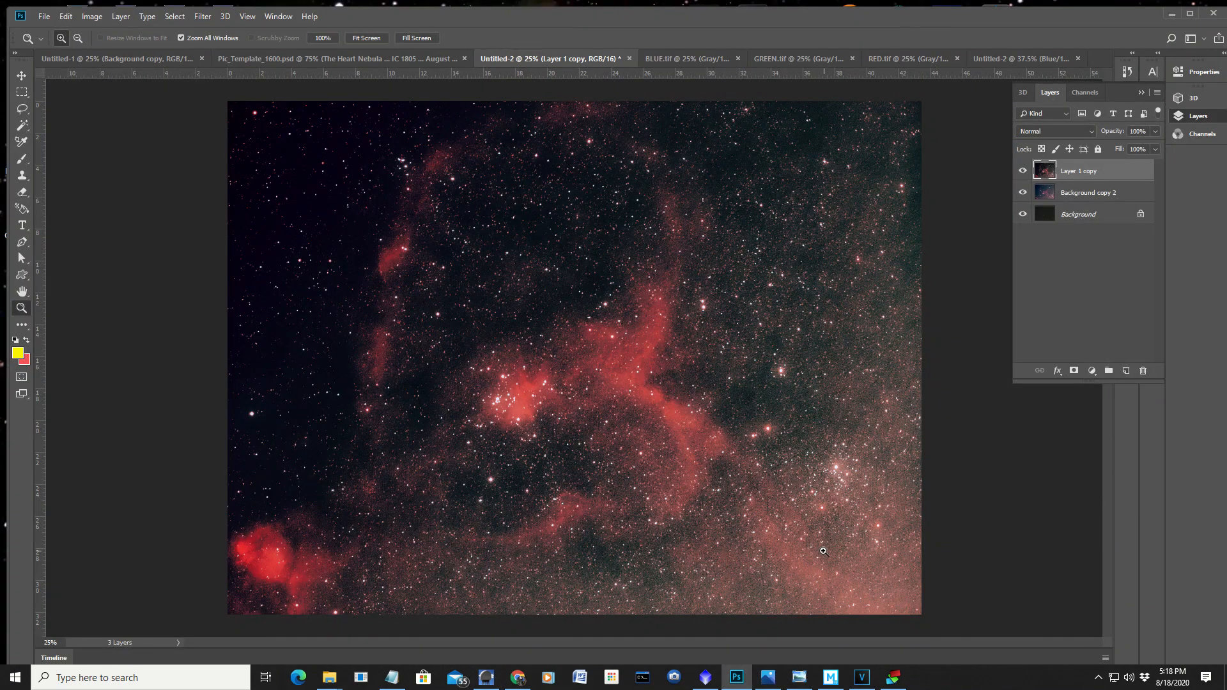
{"action": "mouse_move", "coordinate": [728, 53]}
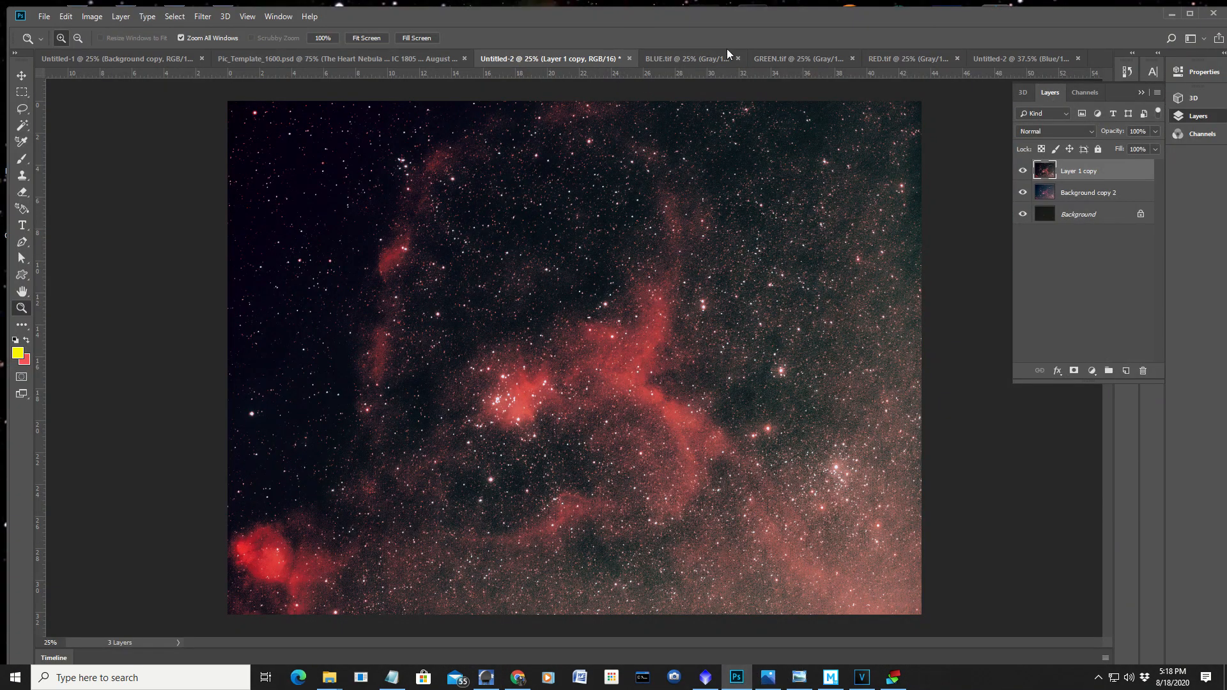
{"action": "left_click", "coordinate": [792, 58]}
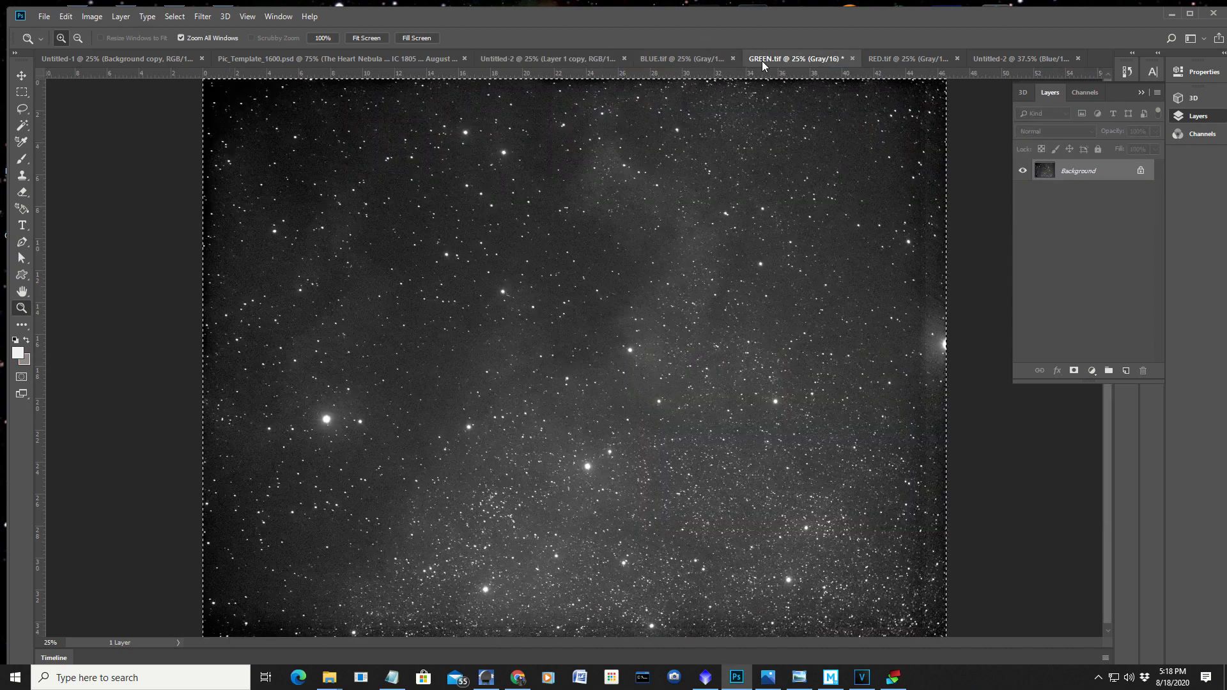
{"action": "left_click", "coordinate": [684, 58]}
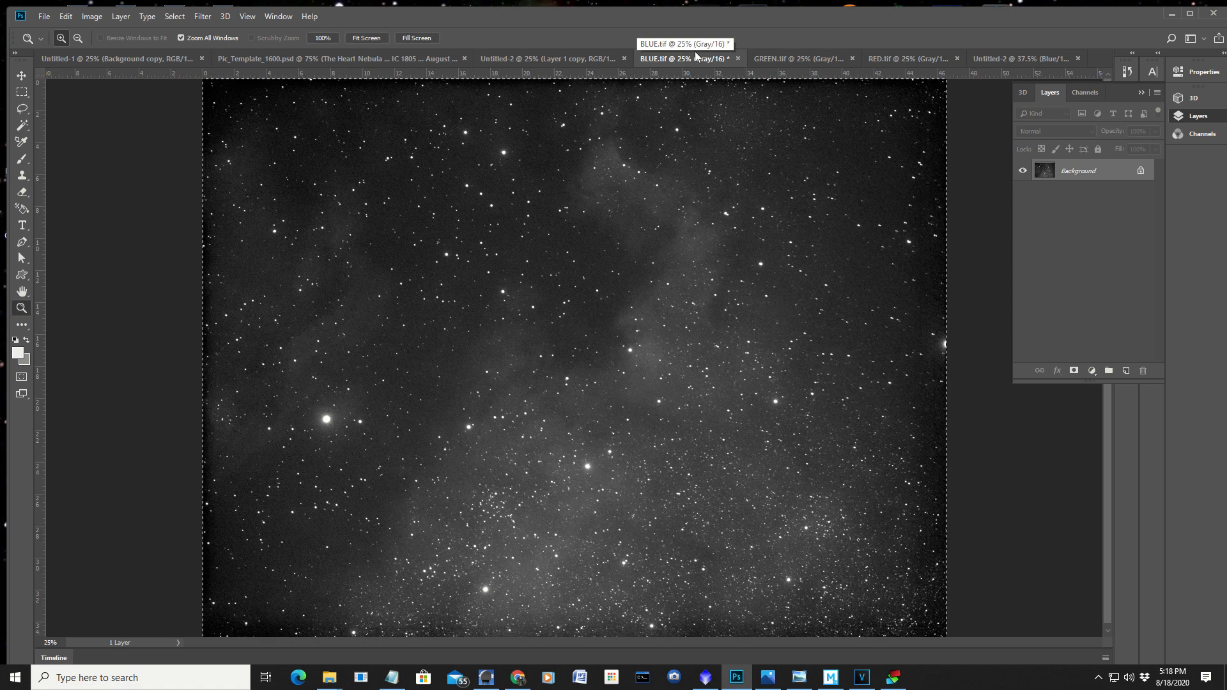
{"action": "left_click", "coordinate": [738, 58]}
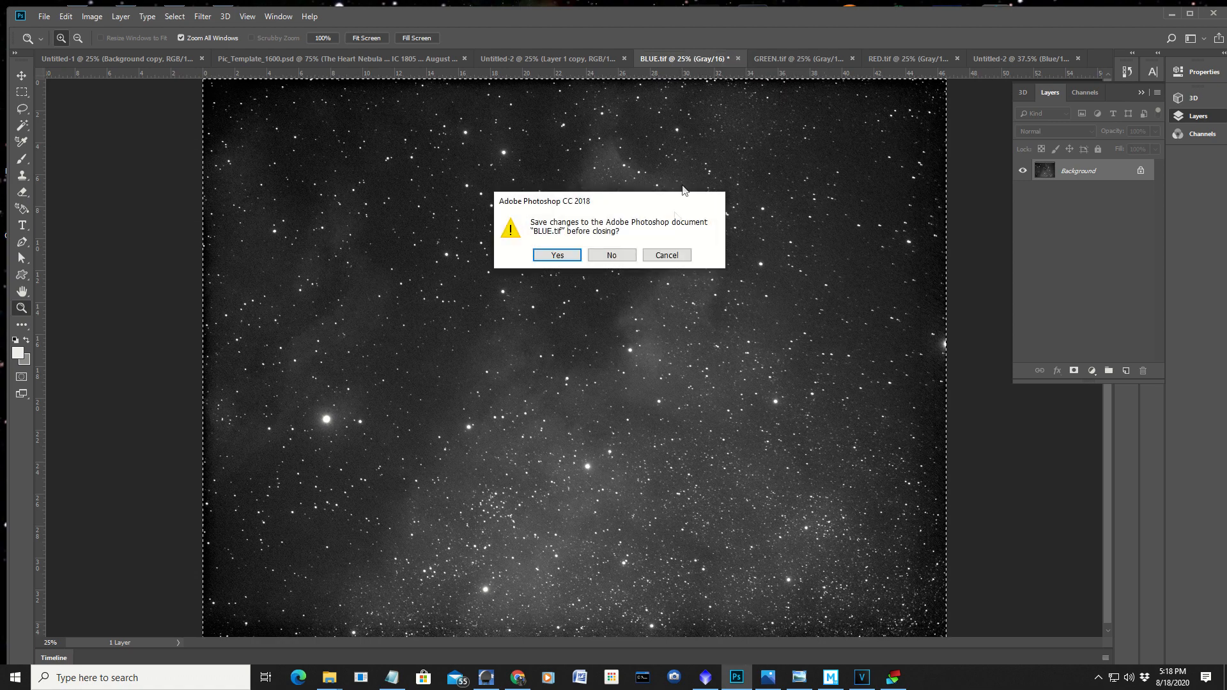
{"action": "left_click", "coordinate": [610, 255]}
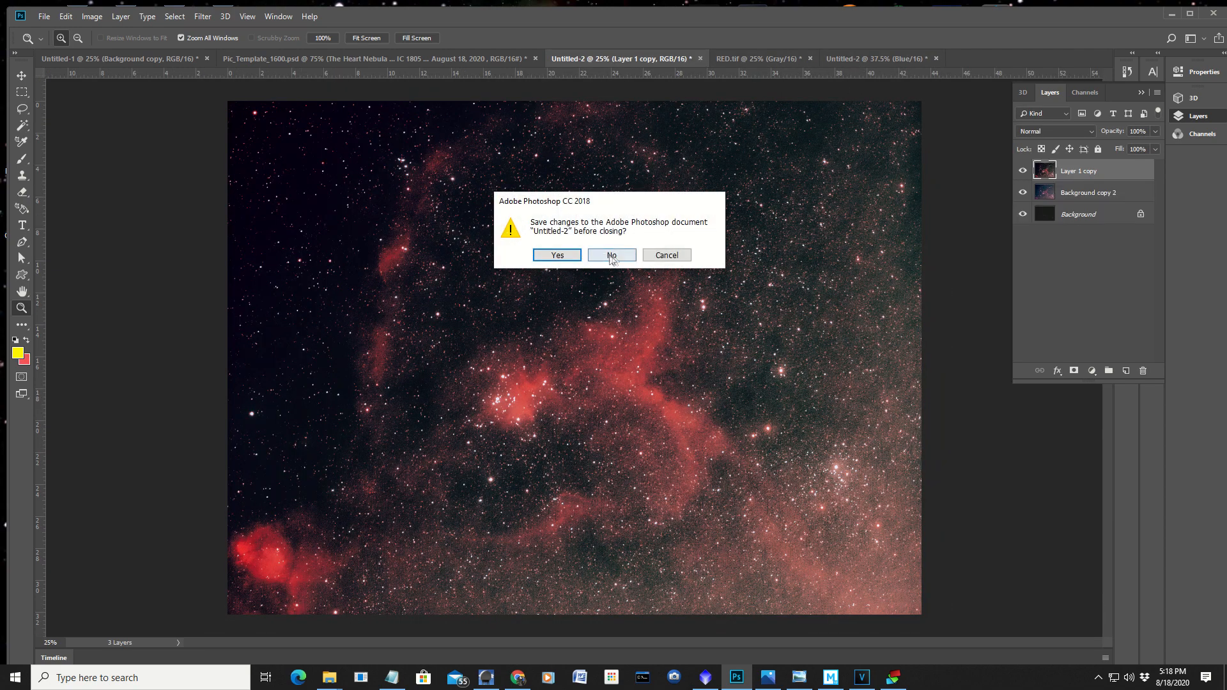
{"action": "left_click", "coordinate": [611, 254]}
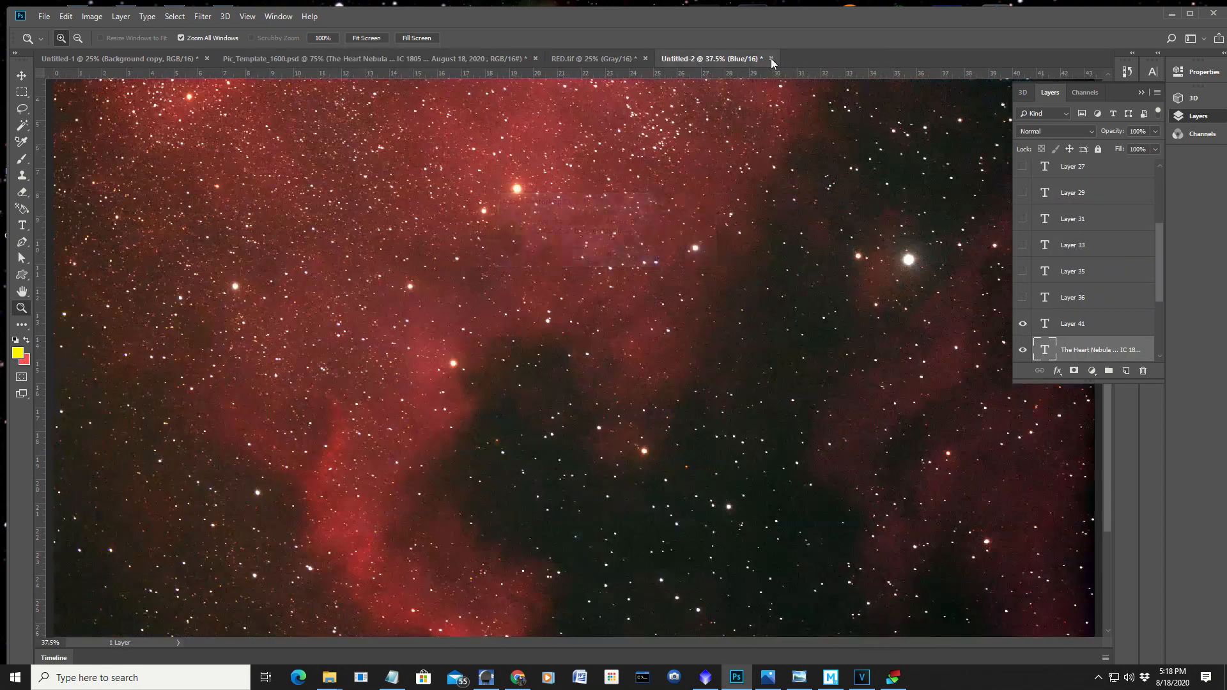
Step: Close RED.tif and Pic_Template_1600.psd without saving changes
{"action": "left_click", "coordinate": [771, 58]}
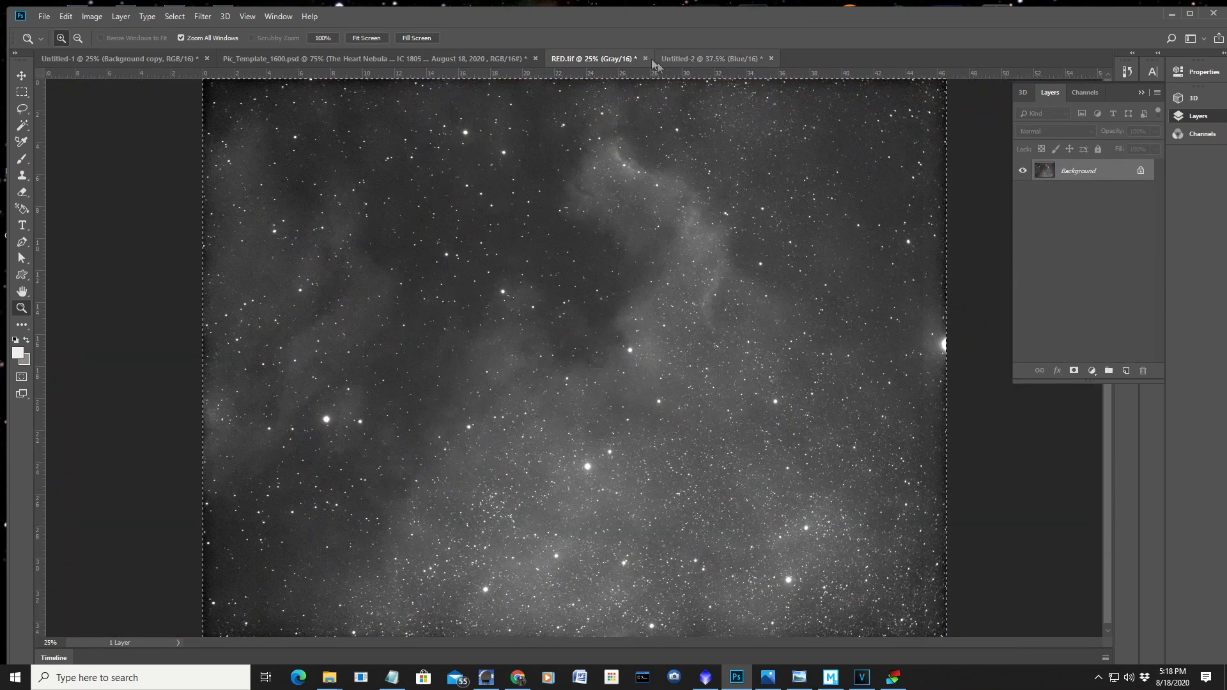
{"action": "left_click", "coordinate": [645, 59]}
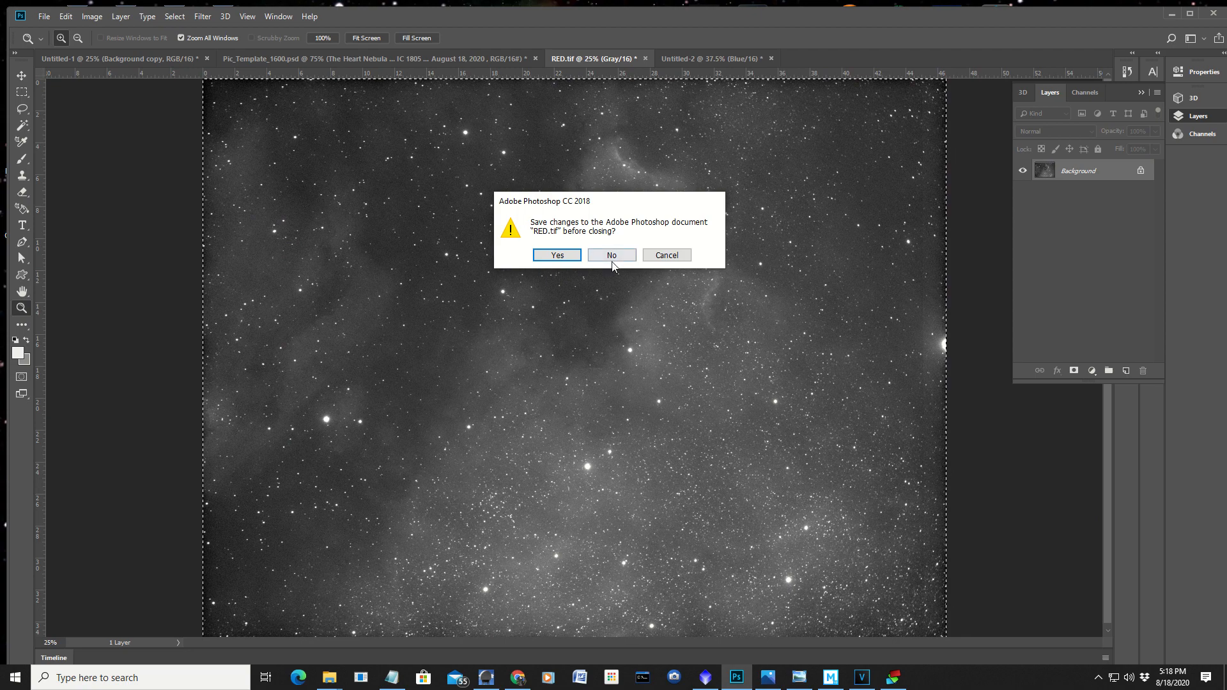
{"action": "left_click", "coordinate": [611, 255]}
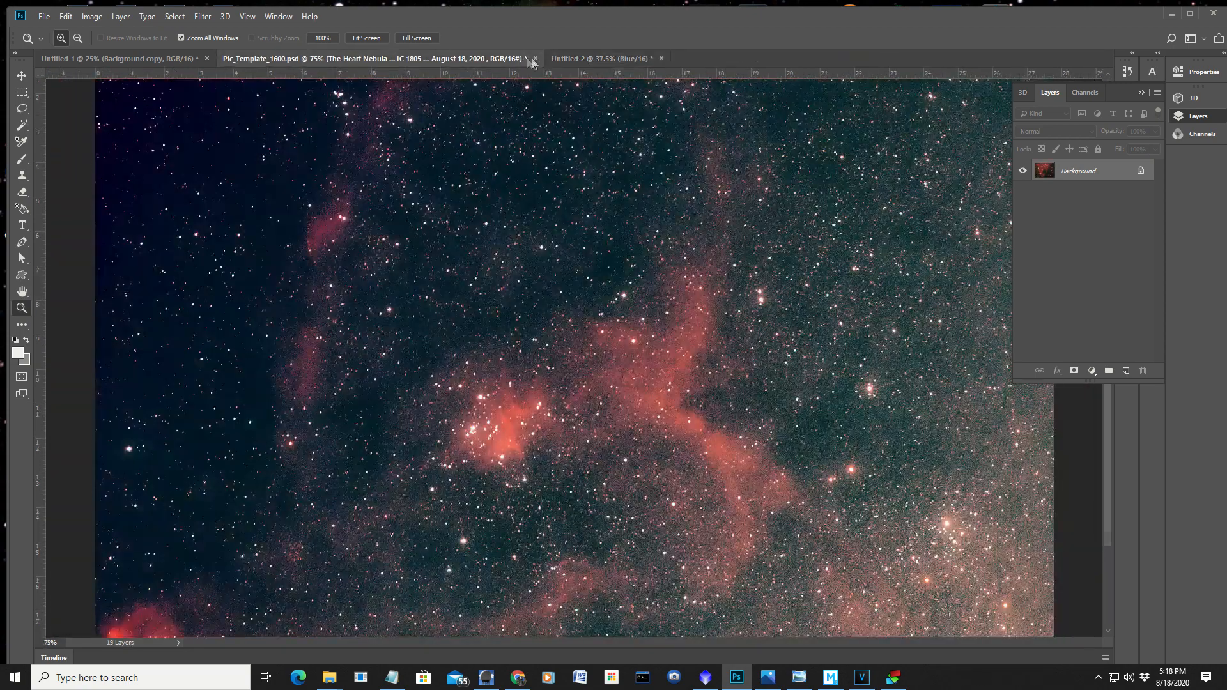
{"action": "left_click", "coordinate": [536, 58]}
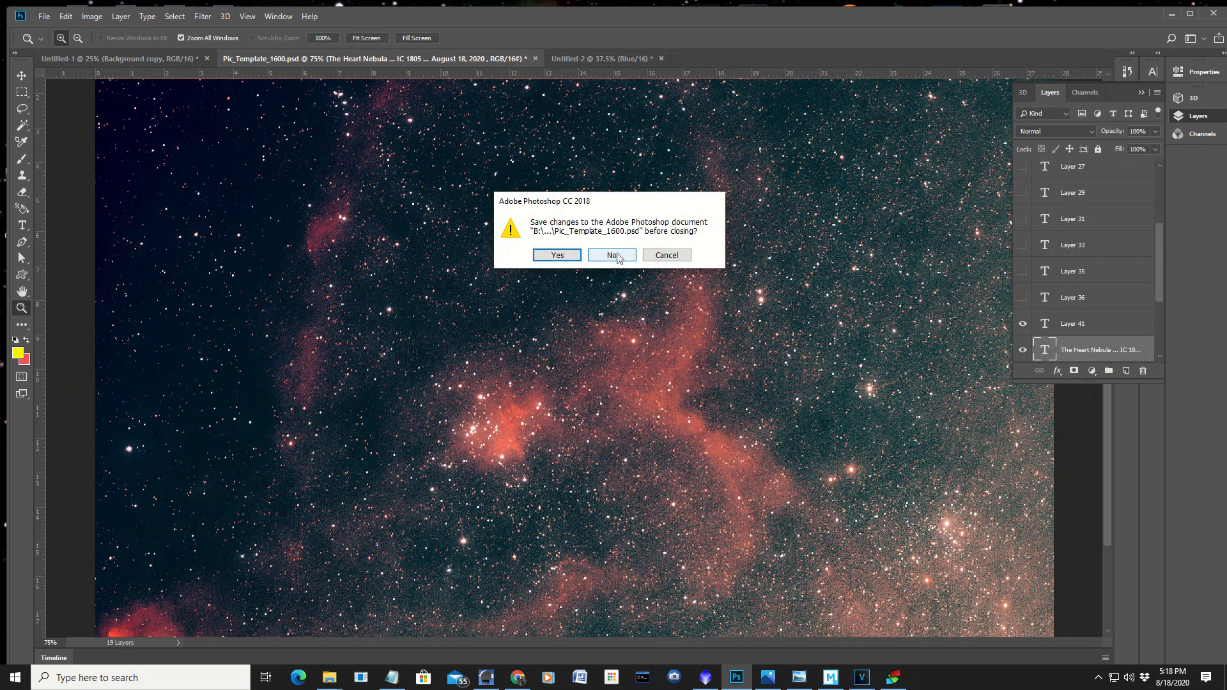
{"action": "left_click", "coordinate": [610, 255]}
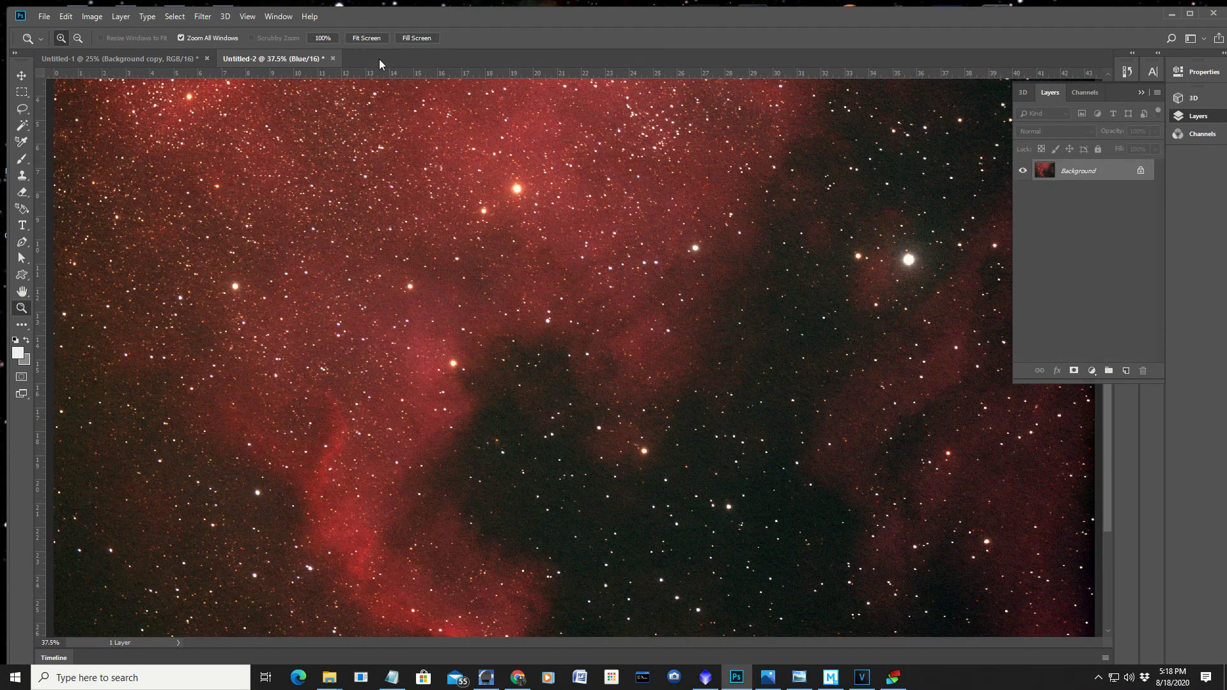
{"action": "mouse_move", "coordinate": [44, 15]}
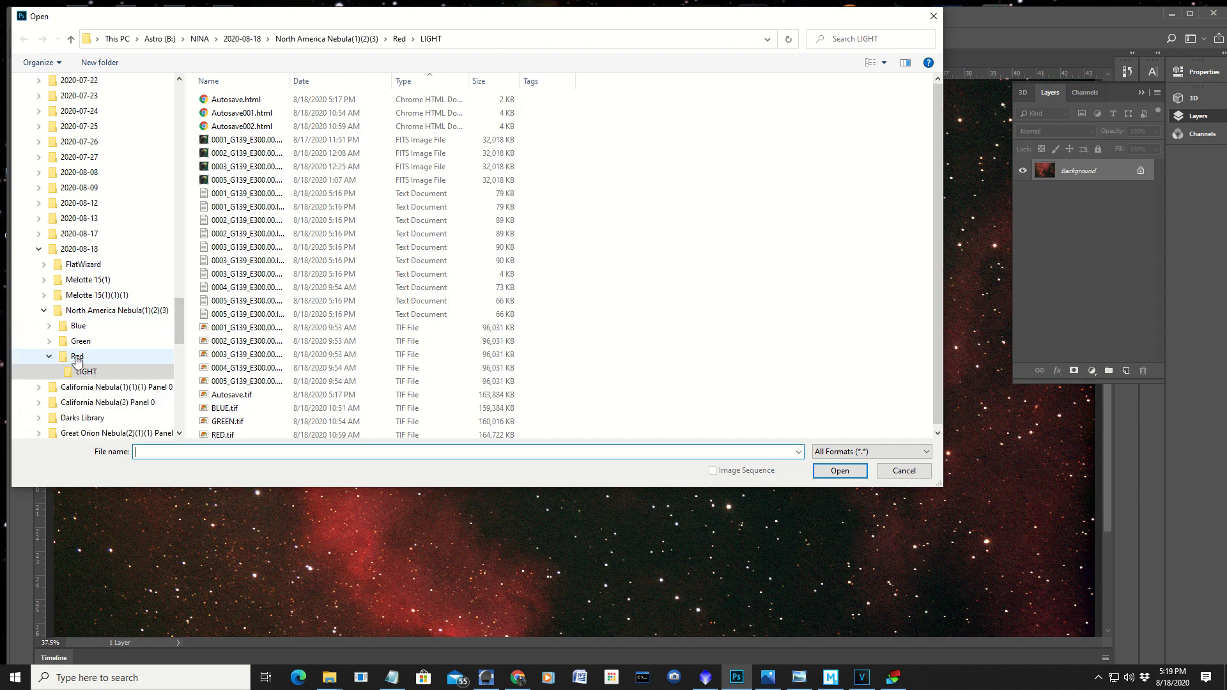
Step: Browse the Open dialog to North America Nebula(1)(2)(3) > Red > LIGHT
{"action": "left_click", "coordinate": [98, 356]}
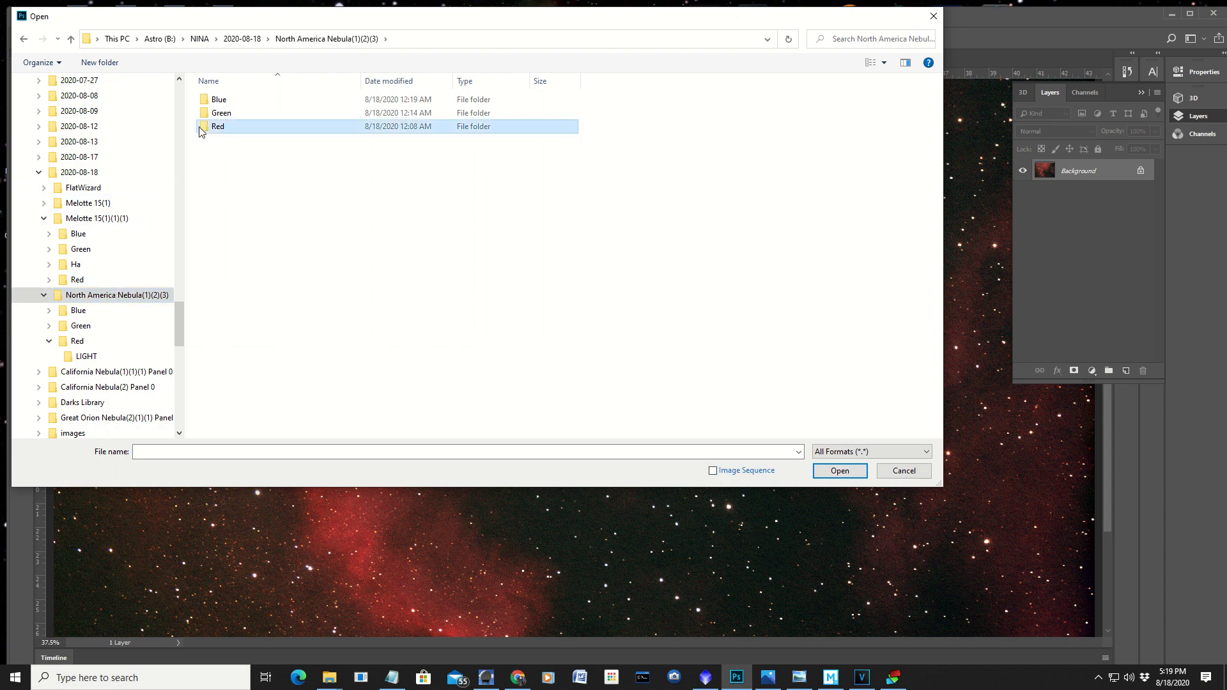
{"action": "double_click", "coordinate": [217, 126]}
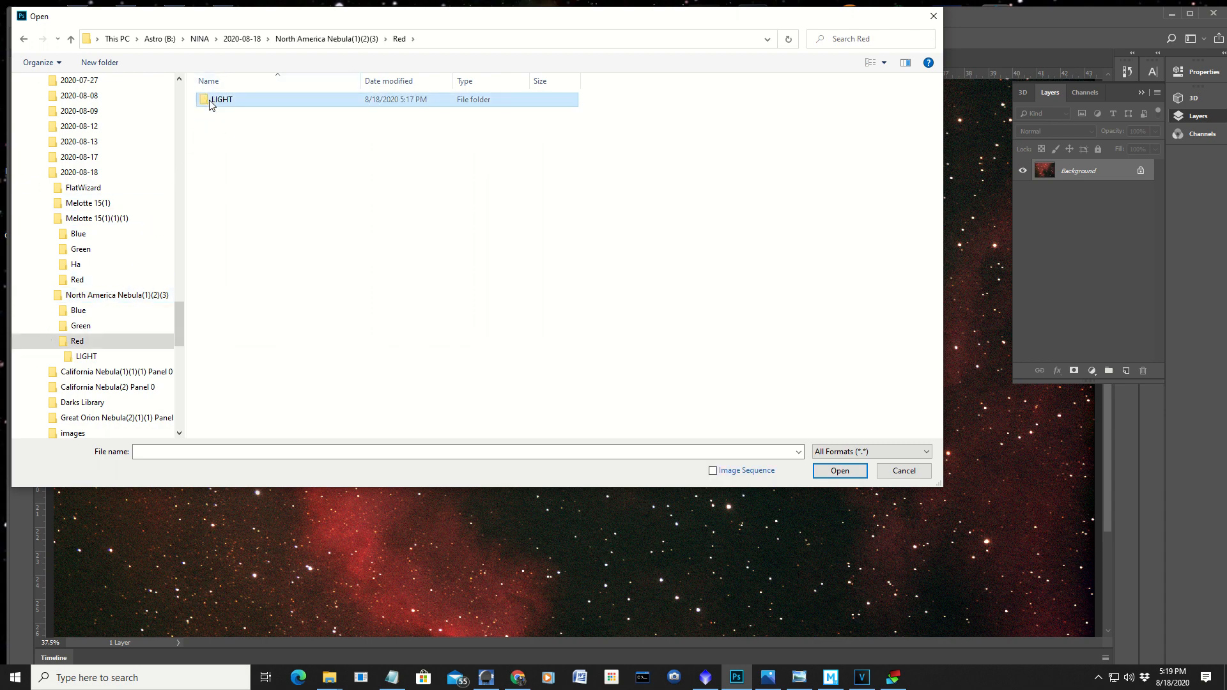
{"action": "double_click", "coordinate": [221, 100]}
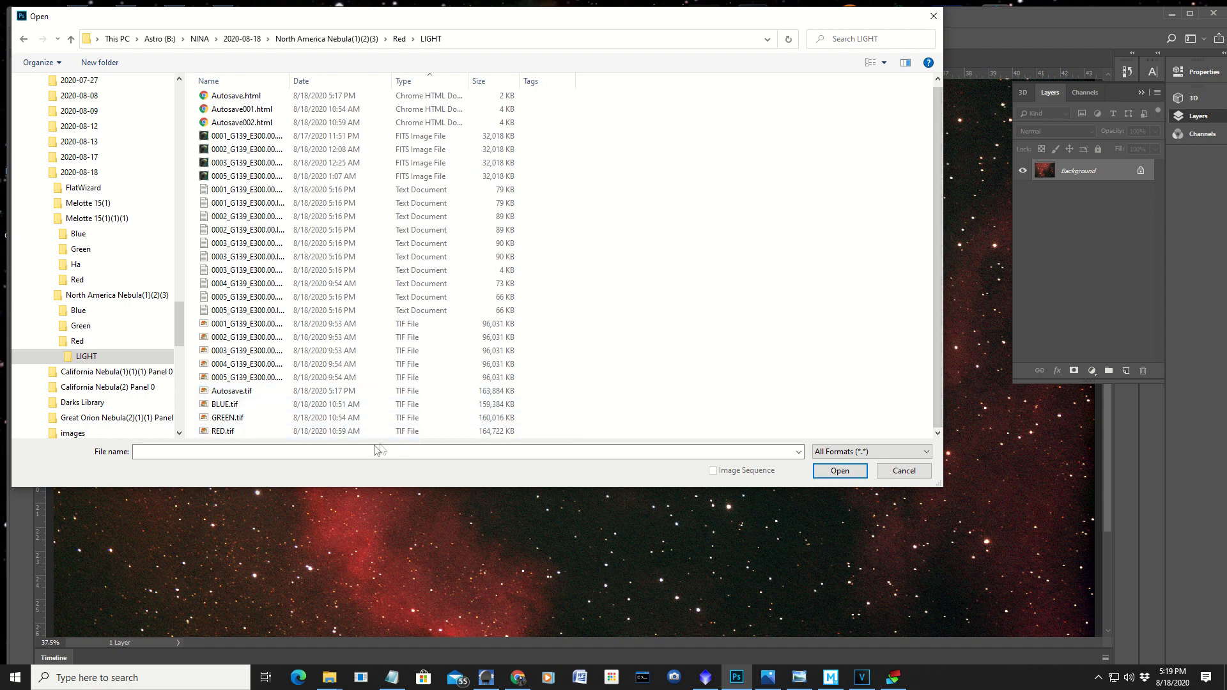
Step: Select BLUE.tif, GREEN.tif and RED.tif together and open them as documents
{"action": "left_click", "coordinate": [231, 390]}
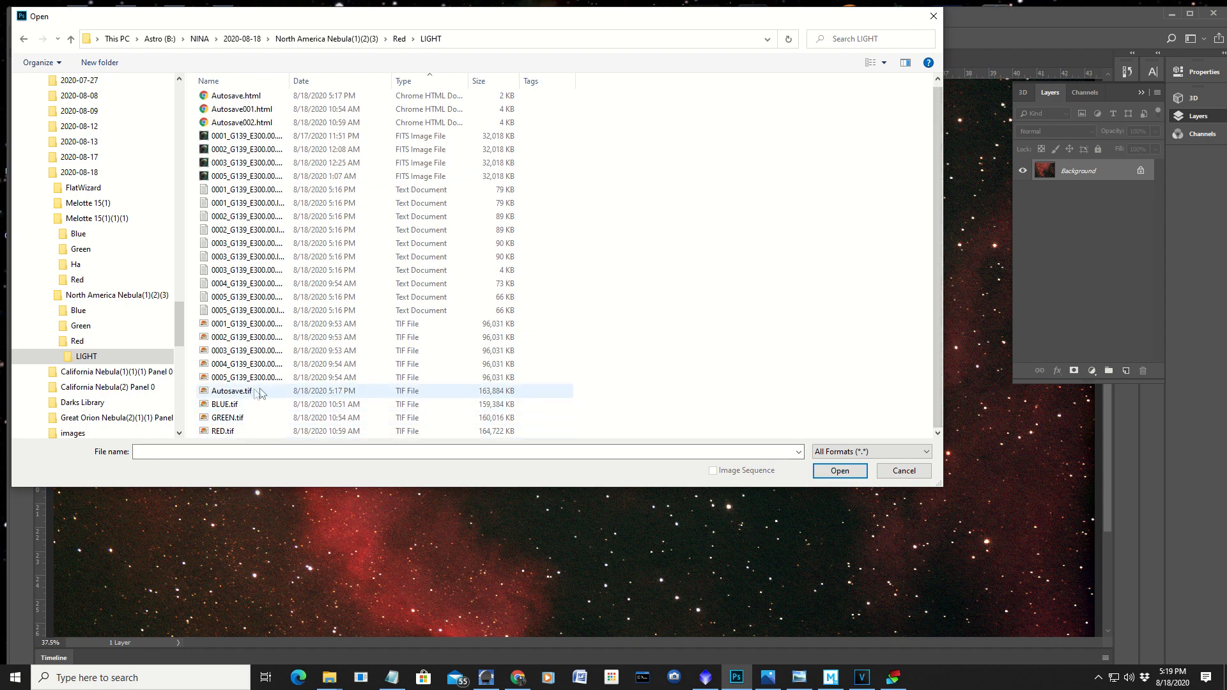
{"action": "left_click", "coordinate": [226, 404]}
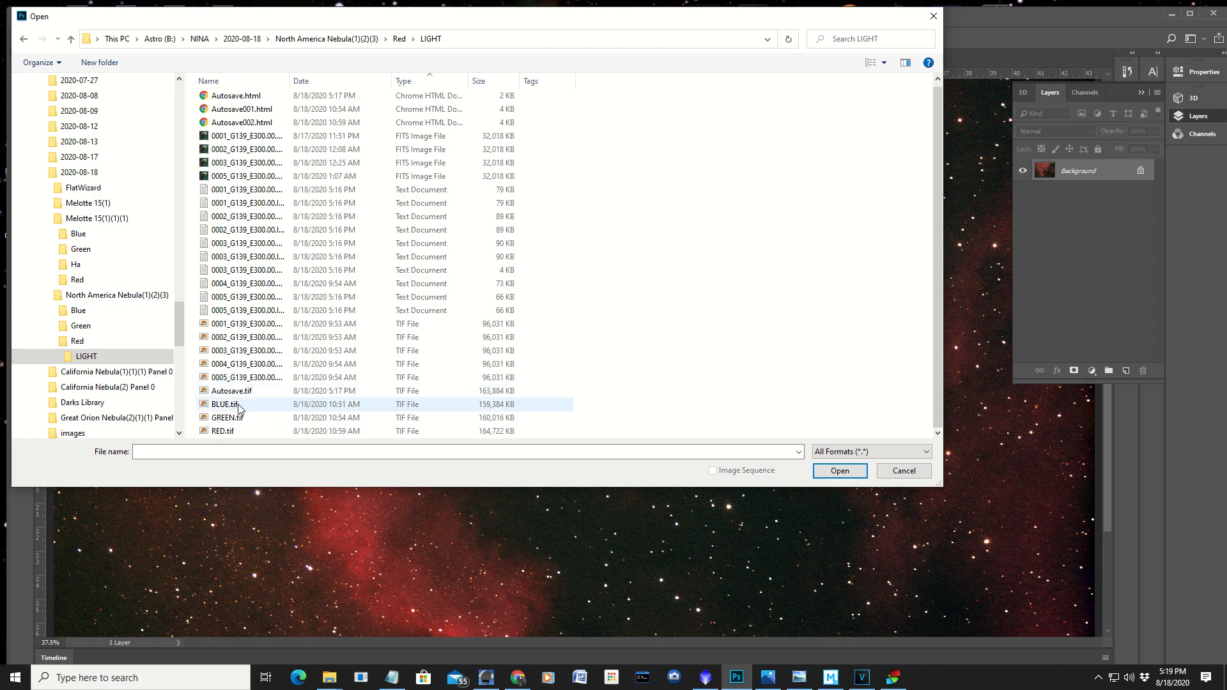
{"action": "left_click", "coordinate": [231, 390]}
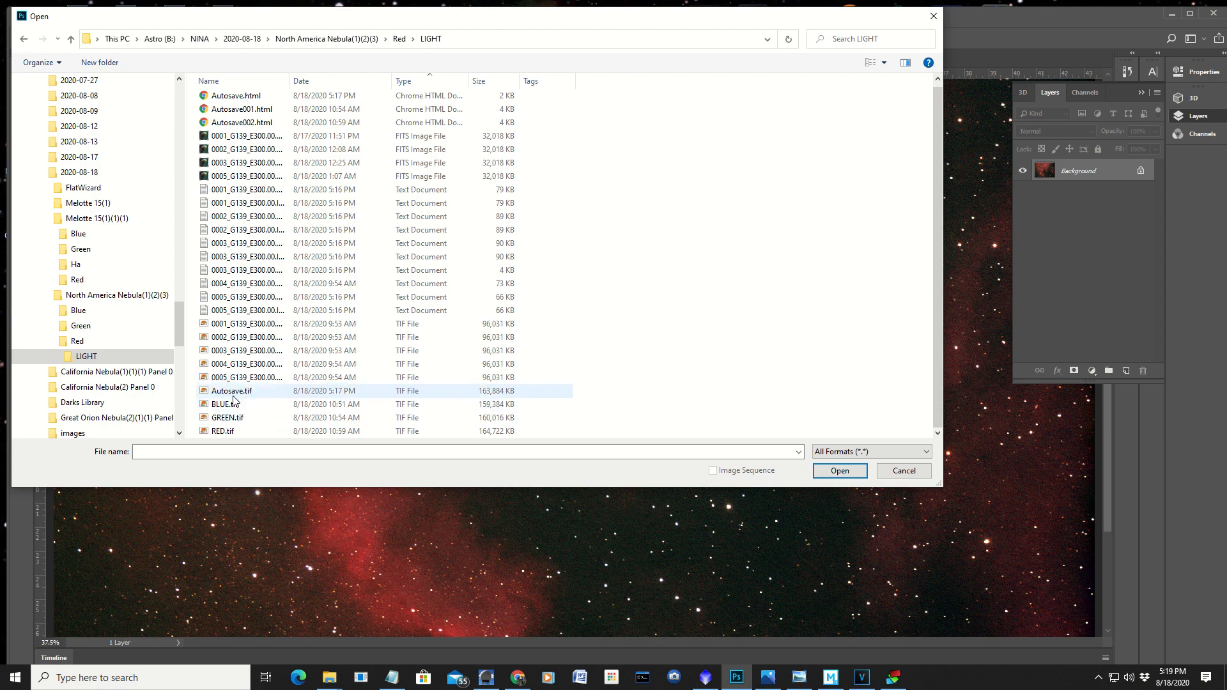
{"action": "left_click", "coordinate": [226, 432]}
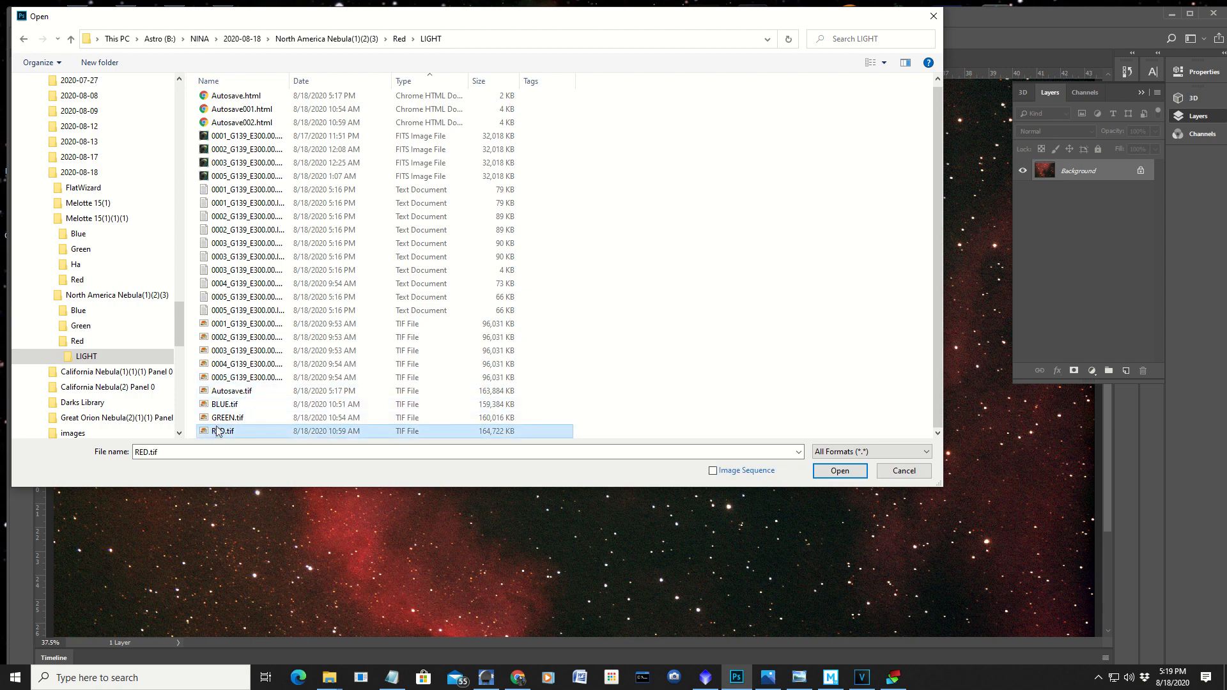
{"action": "left_click", "coordinate": [226, 404]}
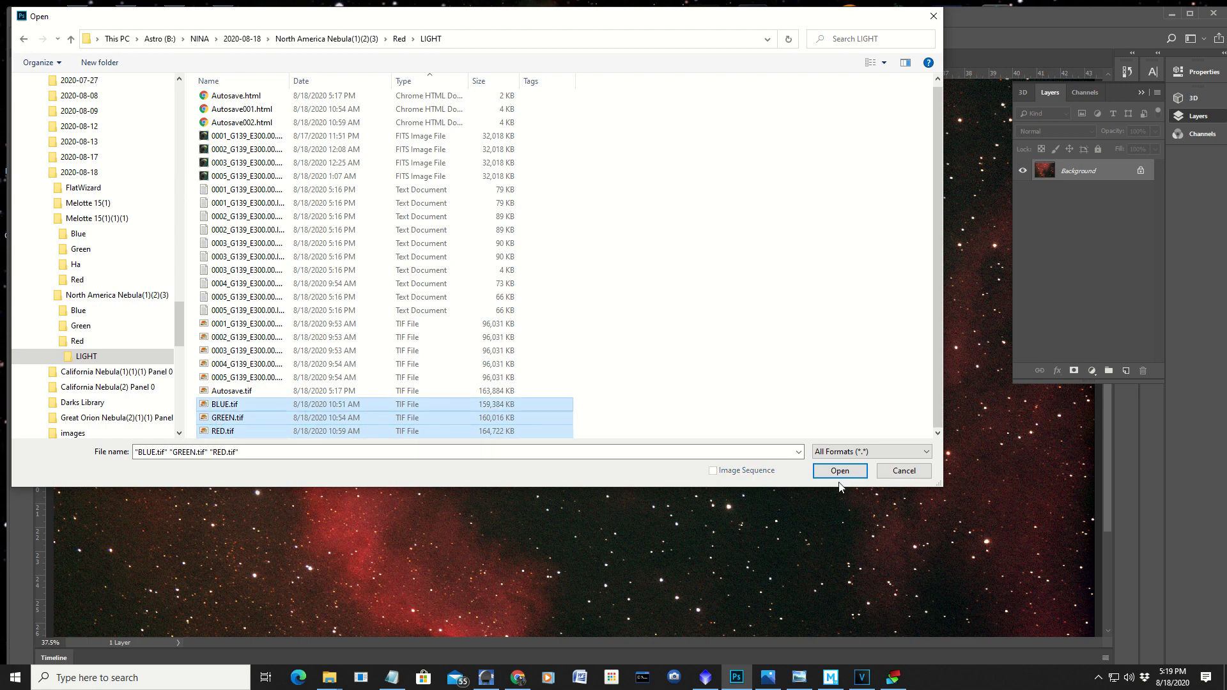
{"action": "left_click", "coordinate": [838, 470]}
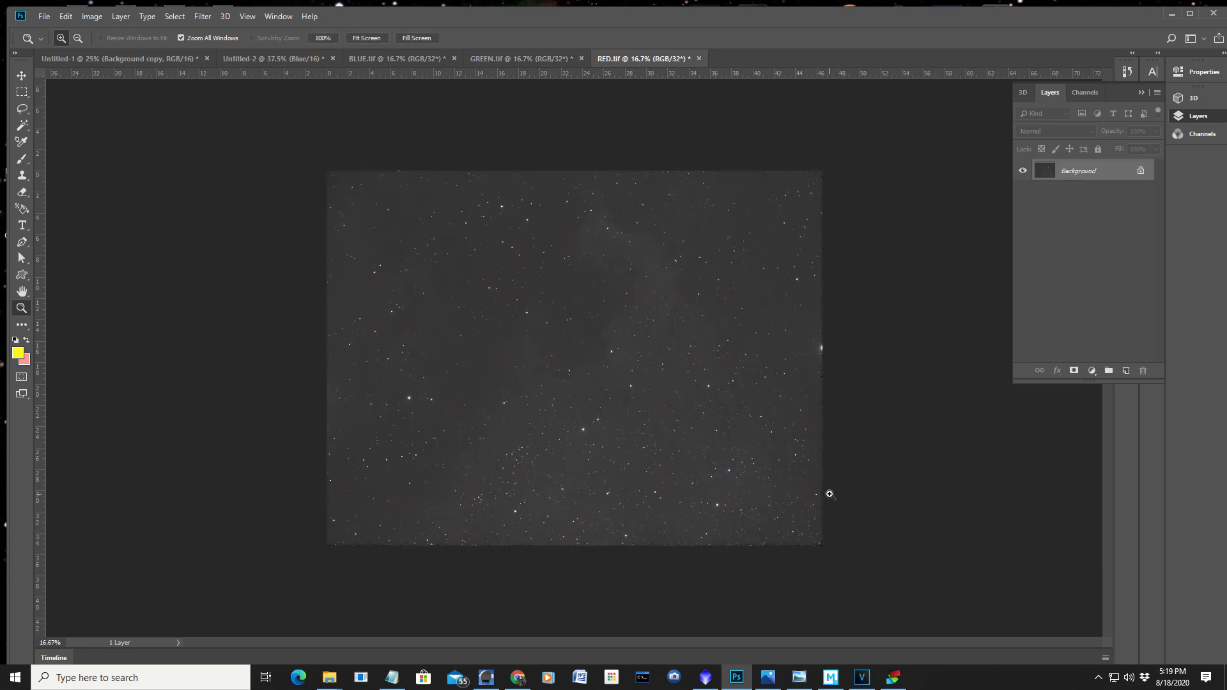
{"action": "mouse_move", "coordinate": [826, 516]}
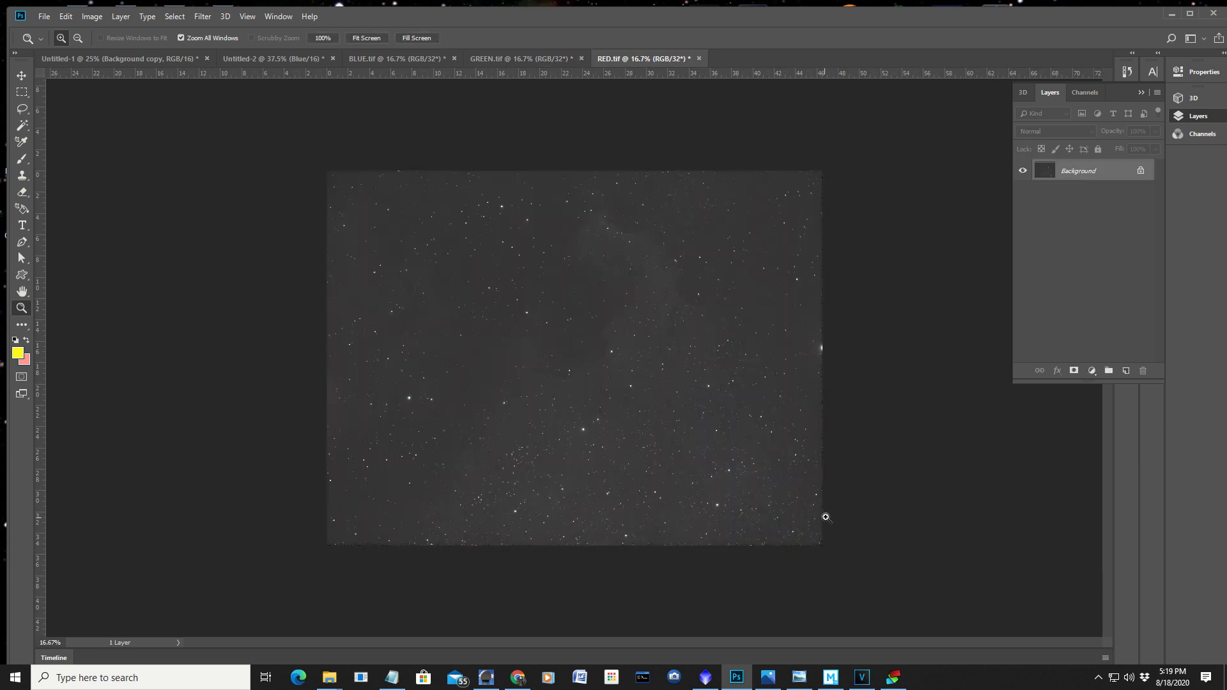
{"action": "mouse_move", "coordinate": [876, 498]}
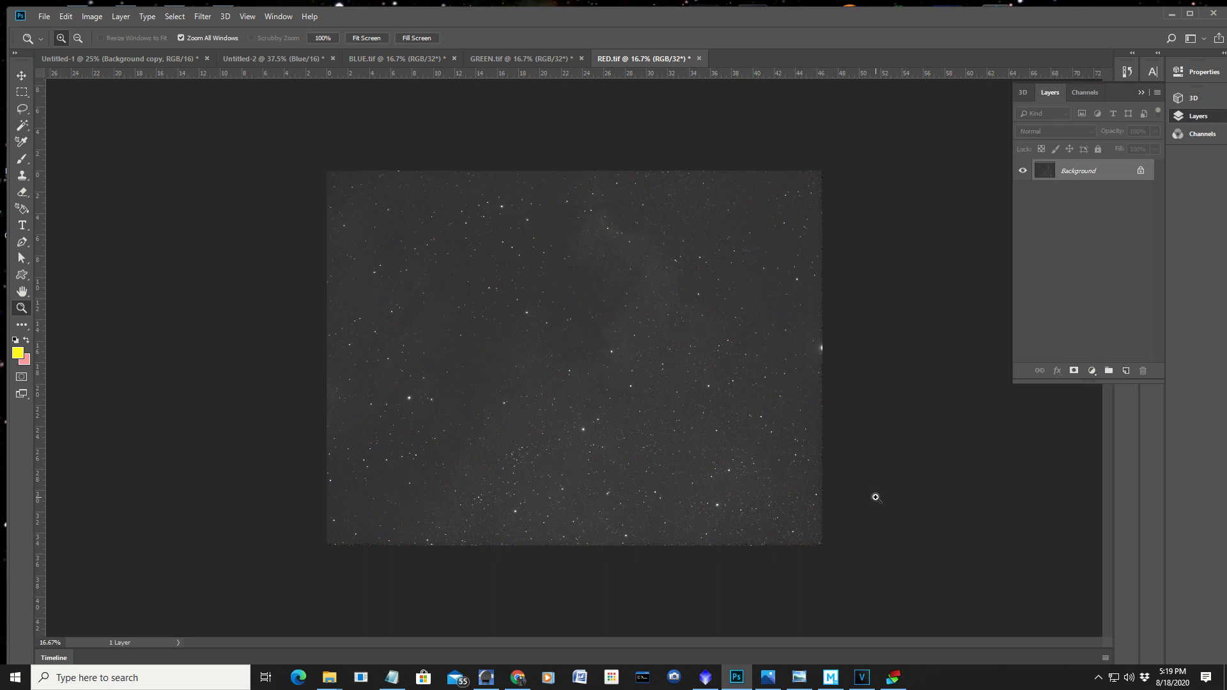
{"action": "mouse_move", "coordinate": [864, 504]}
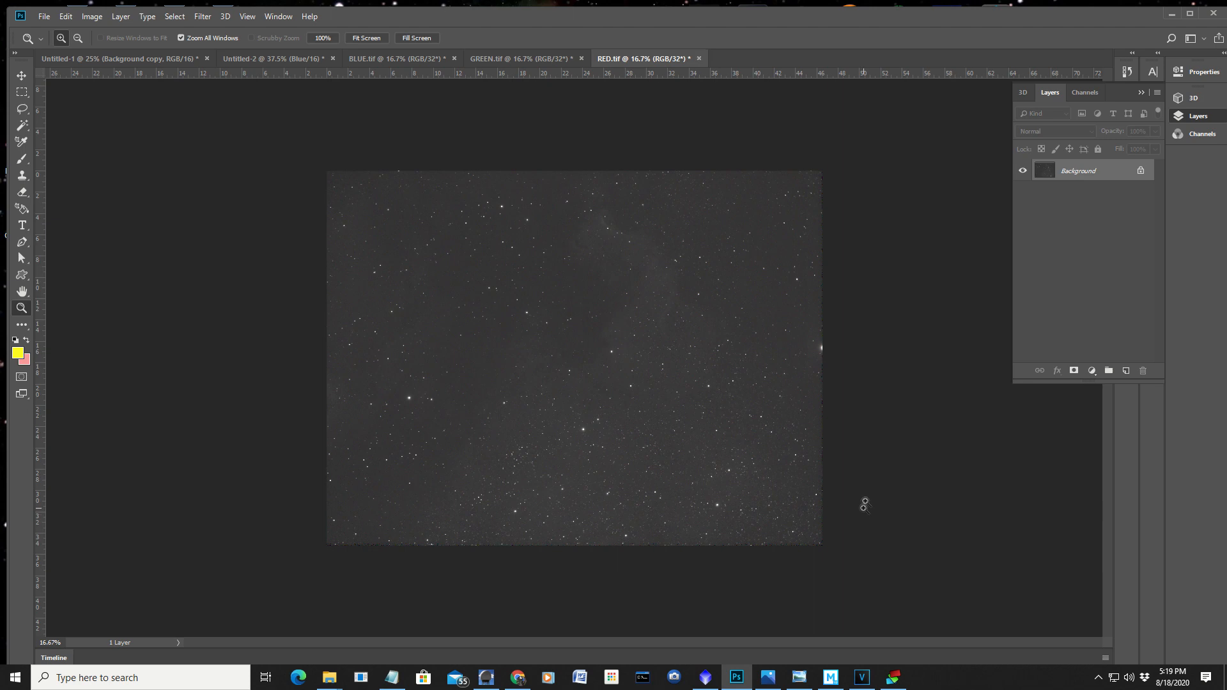
{"action": "mouse_move", "coordinate": [857, 486]}
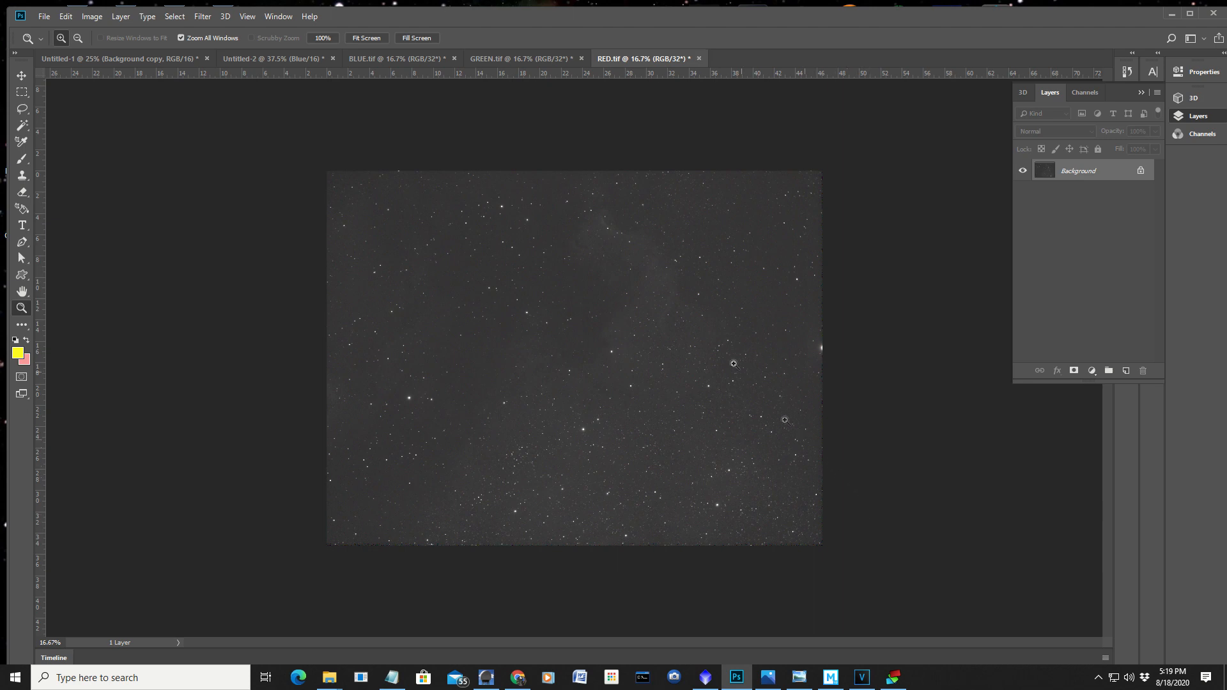
Step: Convert the BLUE and RED stack documents to 16-bit grayscale mode
{"action": "left_click", "coordinate": [384, 58]}
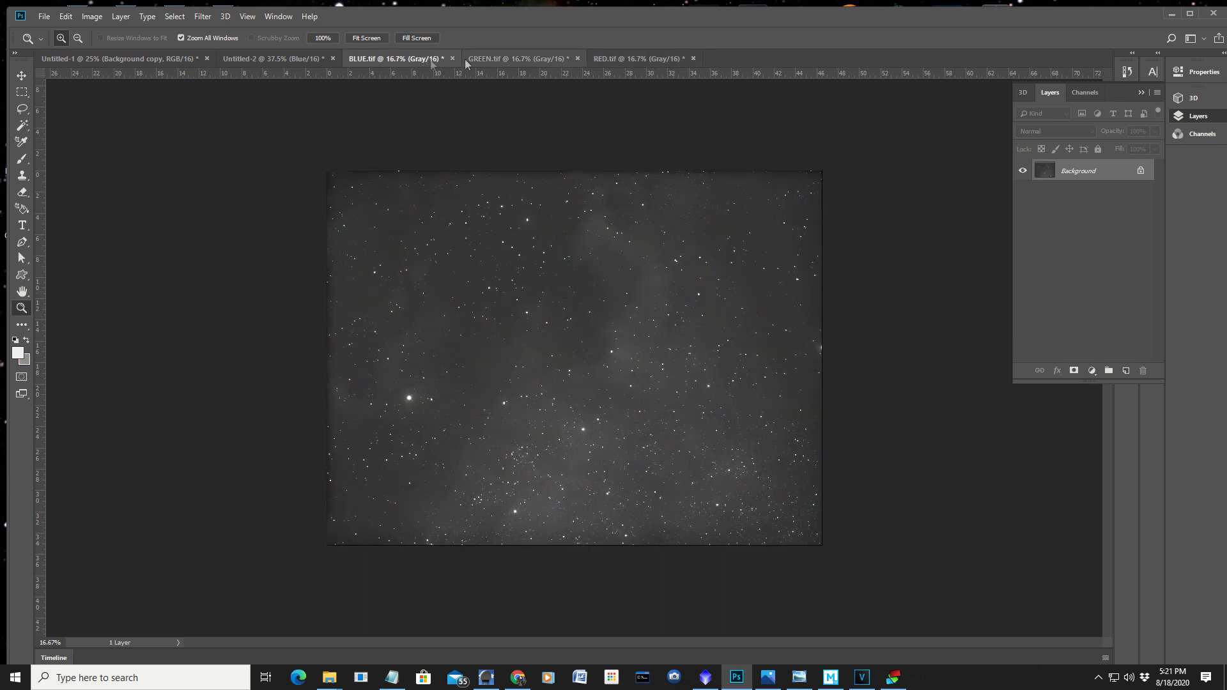
{"action": "left_click", "coordinate": [634, 58]}
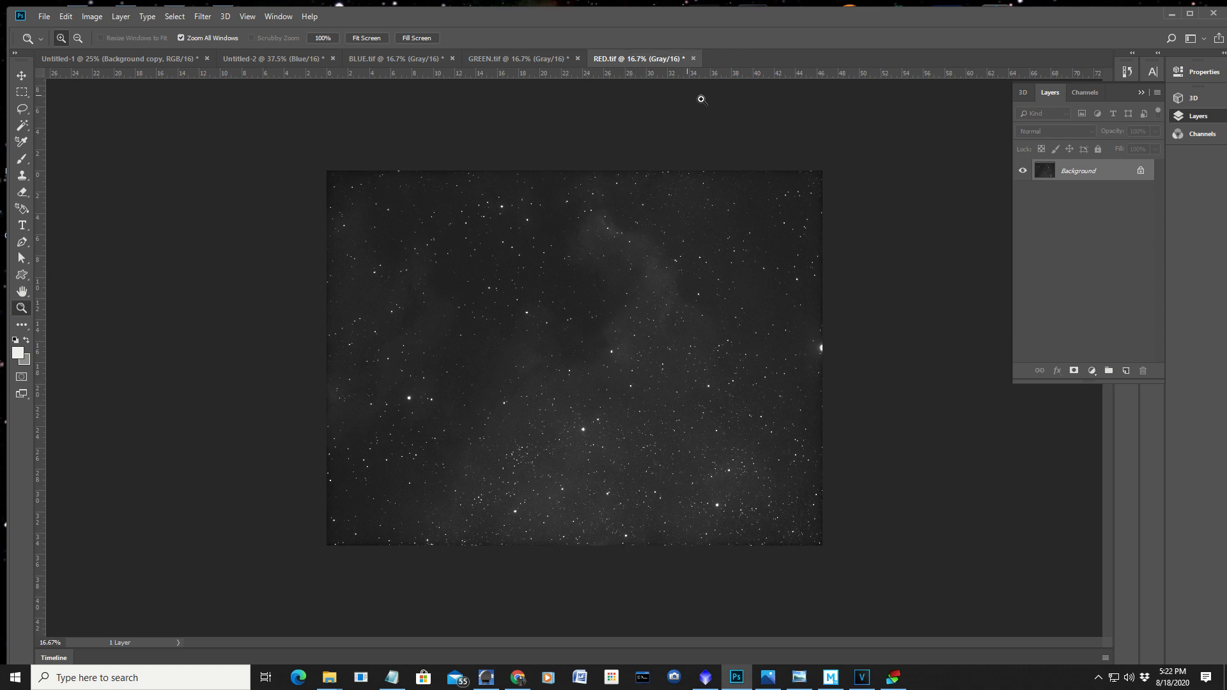
{"action": "mouse_move", "coordinate": [498, 116]}
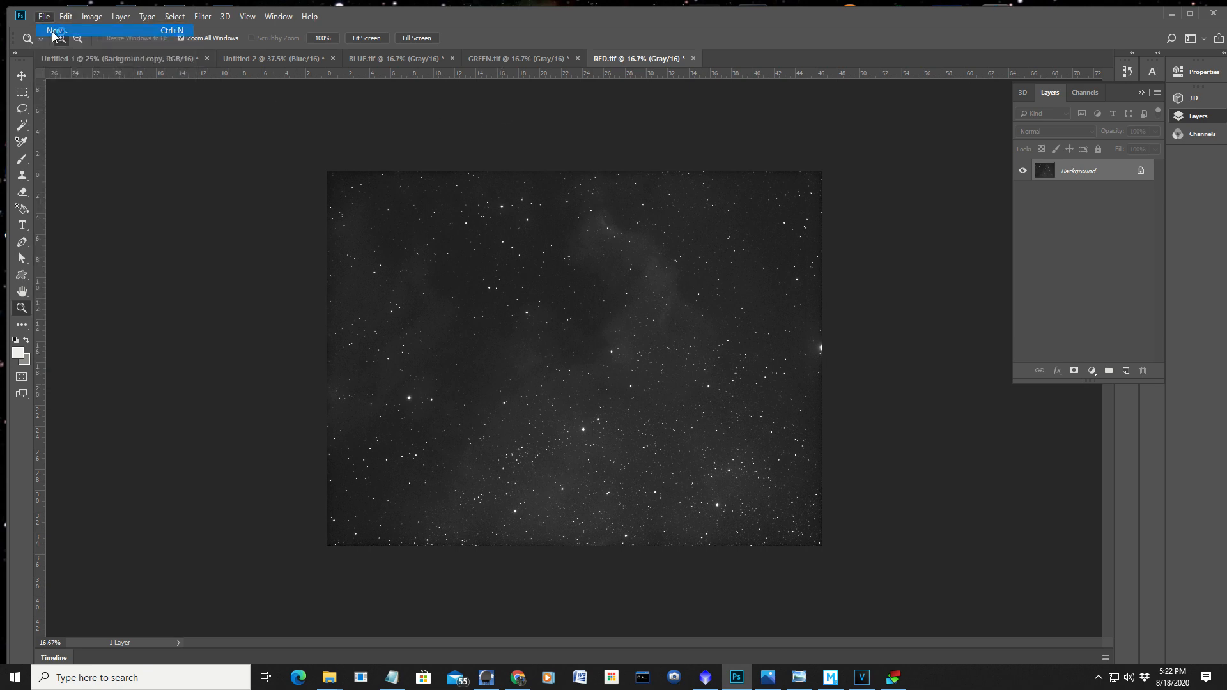
Step: Create a new 4344 x 3216 px, 16-bit RGB Color document, Untitled-3
{"action": "left_click", "coordinate": [55, 30]}
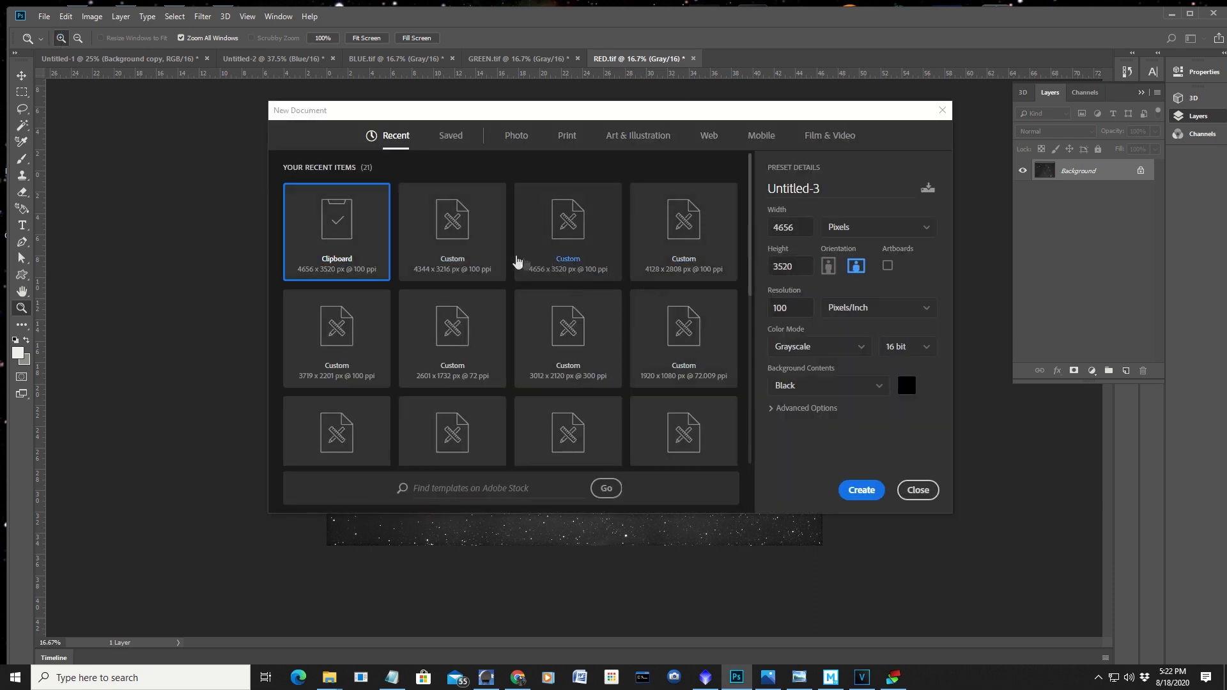
{"action": "left_click", "coordinate": [451, 230]}
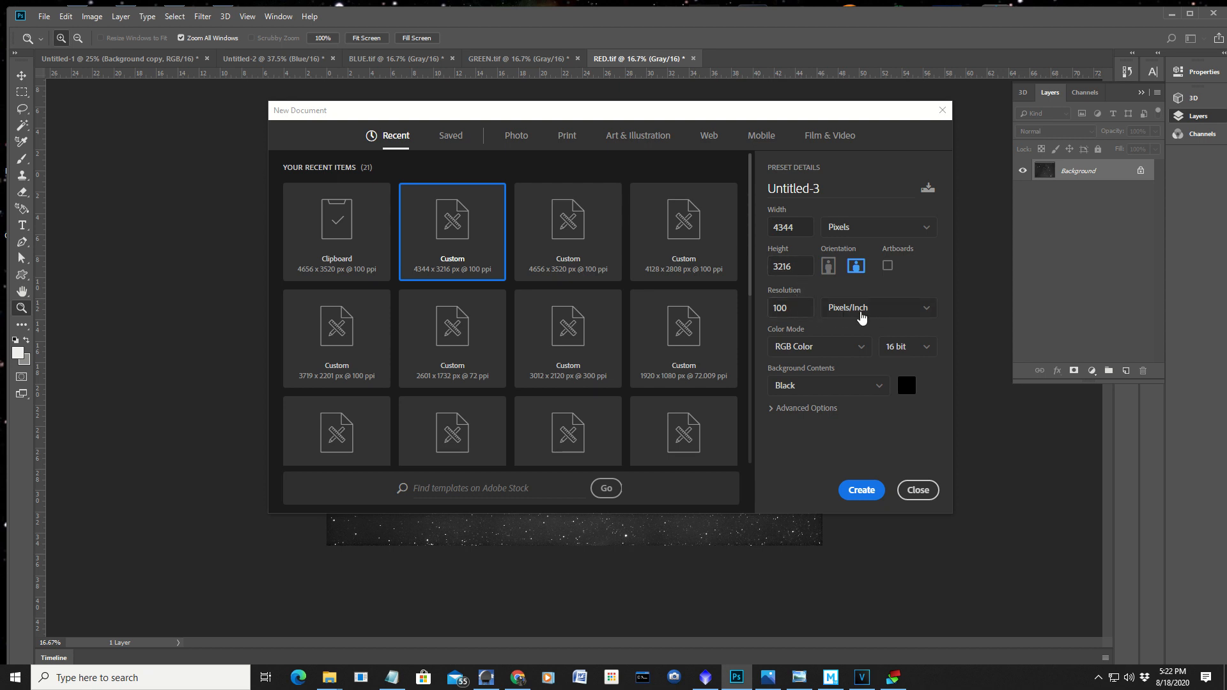
{"action": "mouse_move", "coordinate": [866, 349]}
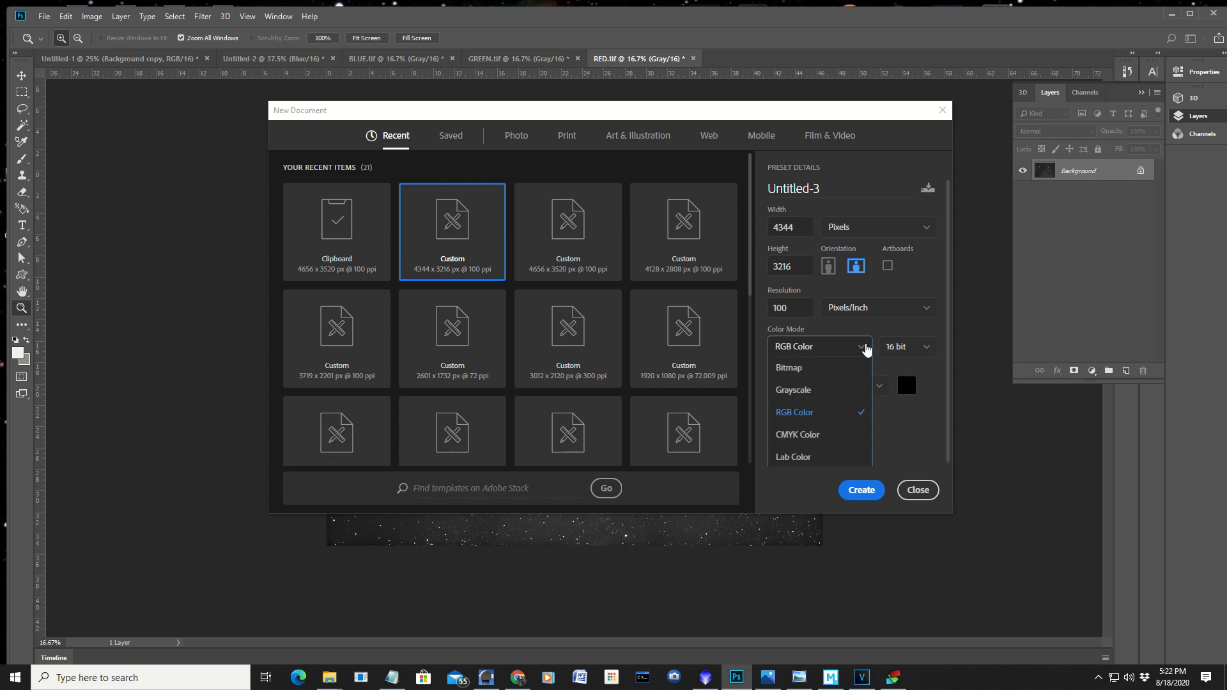
{"action": "mouse_move", "coordinate": [817, 393]}
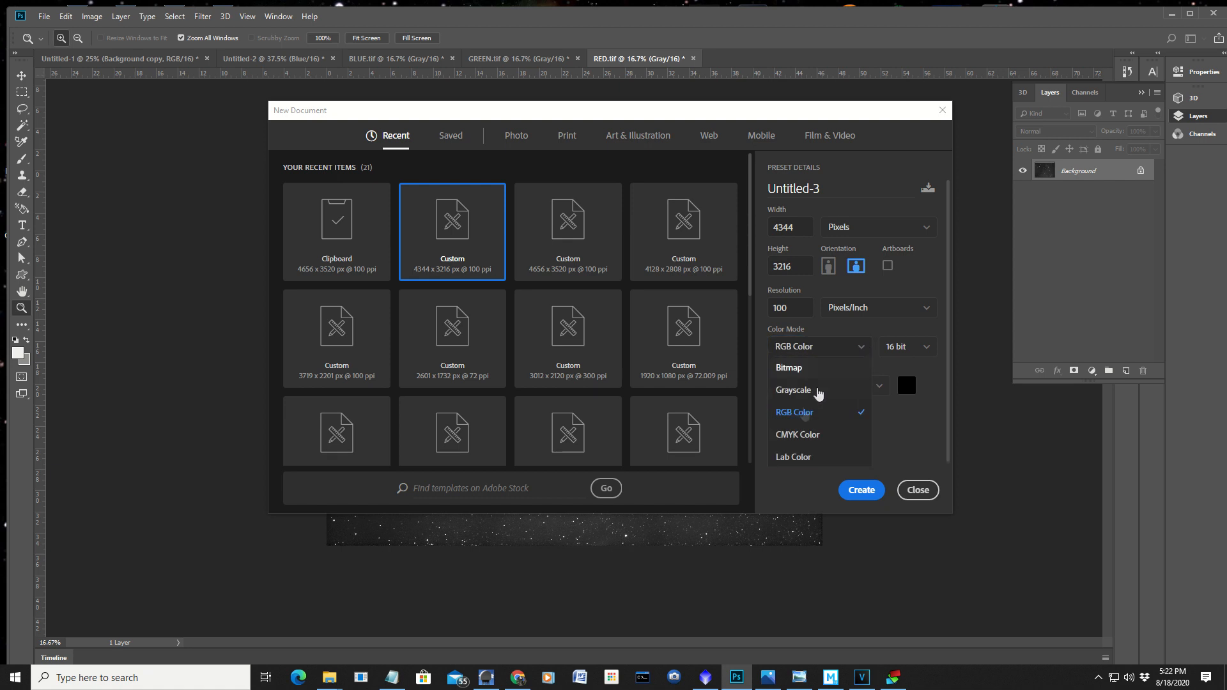
{"action": "left_click", "coordinate": [794, 412]}
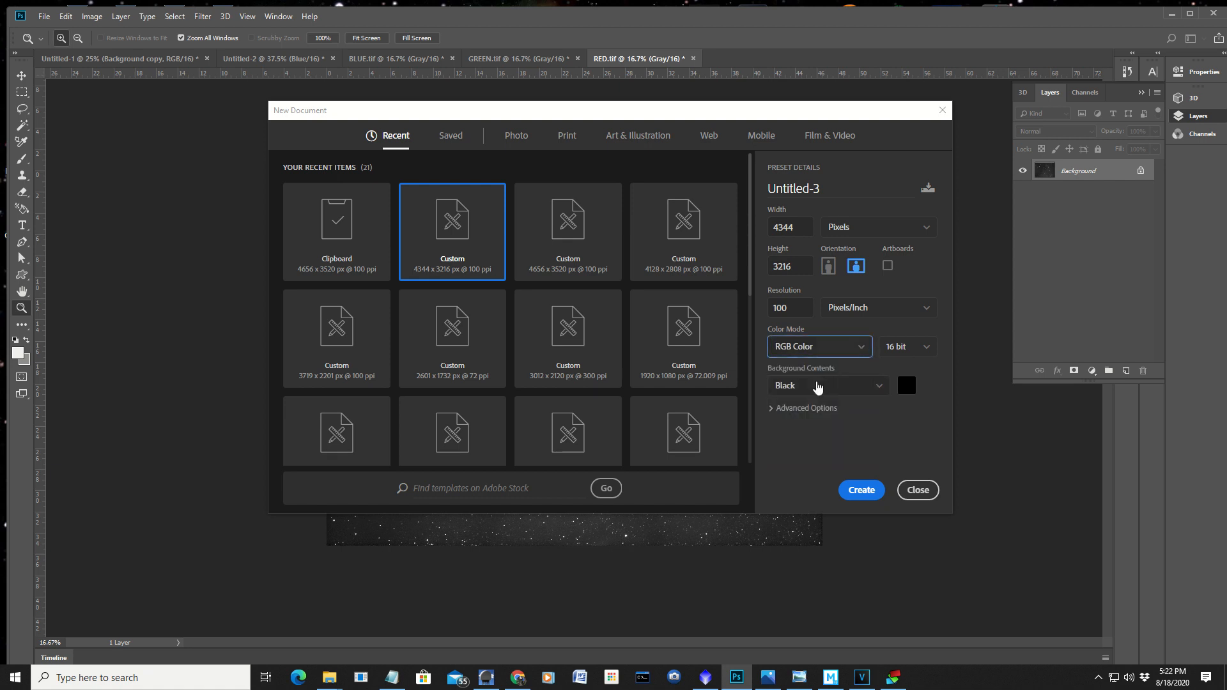
{"action": "mouse_move", "coordinate": [921, 353]}
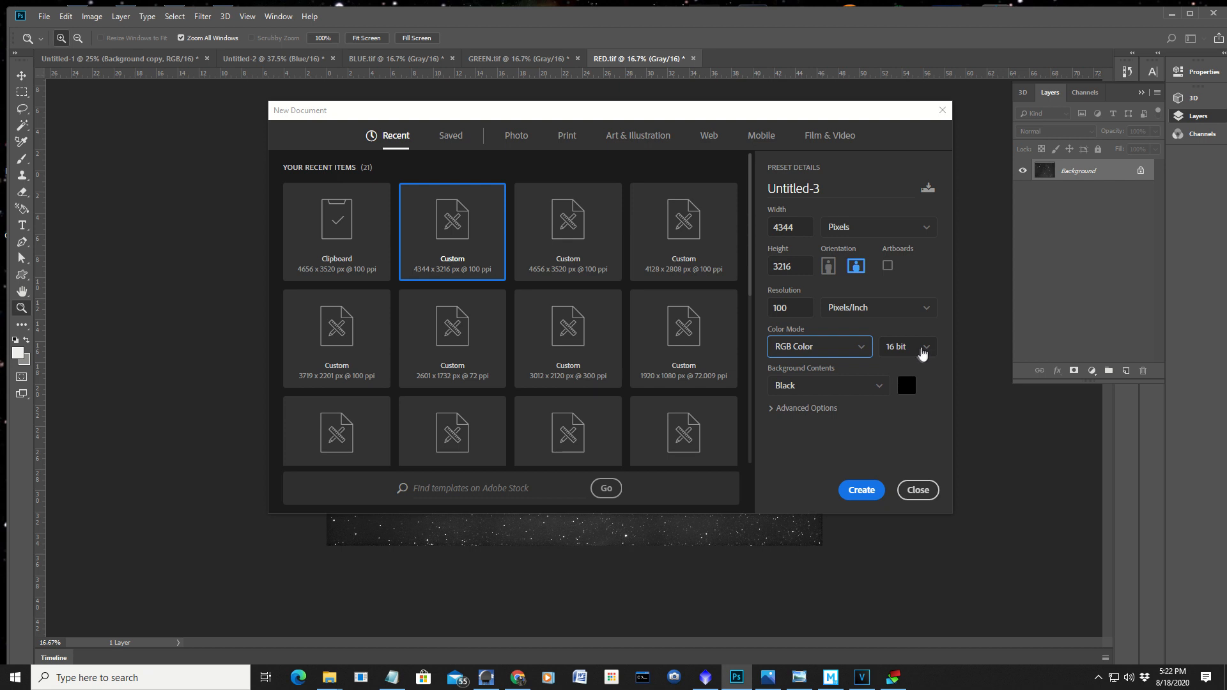
{"action": "mouse_move", "coordinate": [798, 217]}
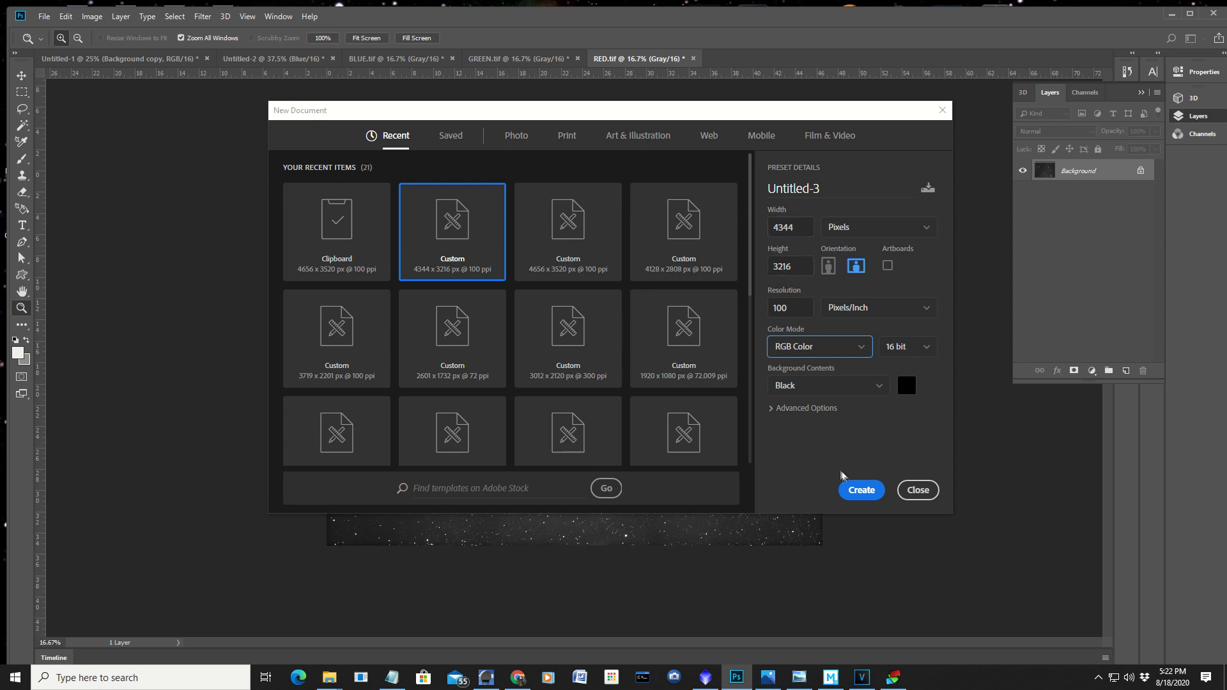
{"action": "left_click", "coordinate": [860, 490]}
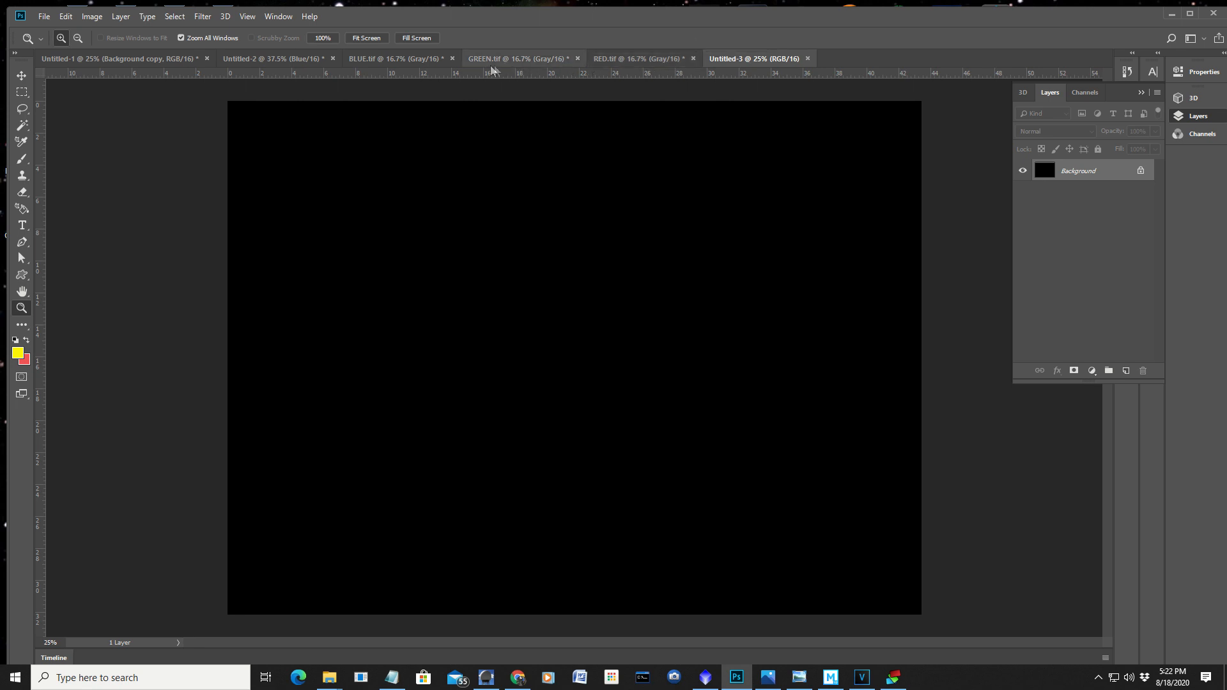
Step: Copy the whole RED stack into Untitled-3's Red channel and show all channels in colour
{"action": "left_click", "coordinate": [634, 58]}
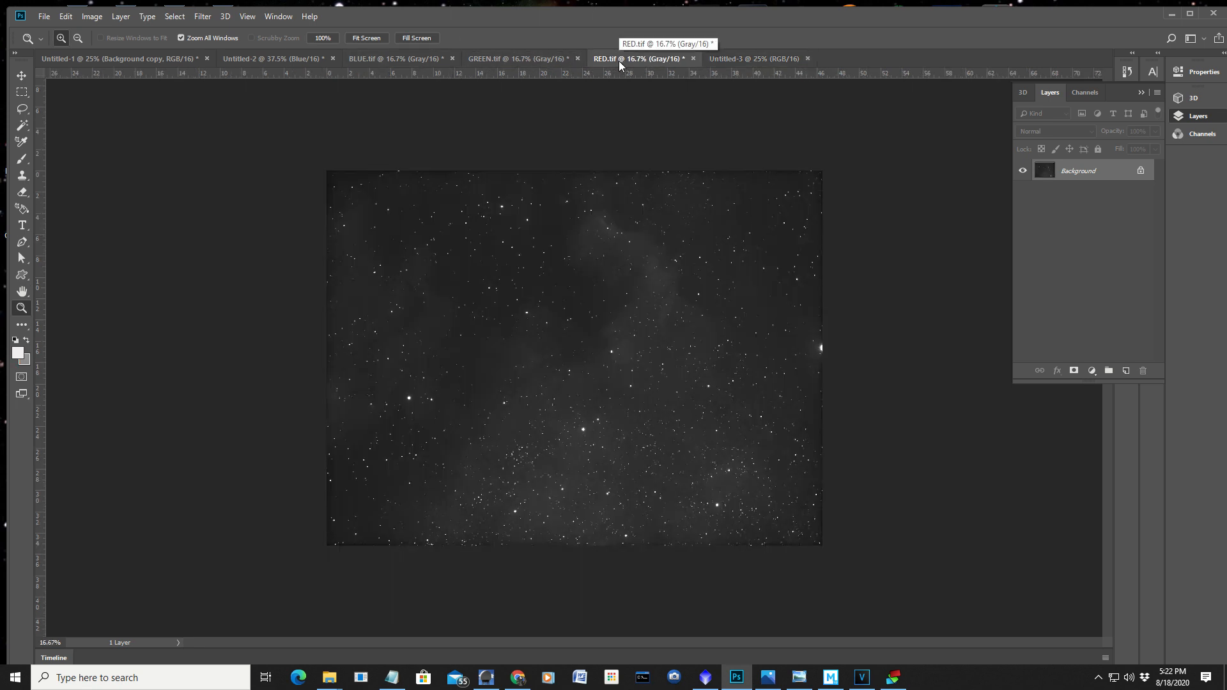
{"action": "key", "text": "ctrl+a"}
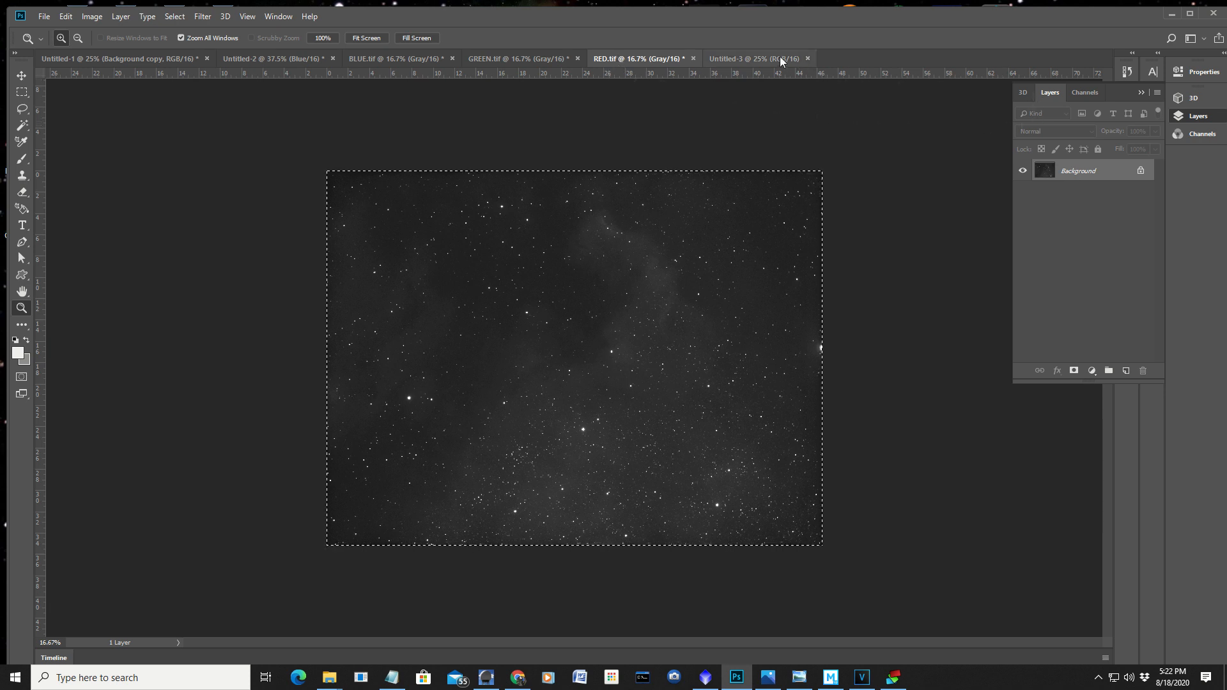
{"action": "left_click", "coordinate": [753, 58]}
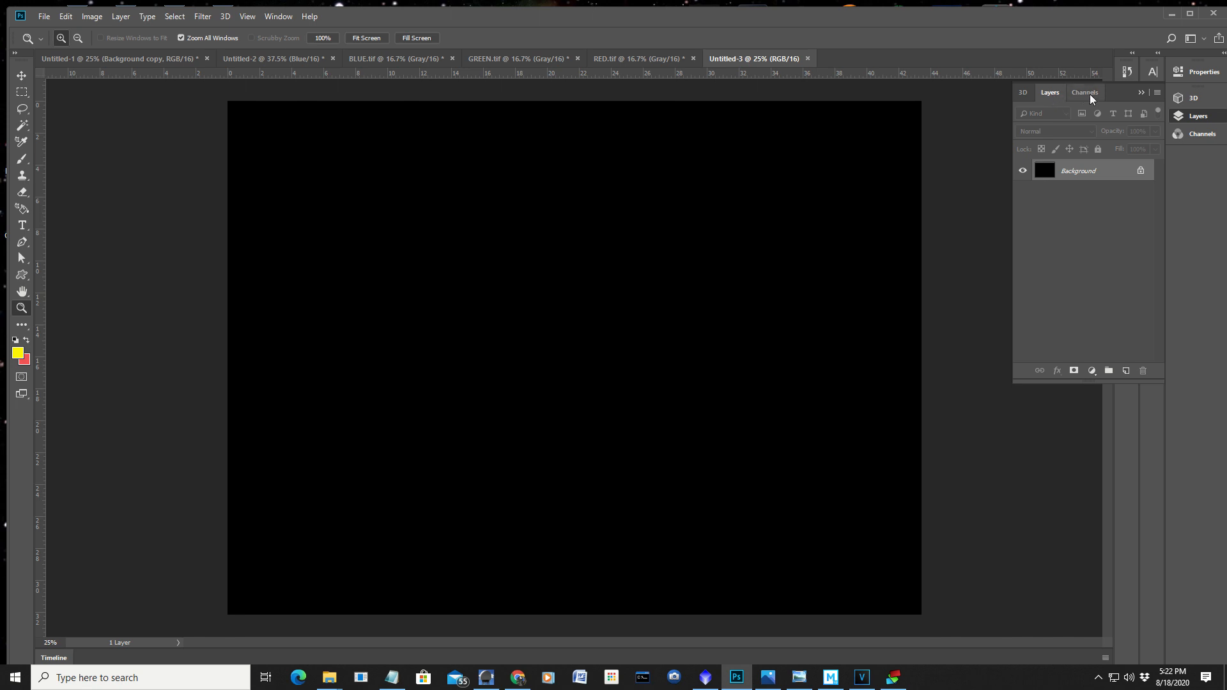
{"action": "left_click", "coordinate": [1085, 91]}
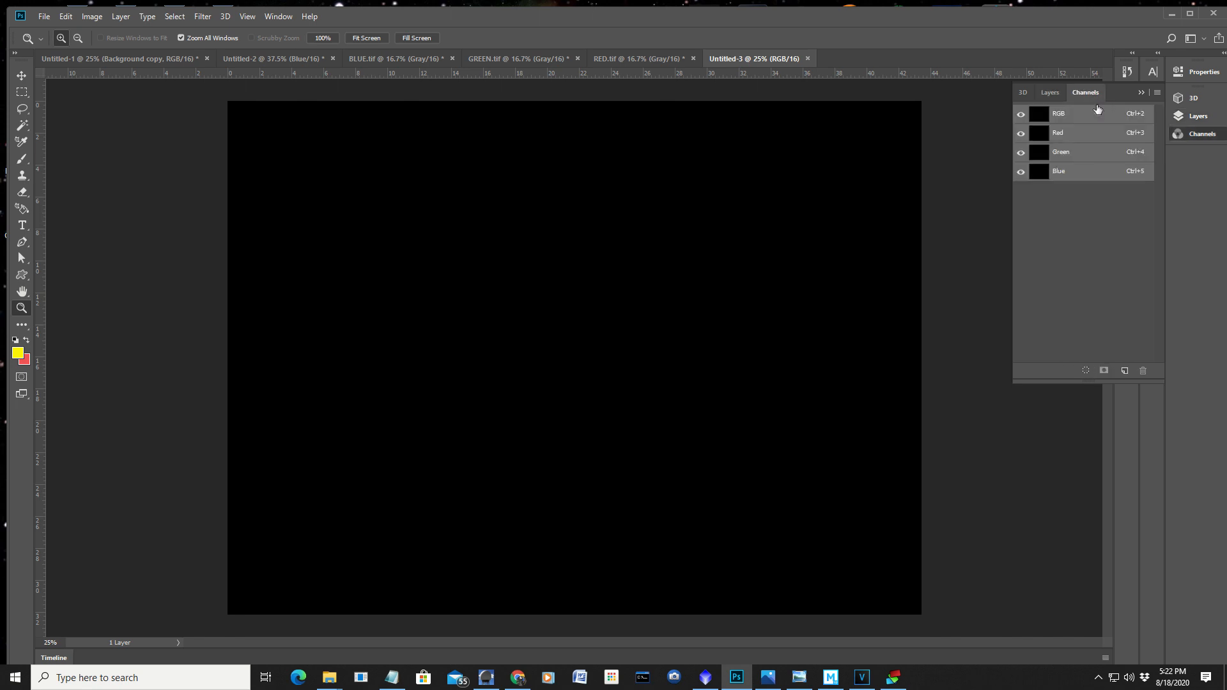
{"action": "left_click", "coordinate": [1080, 133]}
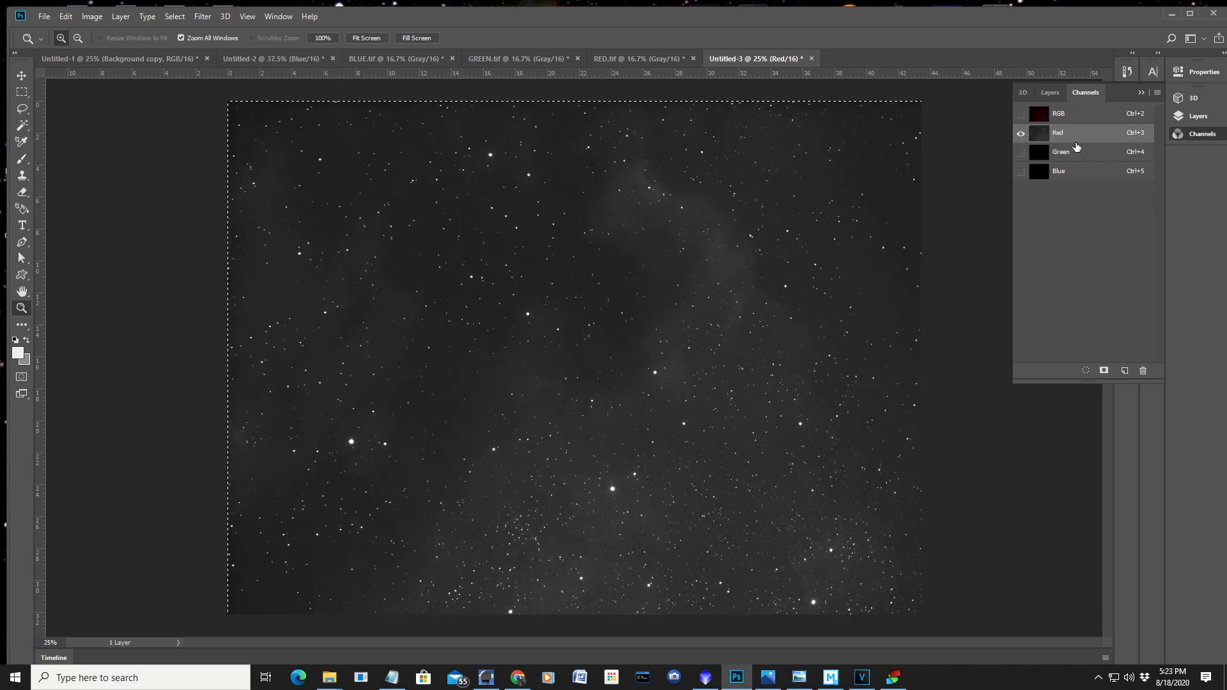
{"action": "left_click", "coordinate": [1021, 130]}
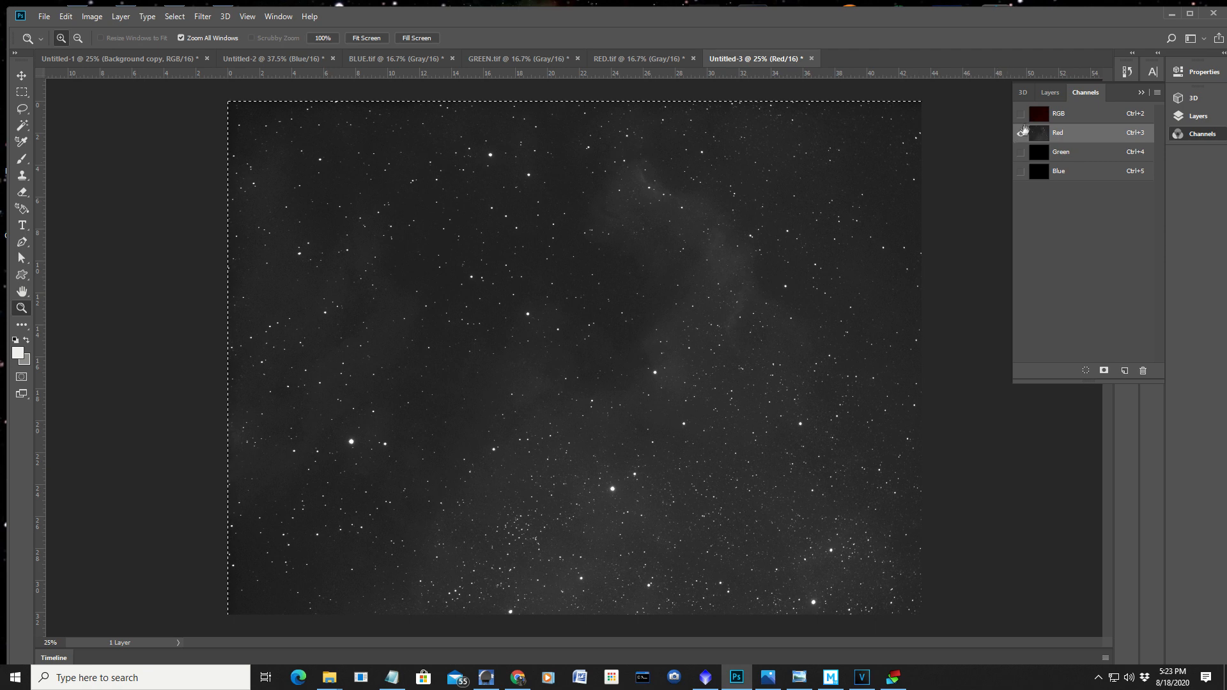
{"action": "left_click", "coordinate": [1020, 114]}
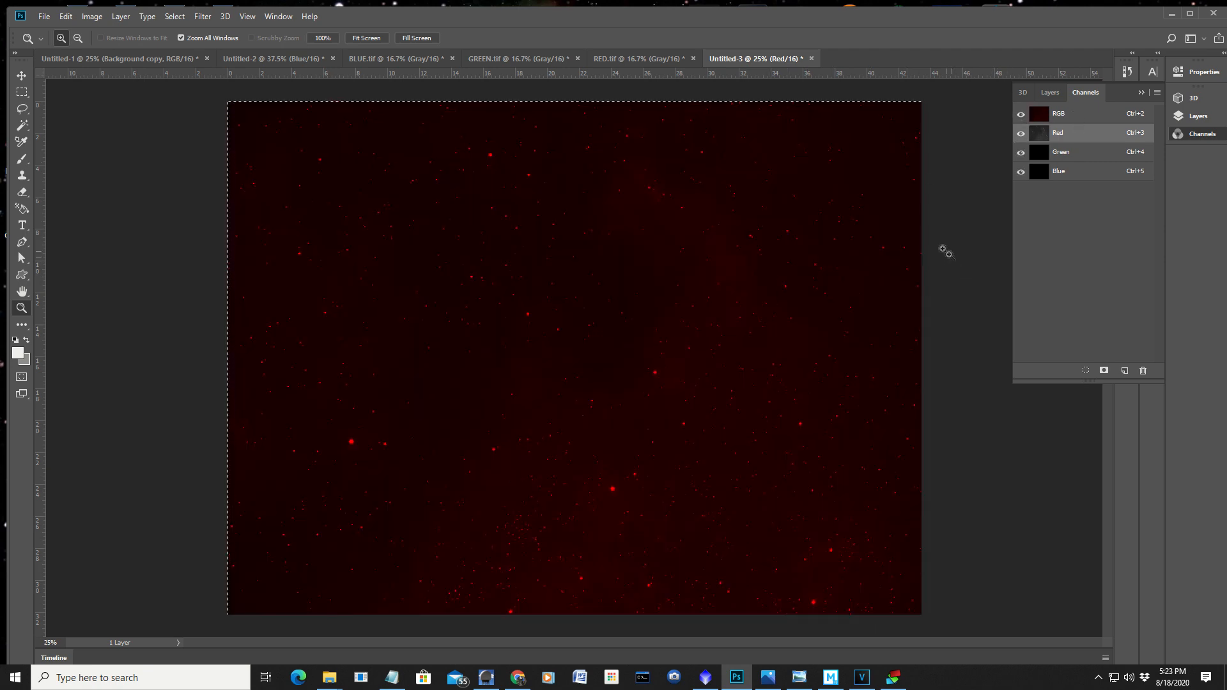
{"action": "mouse_move", "coordinate": [547, 71]}
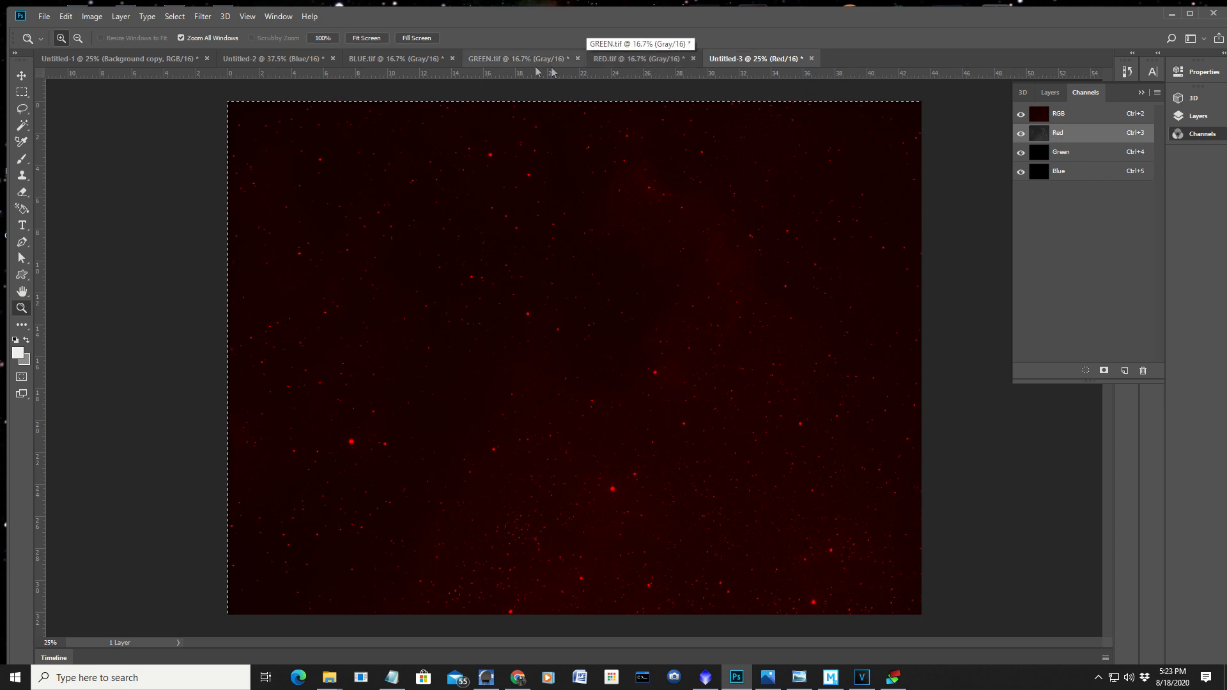
{"action": "left_click", "coordinate": [516, 58]}
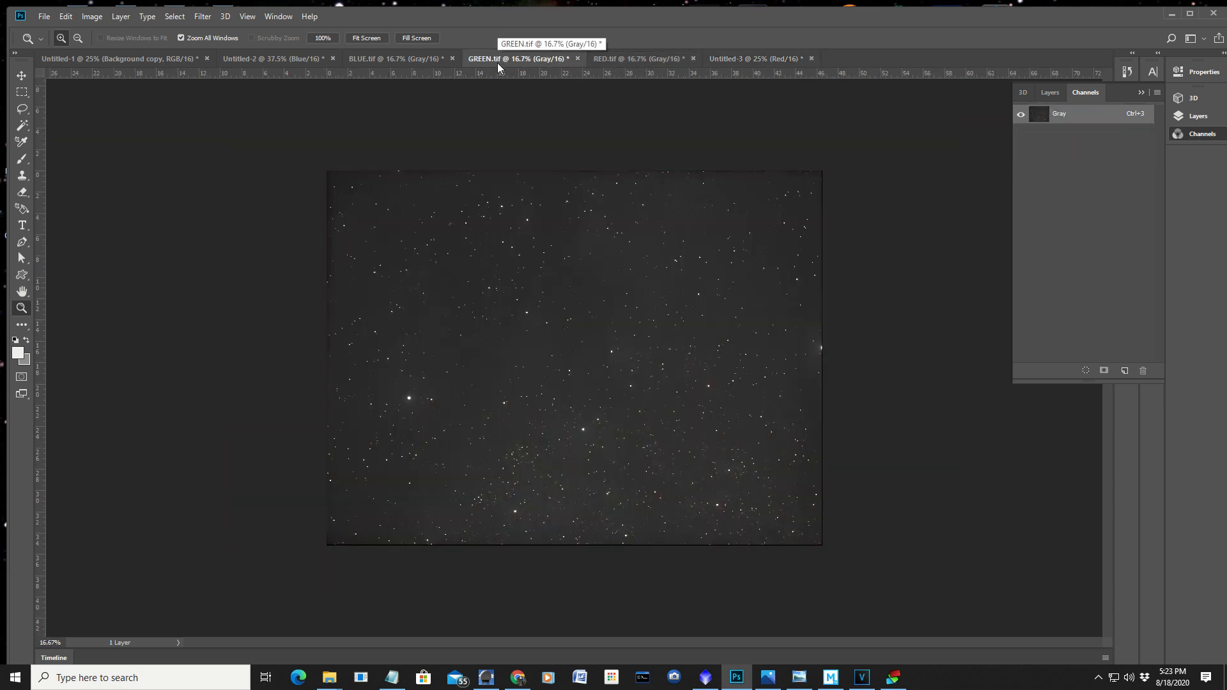
Step: Copy the whole GREEN stack and paste it into Untitled-3's Green channel
{"action": "key", "text": "ctrl+a"}
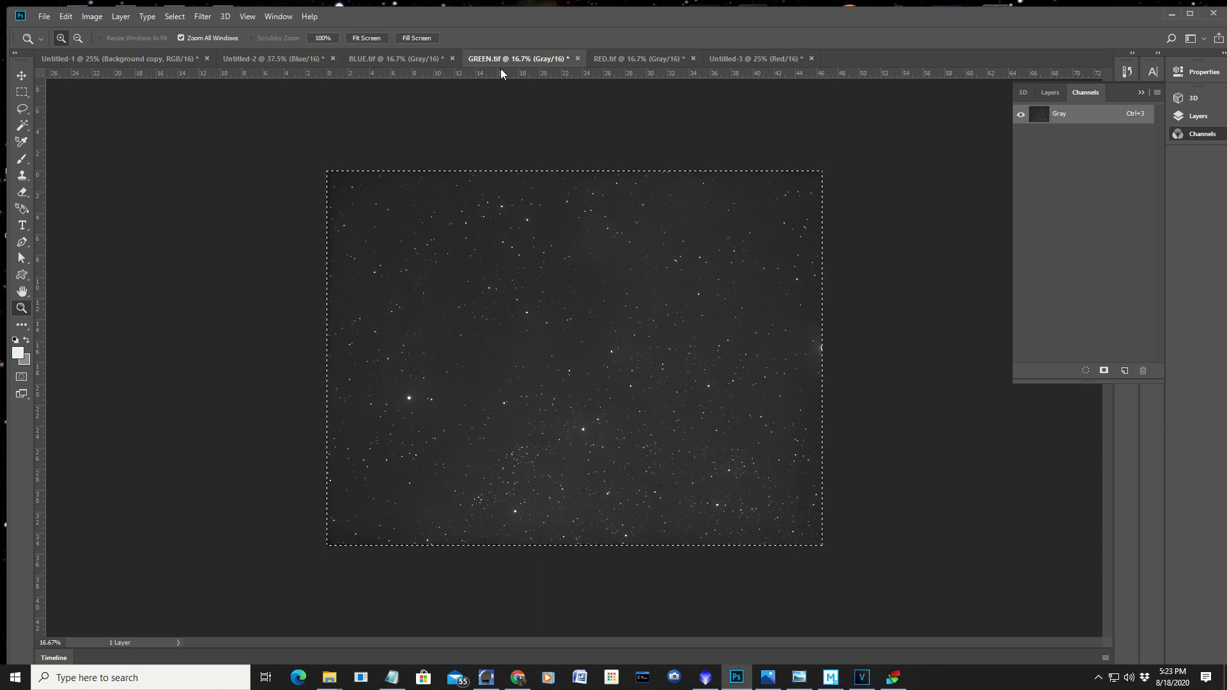
{"action": "mouse_move", "coordinate": [679, 34]}
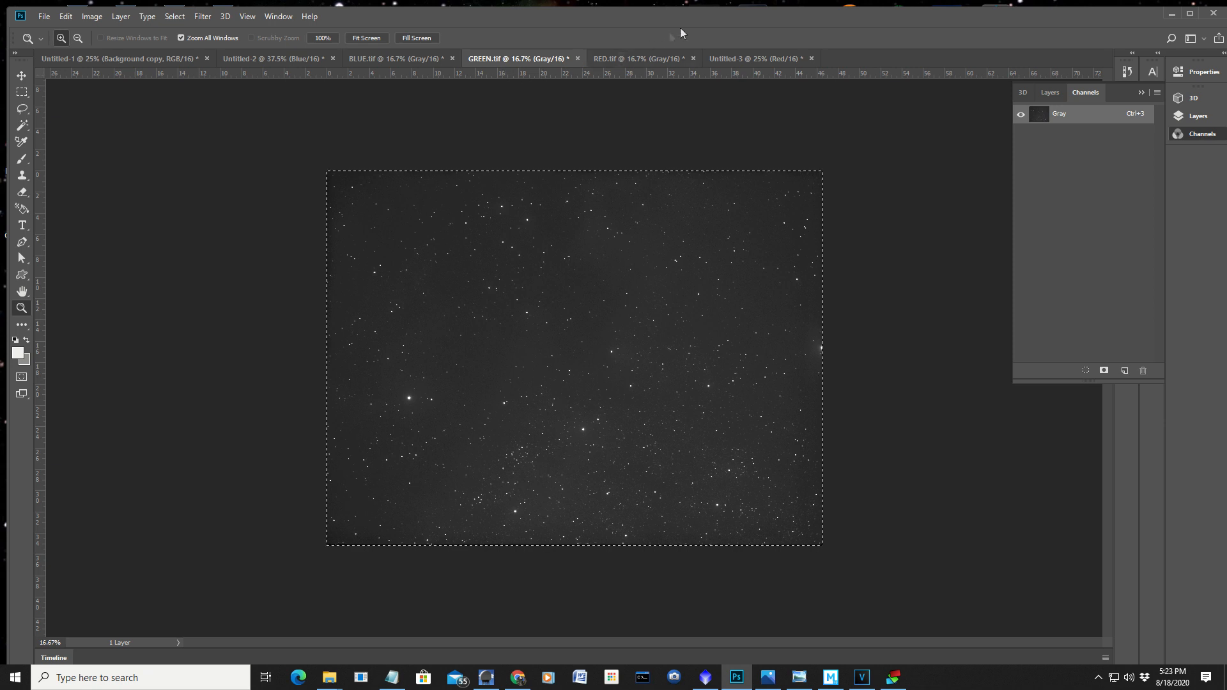
{"action": "left_click", "coordinate": [754, 58]}
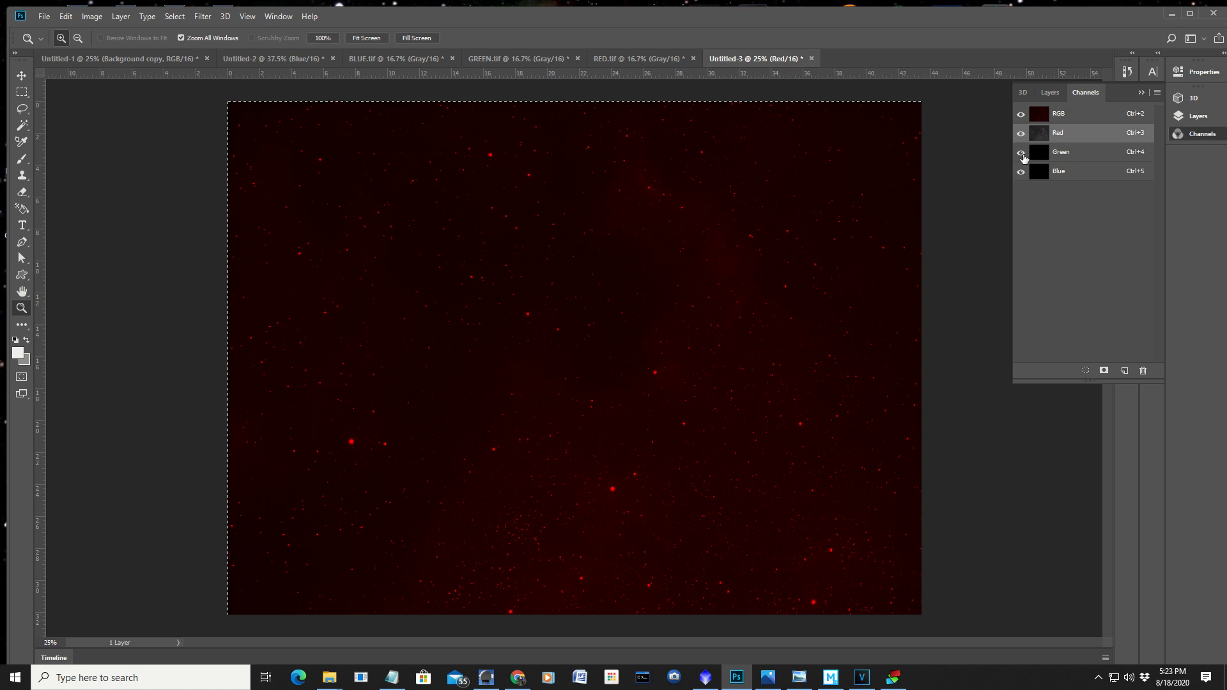
{"action": "left_click", "coordinate": [1061, 152]}
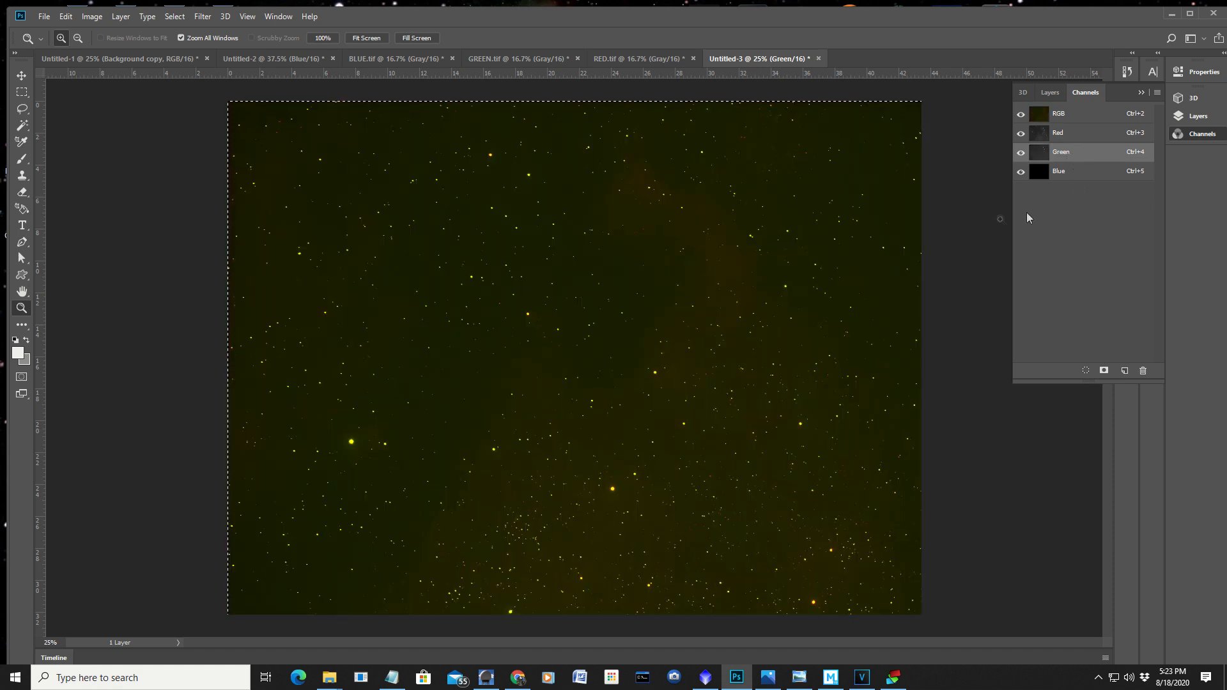
{"action": "mouse_move", "coordinate": [700, 412]}
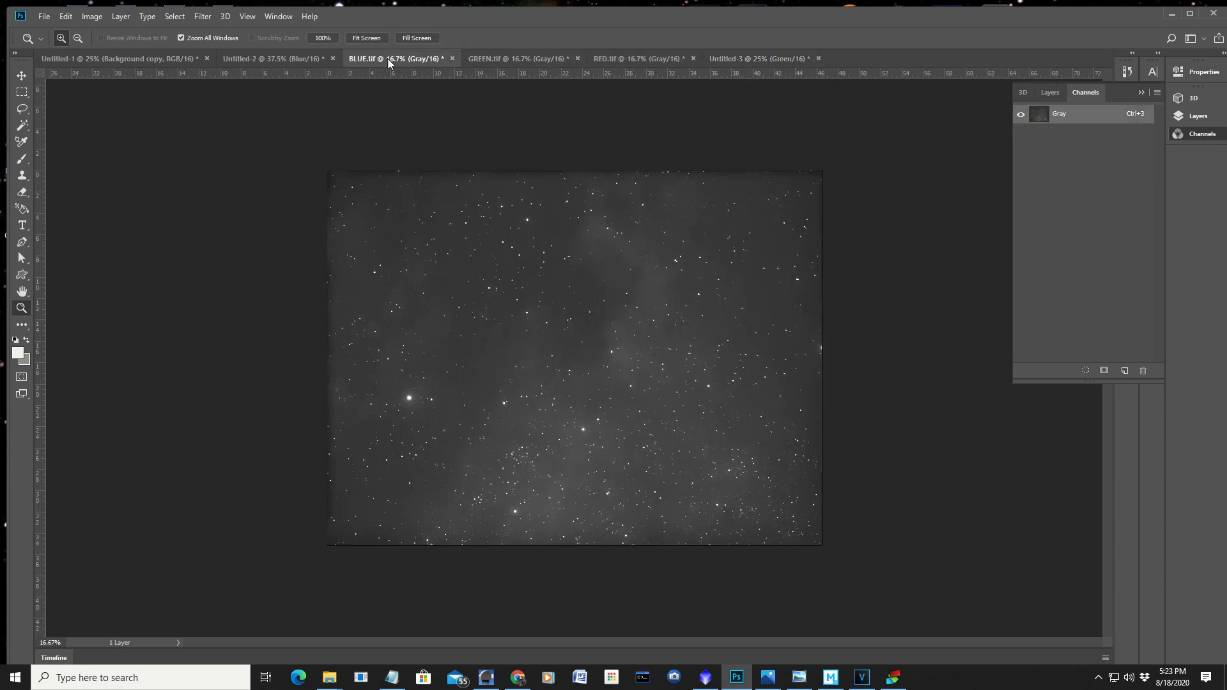
{"action": "mouse_move", "coordinate": [617, 128]}
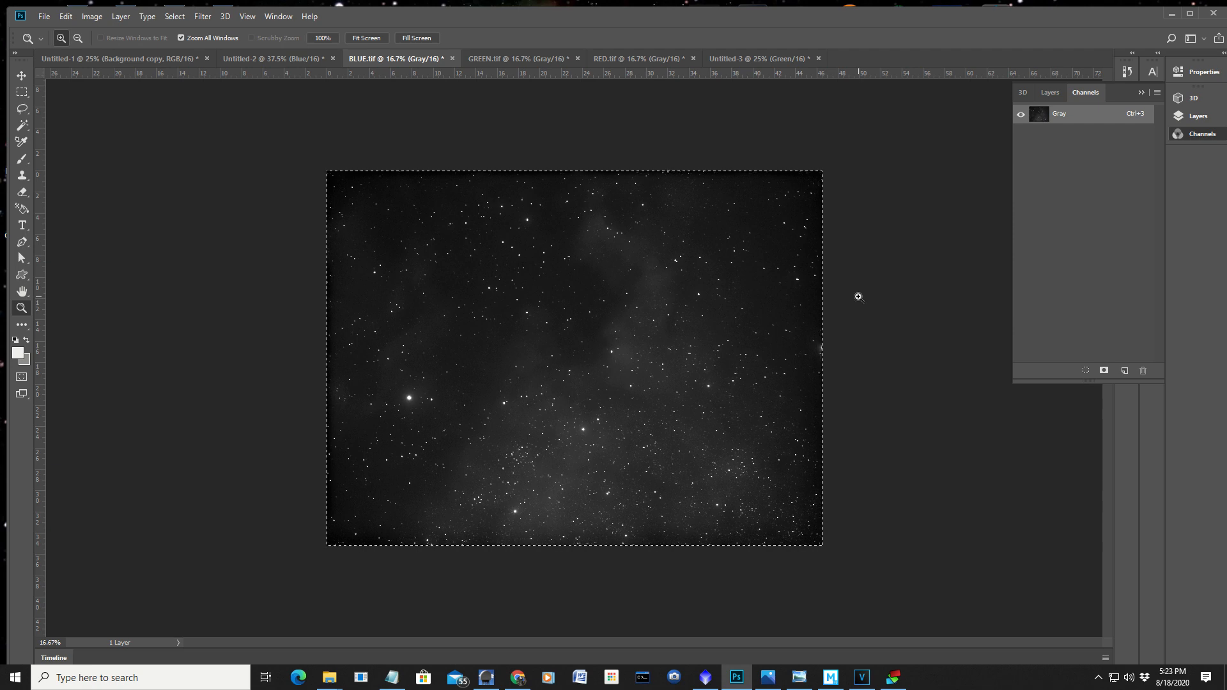
Step: Return to Untitled-3 and target its Blue channel to receive the copied BLUE stack
{"action": "left_click", "coordinate": [756, 58]}
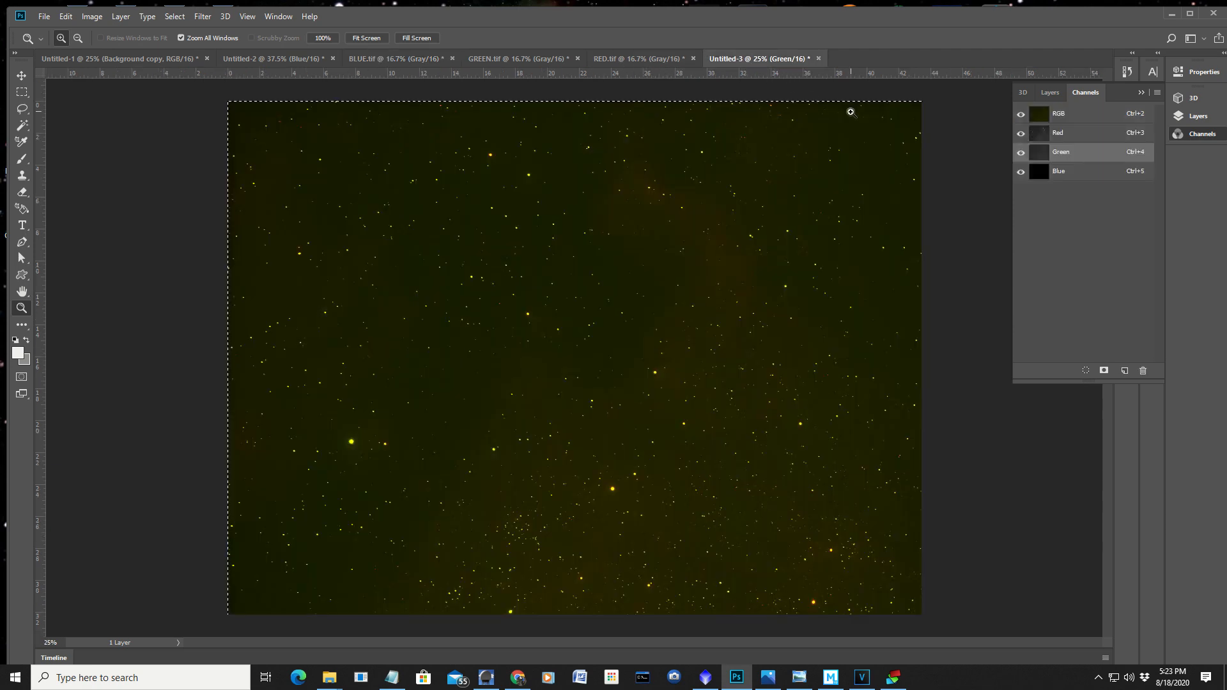
{"action": "mouse_move", "coordinate": [1068, 172]}
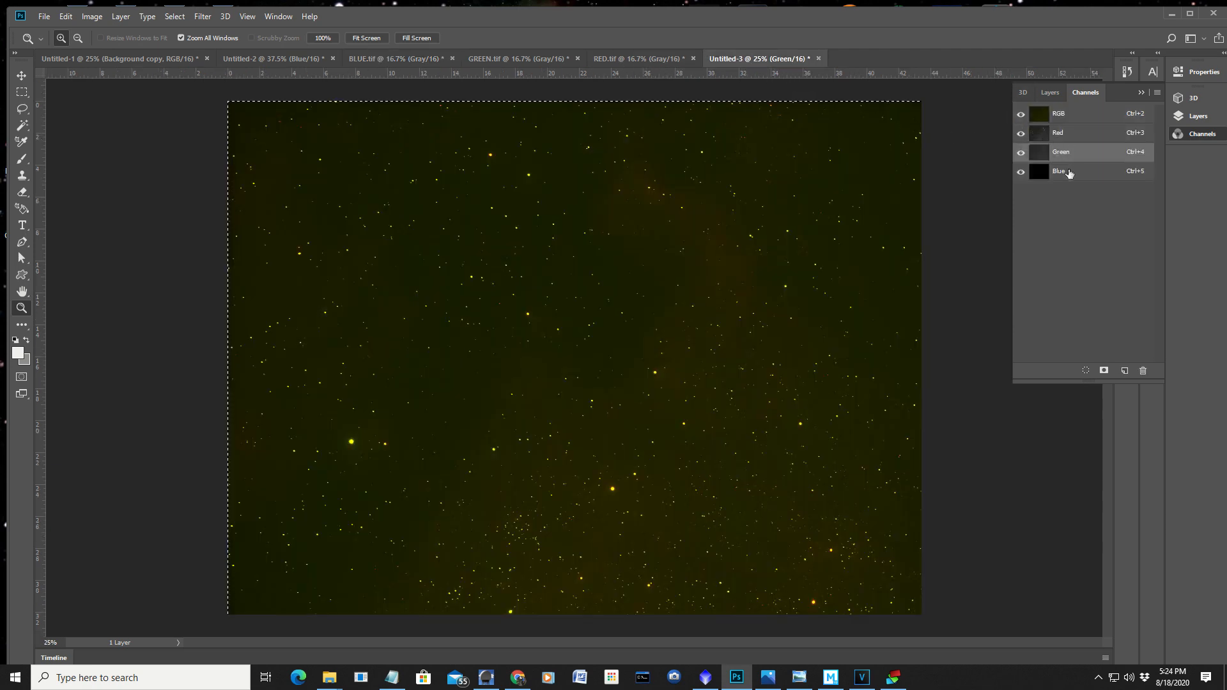
{"action": "left_click", "coordinate": [1060, 171]}
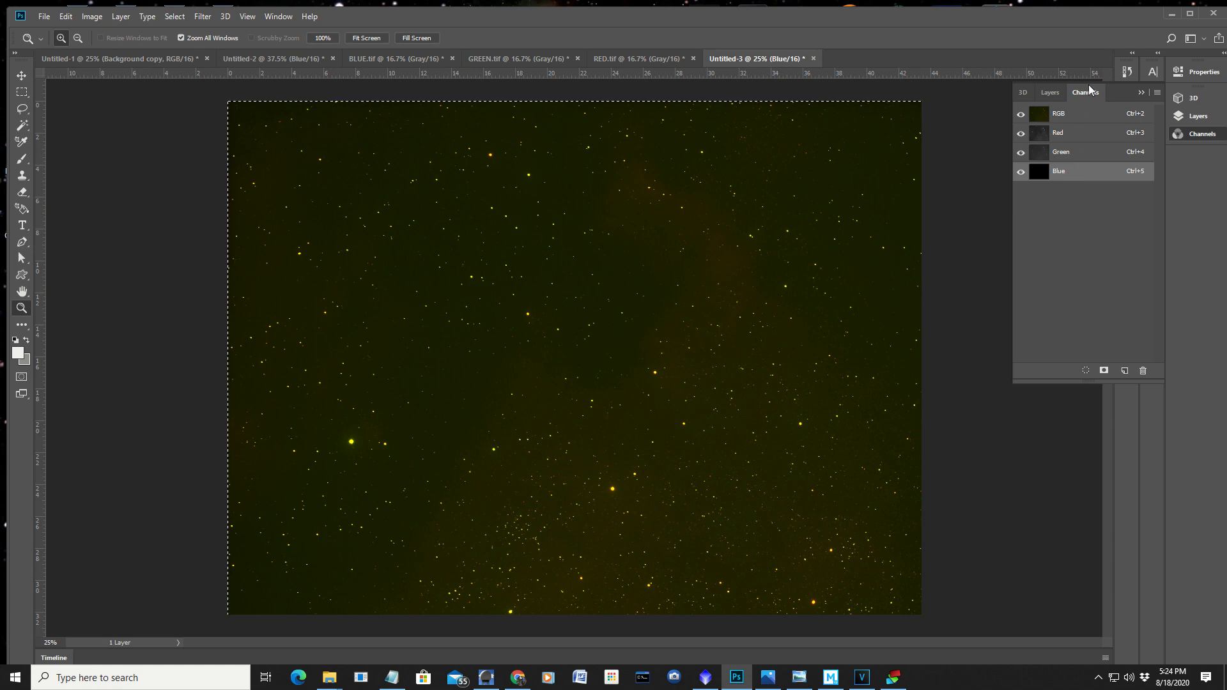
{"action": "mouse_move", "coordinate": [1081, 177]}
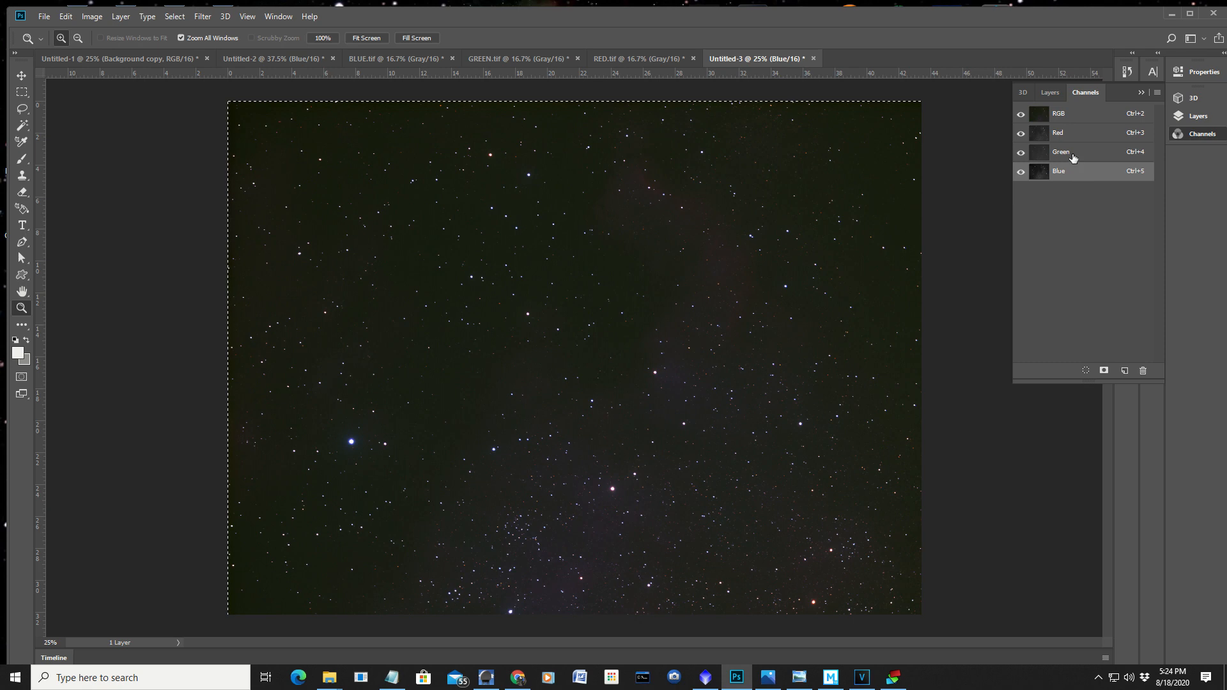
{"action": "mouse_move", "coordinate": [1031, 95]}
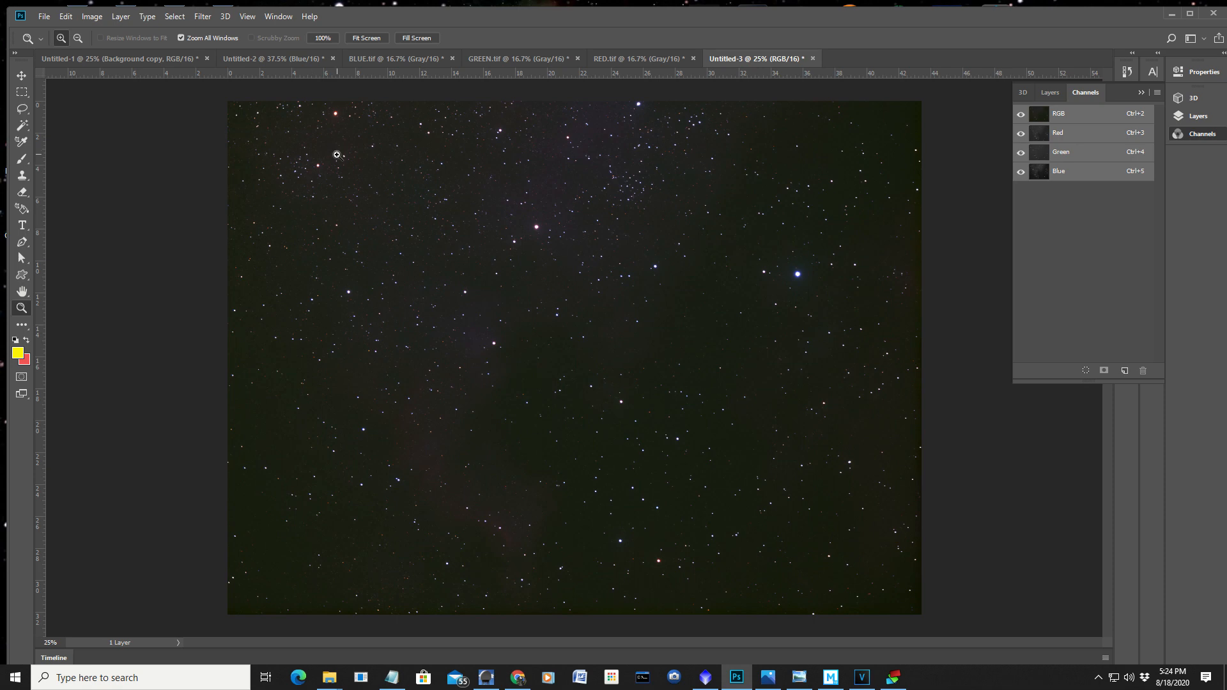
{"action": "mouse_move", "coordinate": [657, 531]}
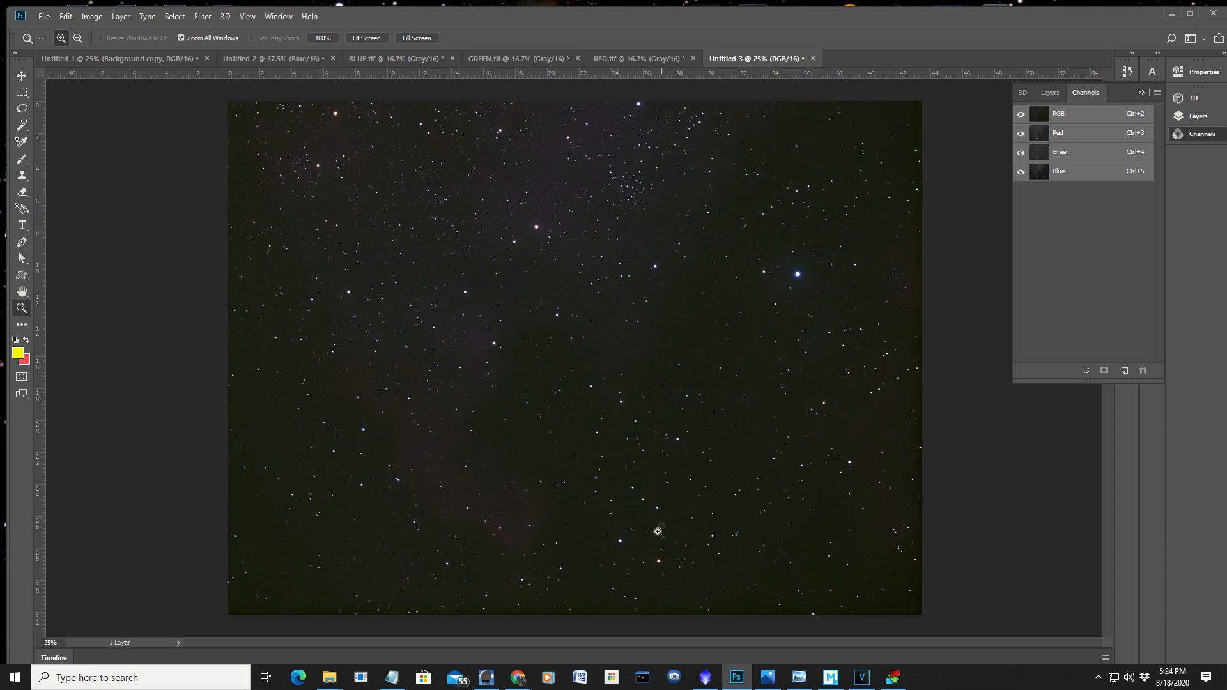
{"action": "mouse_move", "coordinate": [577, 228]}
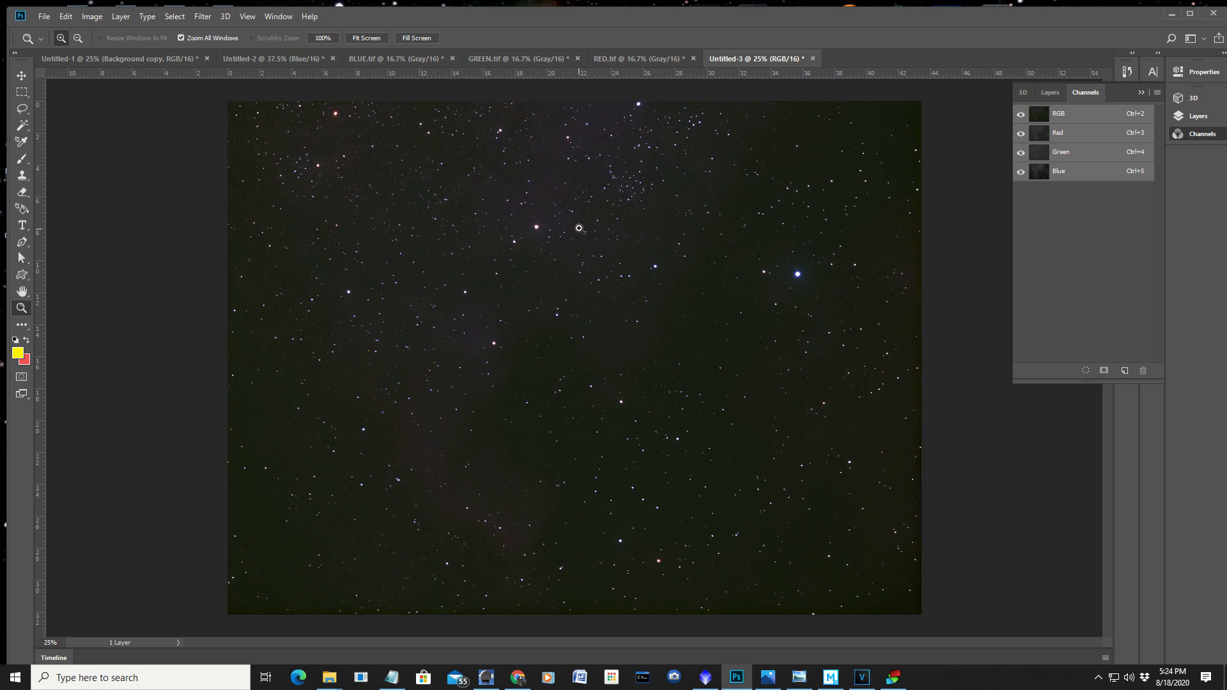
{"action": "mouse_move", "coordinate": [534, 102]}
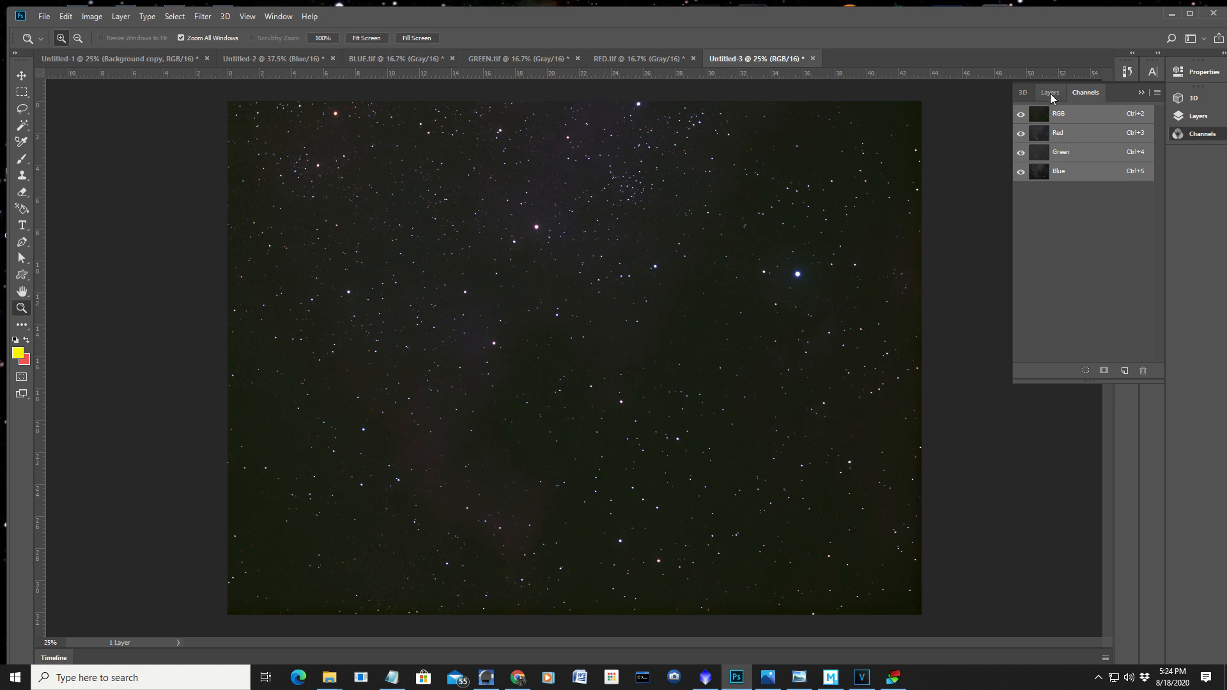
Step: Switch back to the layers list and invoke the Camera Raw Filter on the merged RGB image
{"action": "left_click", "coordinate": [1050, 92]}
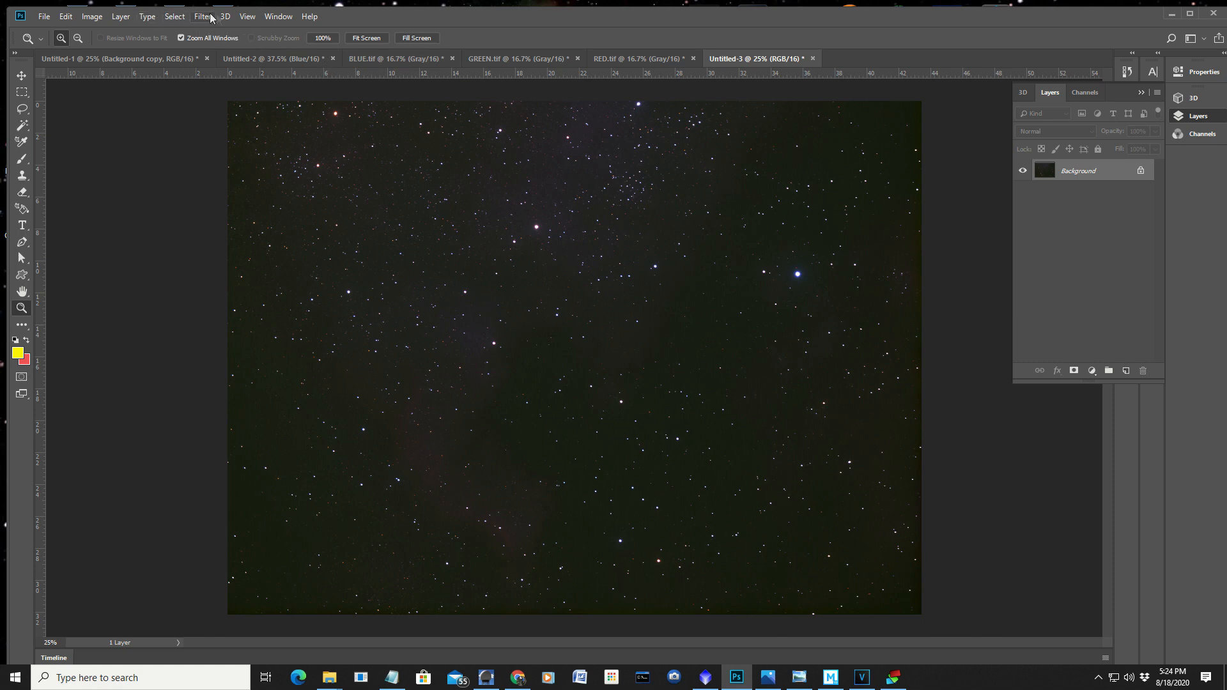
{"action": "left_click", "coordinate": [202, 15]}
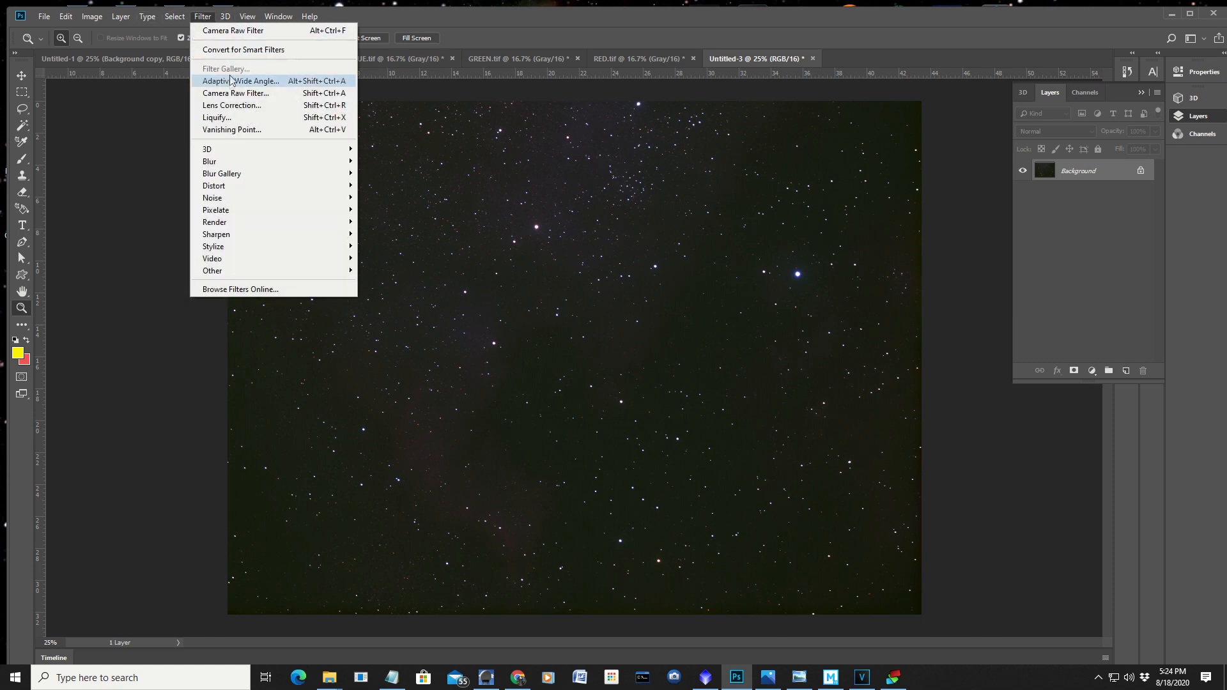
{"action": "mouse_move", "coordinate": [243, 49]}
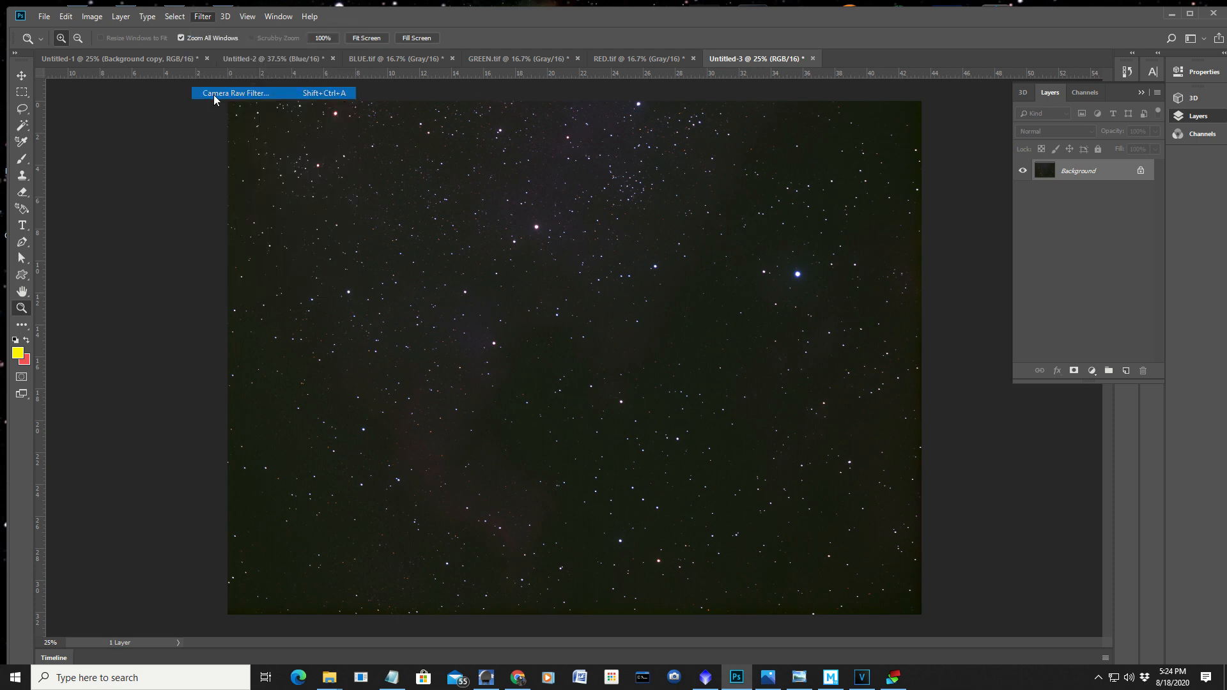
{"action": "left_click", "coordinate": [239, 94]}
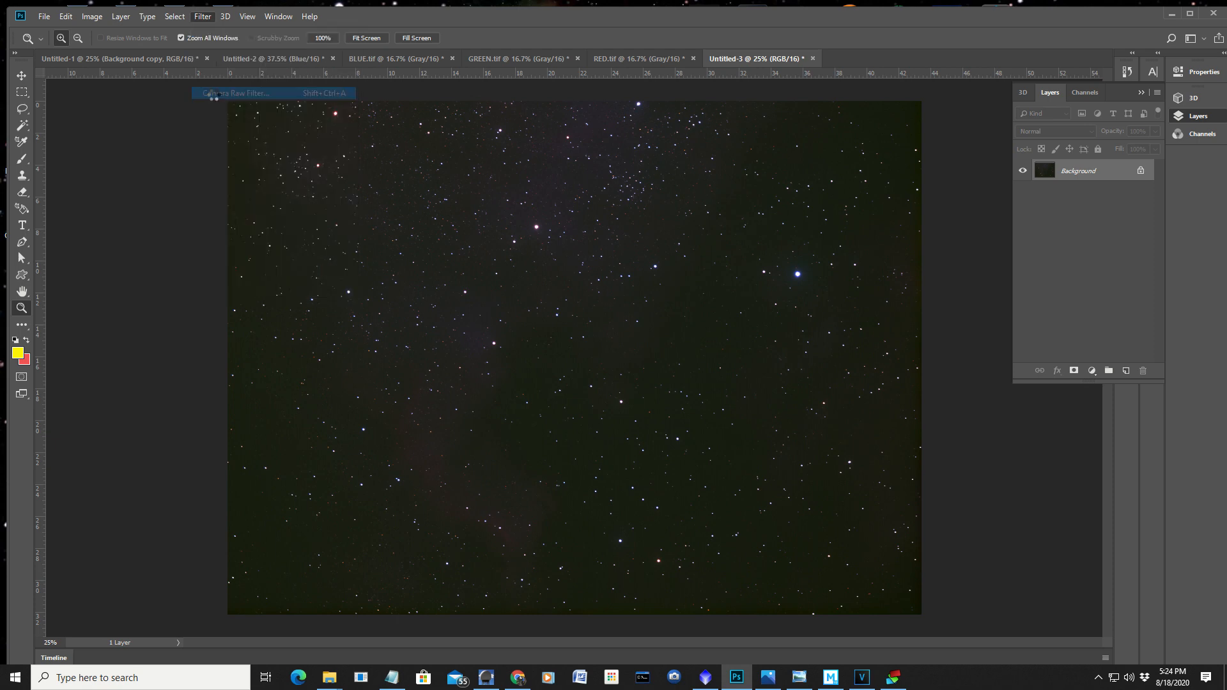
Step: Rebalance the Reds with Selective Color (Cyan -100, Yellow +7, Black -22) and show Untitled-1
{"action": "left_click", "coordinate": [237, 92]}
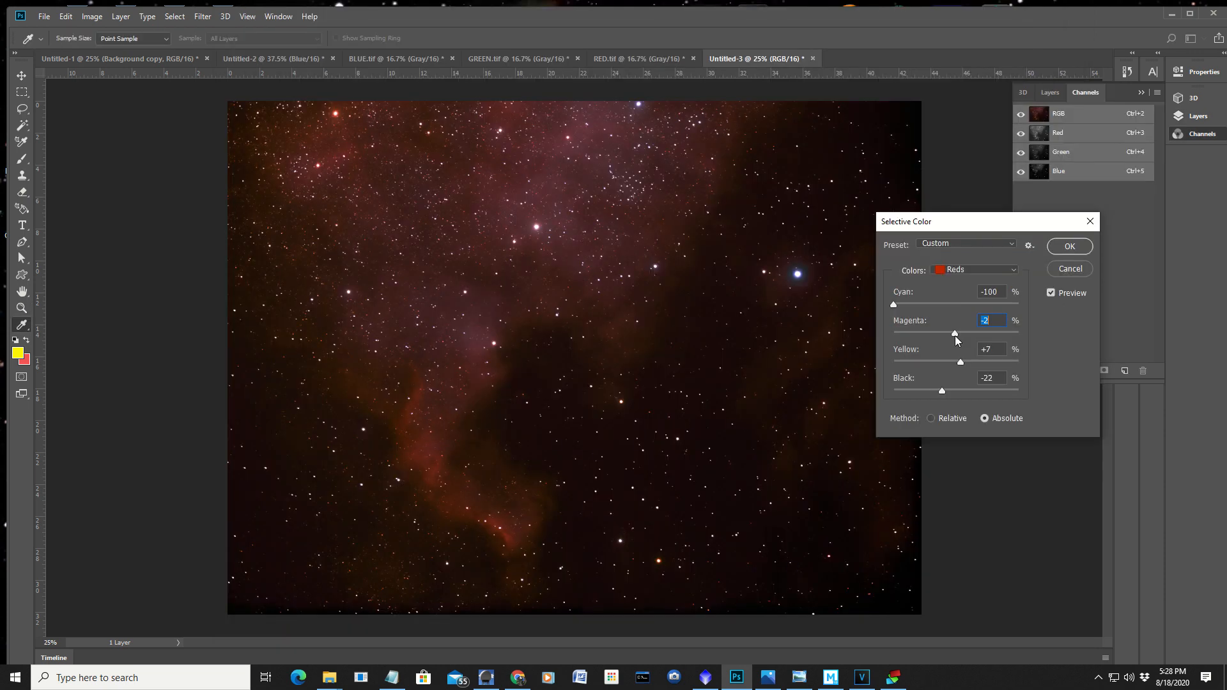
{"action": "left_click", "coordinate": [1068, 245]}
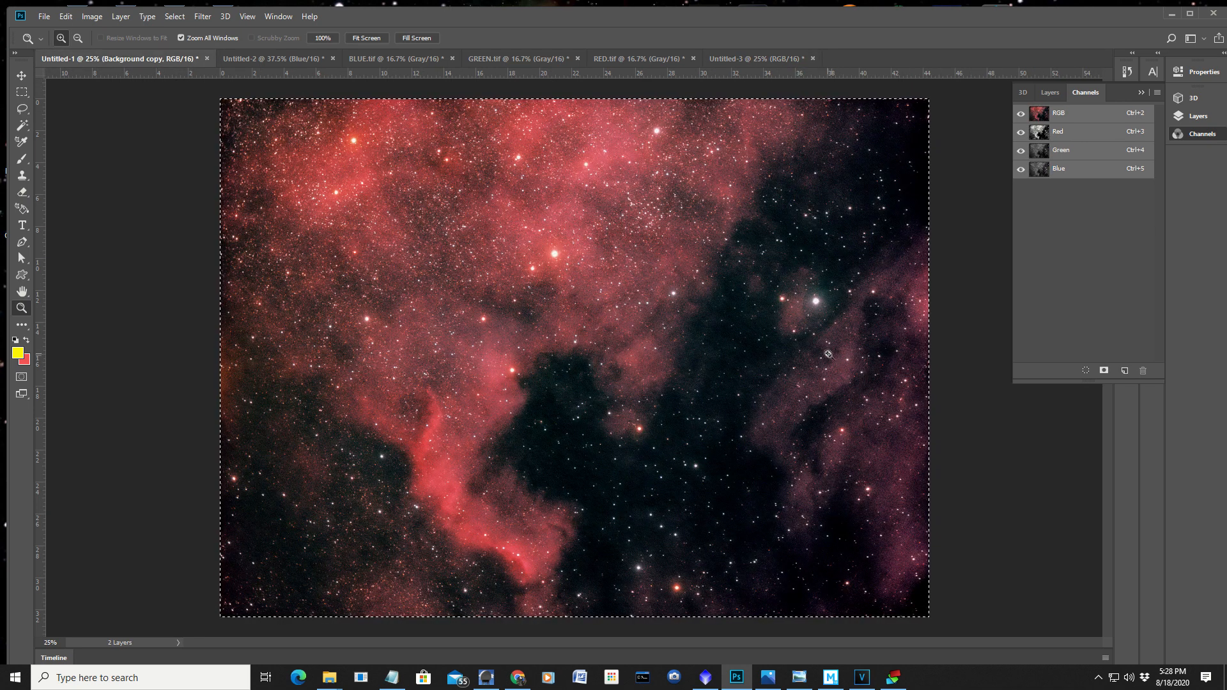
{"action": "mouse_move", "coordinate": [854, 188]}
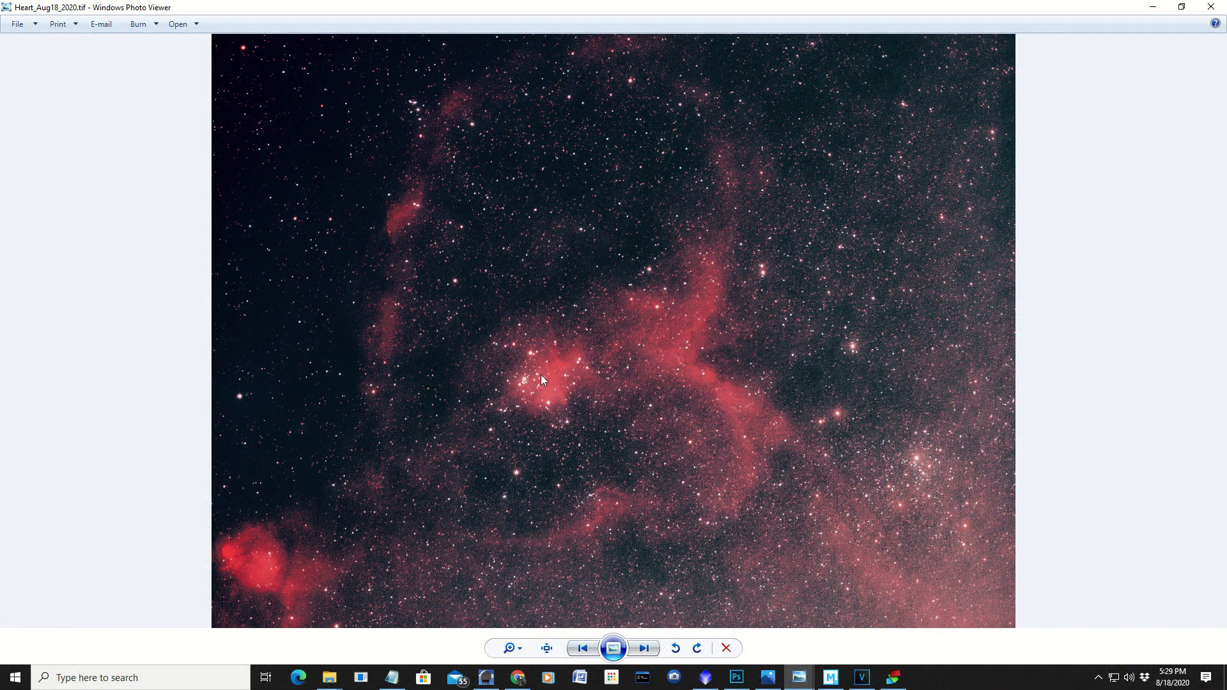
{"action": "mouse_move", "coordinate": [771, 415]}
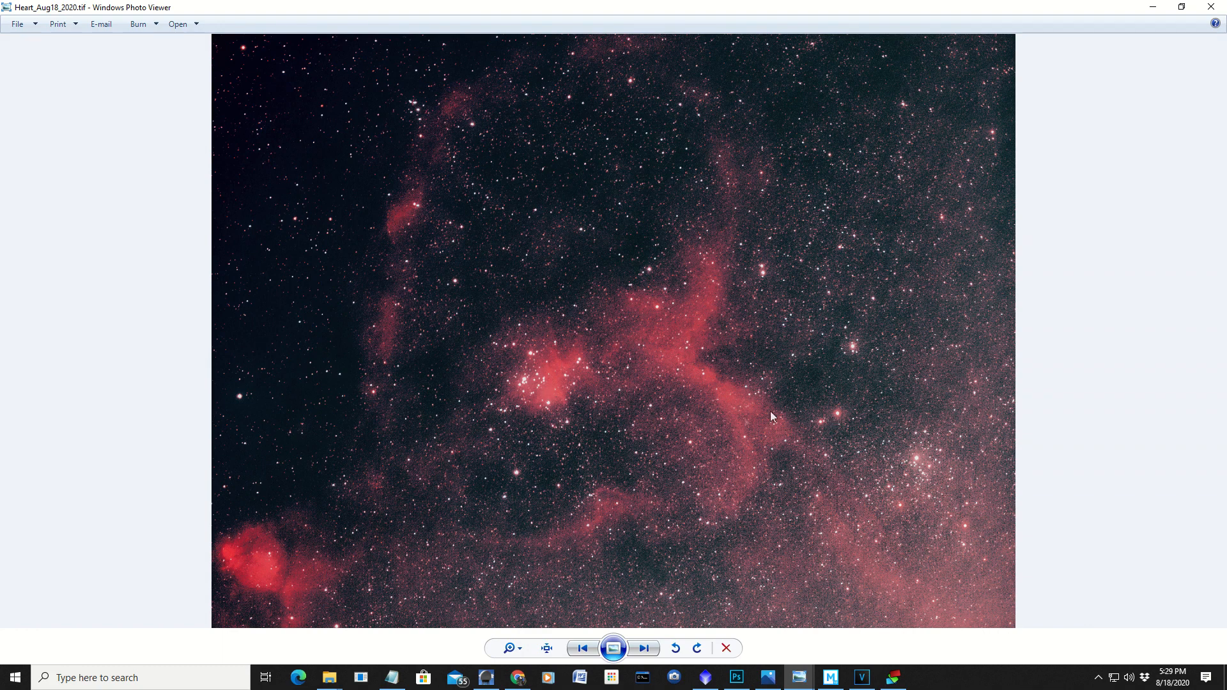
{"action": "mouse_move", "coordinate": [766, 313]}
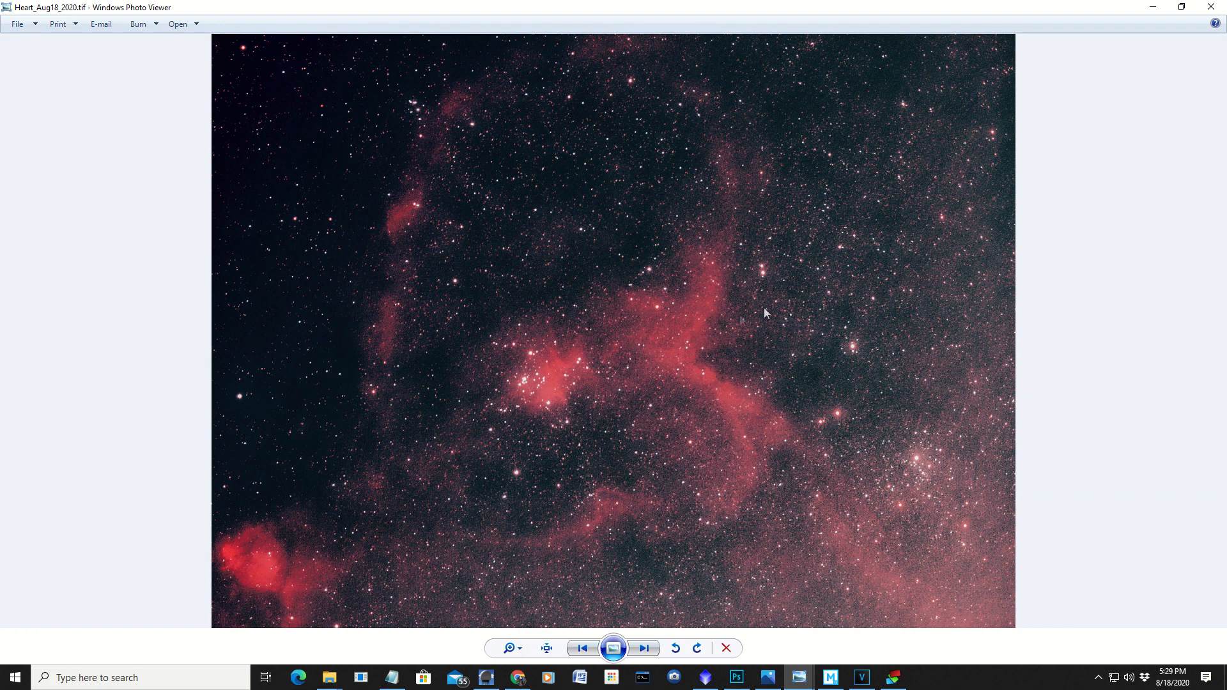
{"action": "mouse_move", "coordinate": [795, 337]}
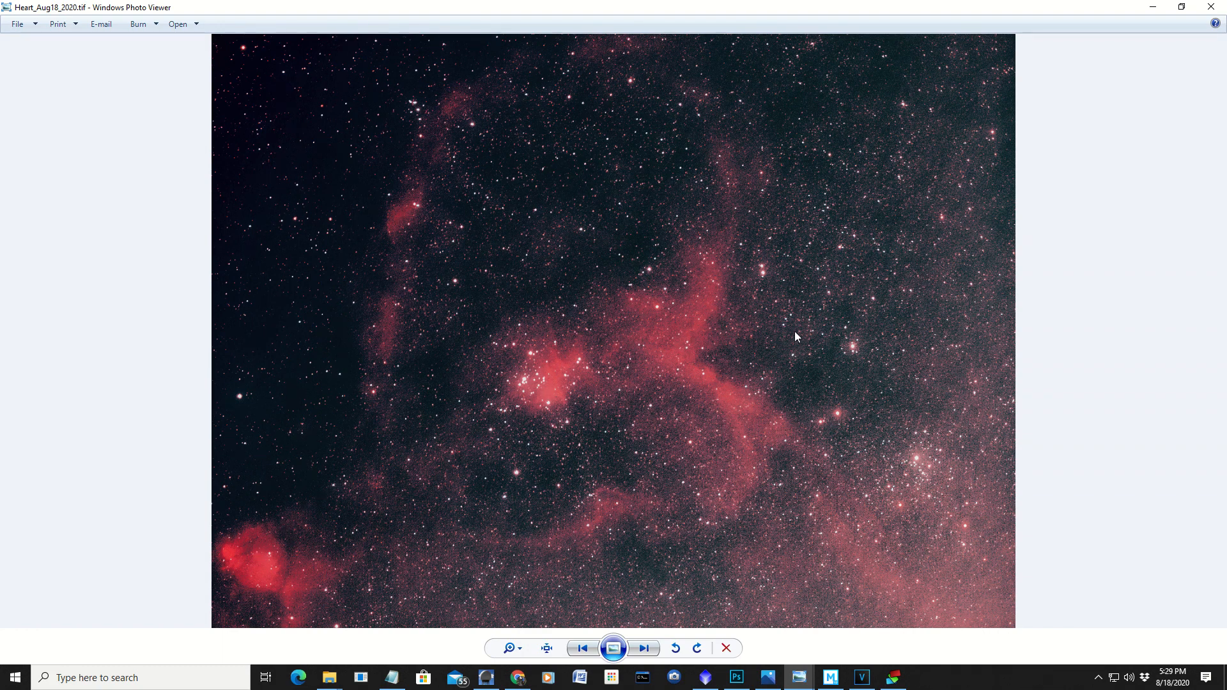
{"action": "mouse_move", "coordinate": [814, 223]}
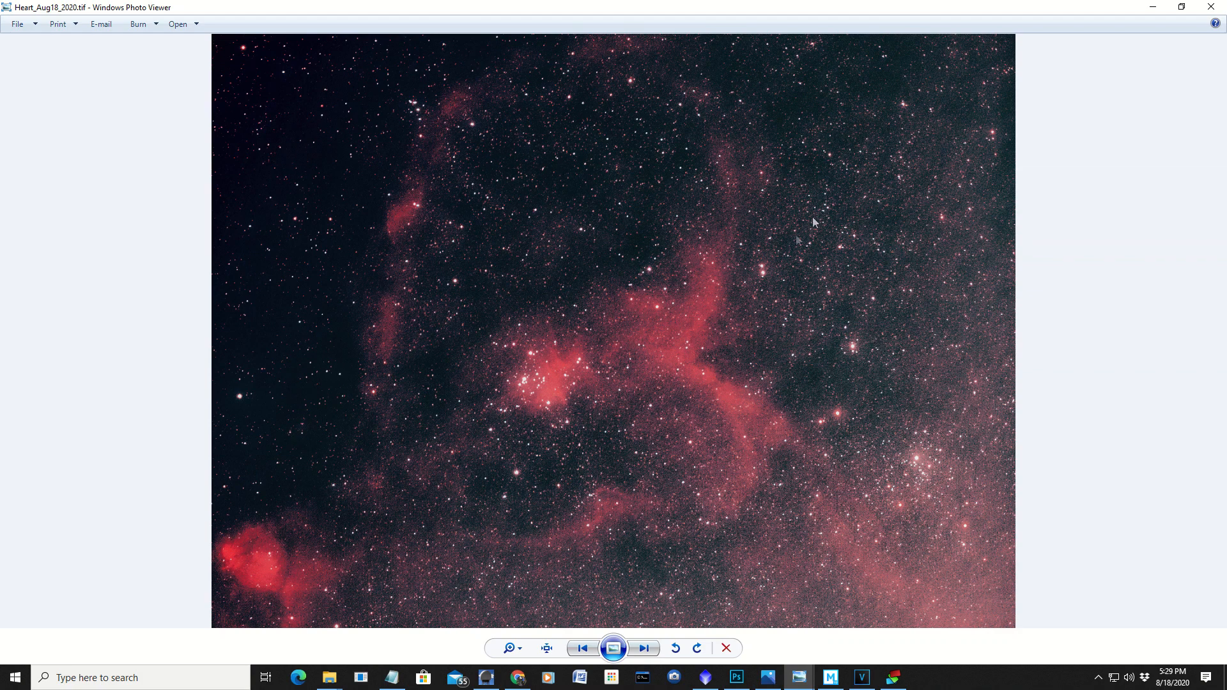
{"action": "mouse_move", "coordinate": [642, 325]}
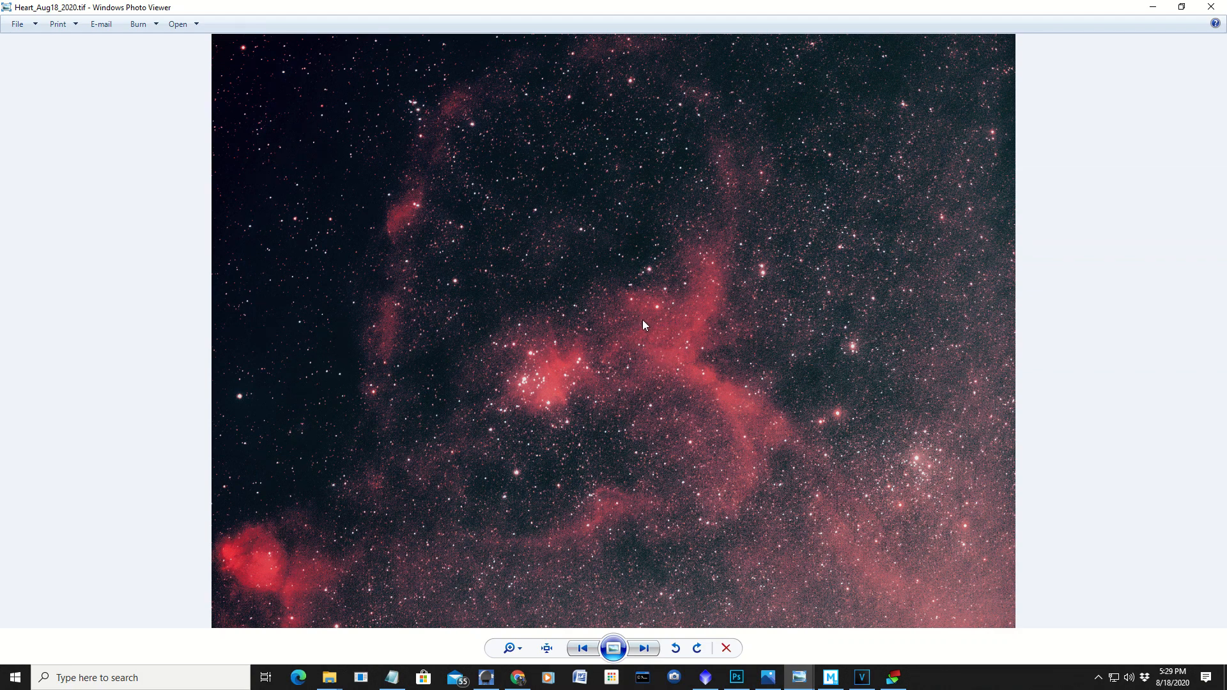
{"action": "mouse_move", "coordinate": [810, 286]}
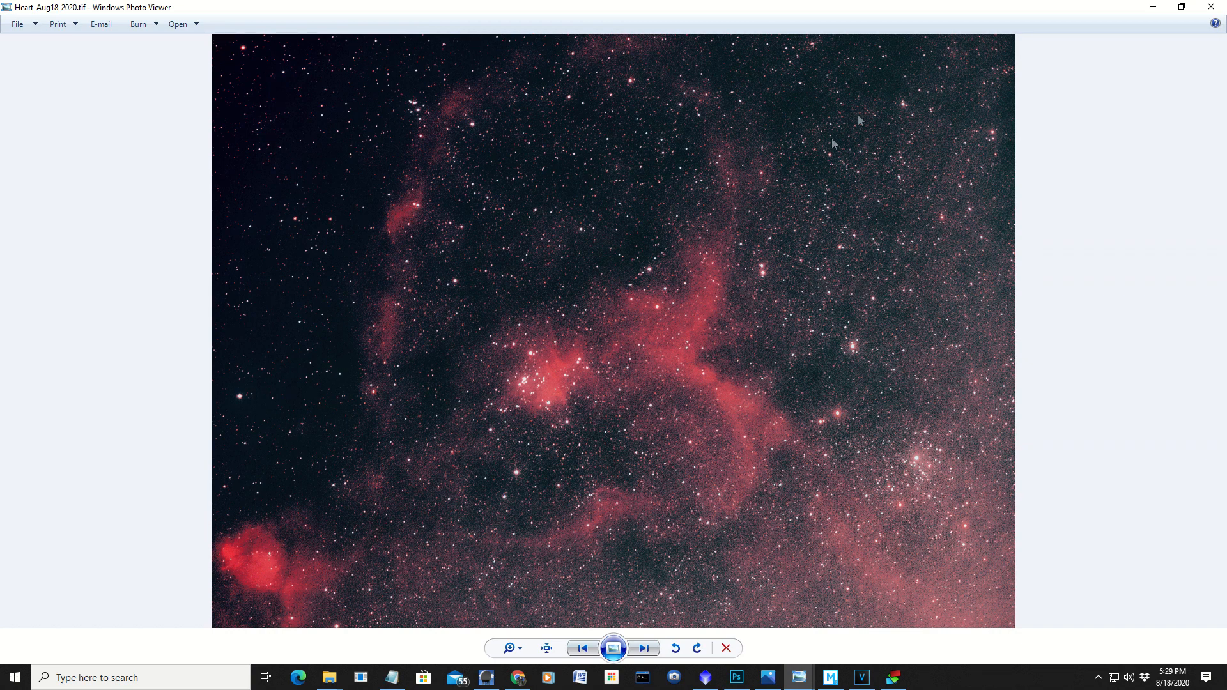
{"action": "mouse_move", "coordinate": [1209, 393]}
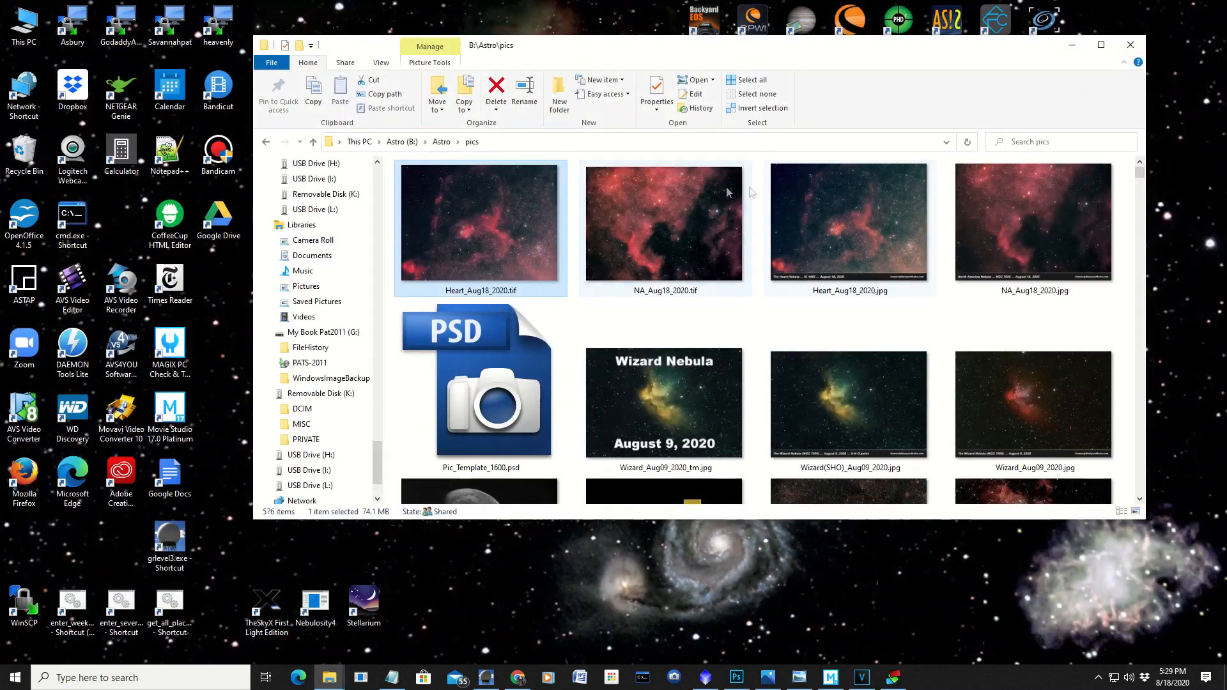
{"action": "mouse_move", "coordinate": [659, 232]}
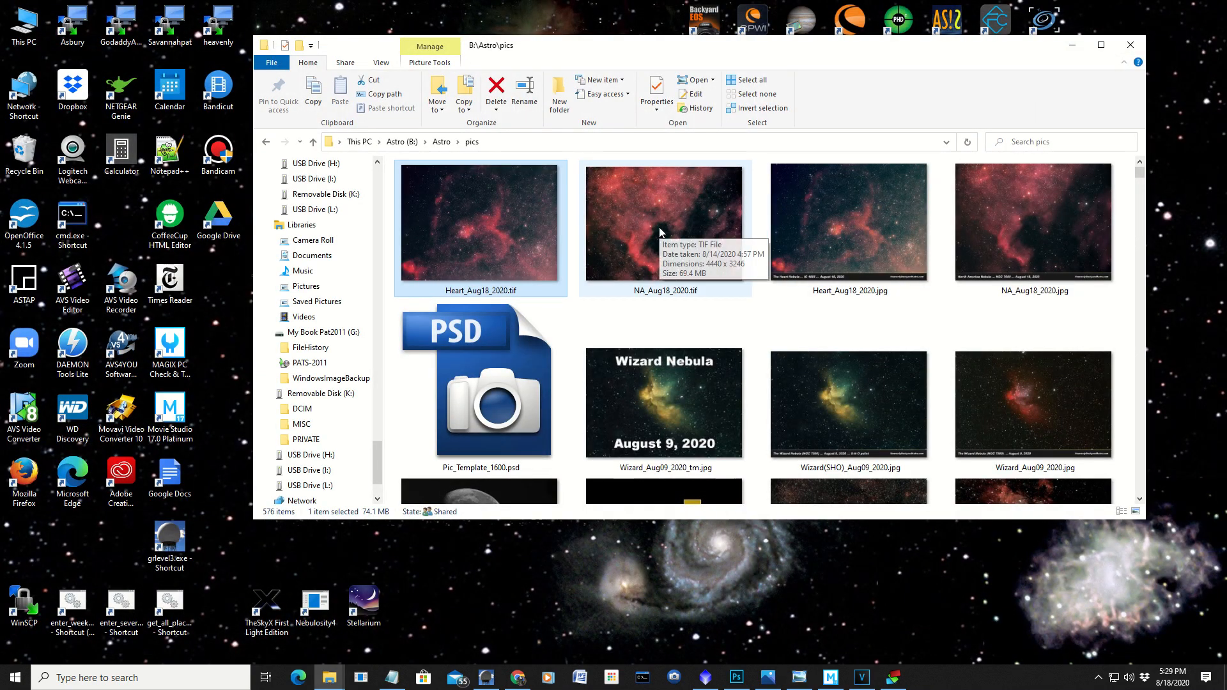
Step: Open NA_Aug18_2020.tif from File Explorer in Windows Photo Viewer
{"action": "double_click", "coordinate": [663, 222]}
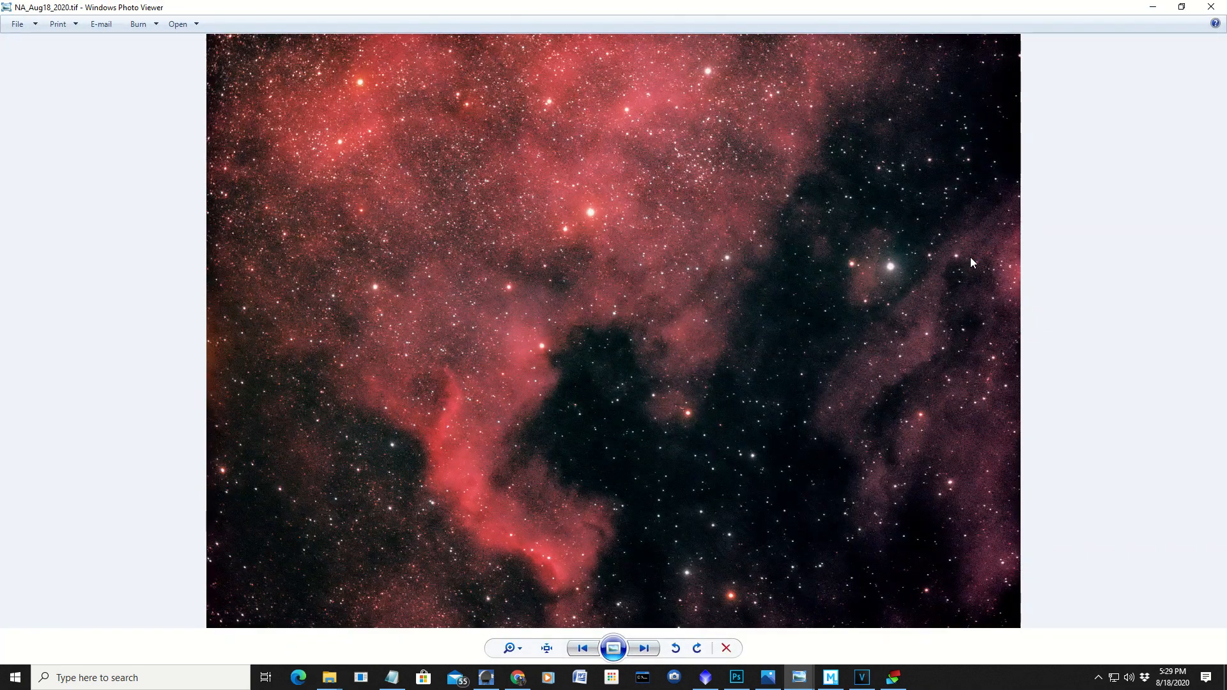
{"action": "mouse_move", "coordinate": [1046, 303]}
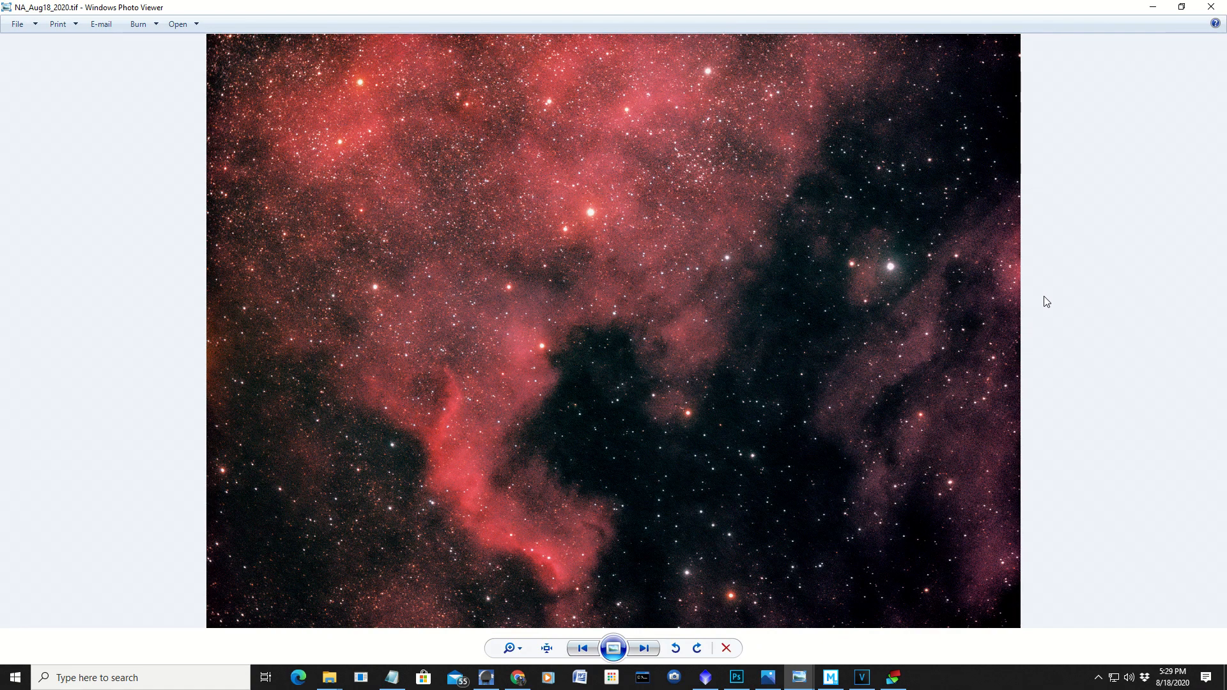
{"action": "mouse_move", "coordinate": [1118, 328]}
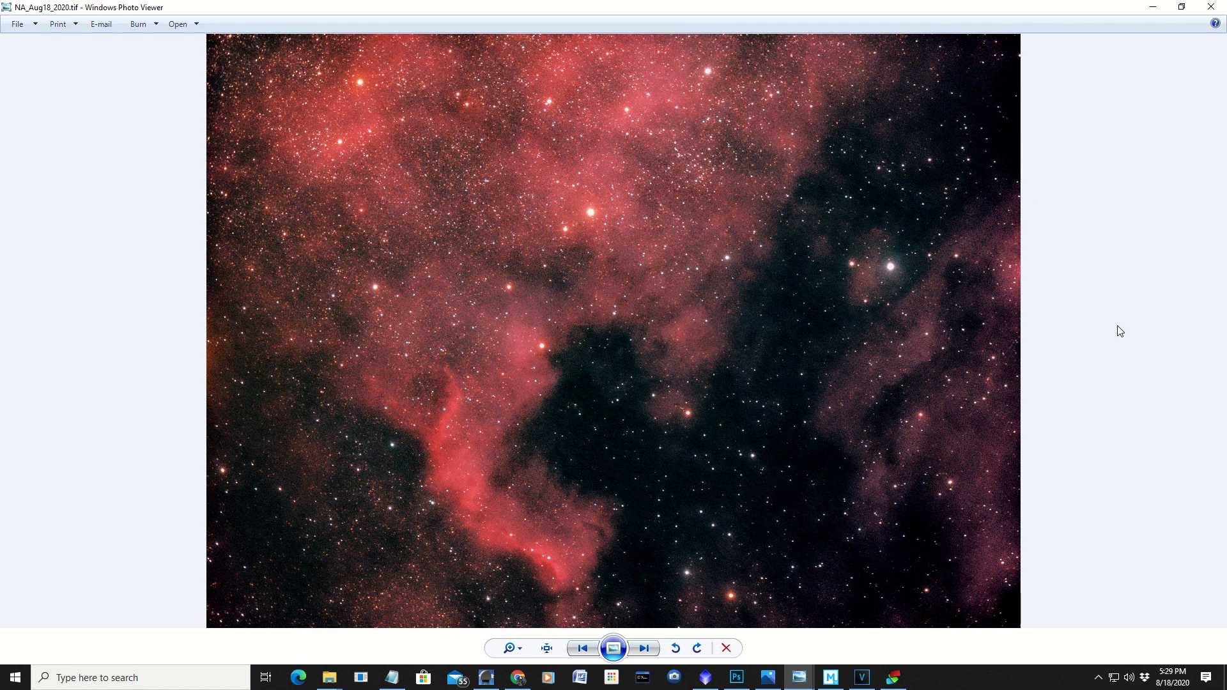
{"action": "mouse_move", "coordinate": [1123, 332]}
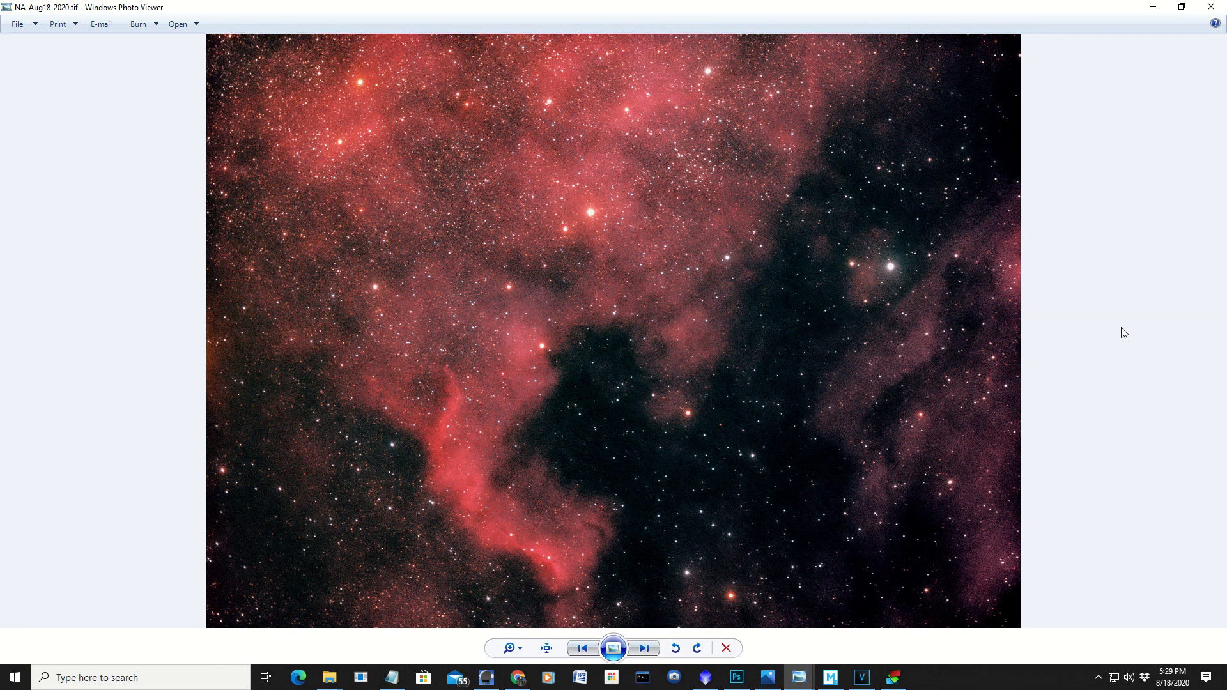
{"action": "mouse_move", "coordinate": [1124, 340]}
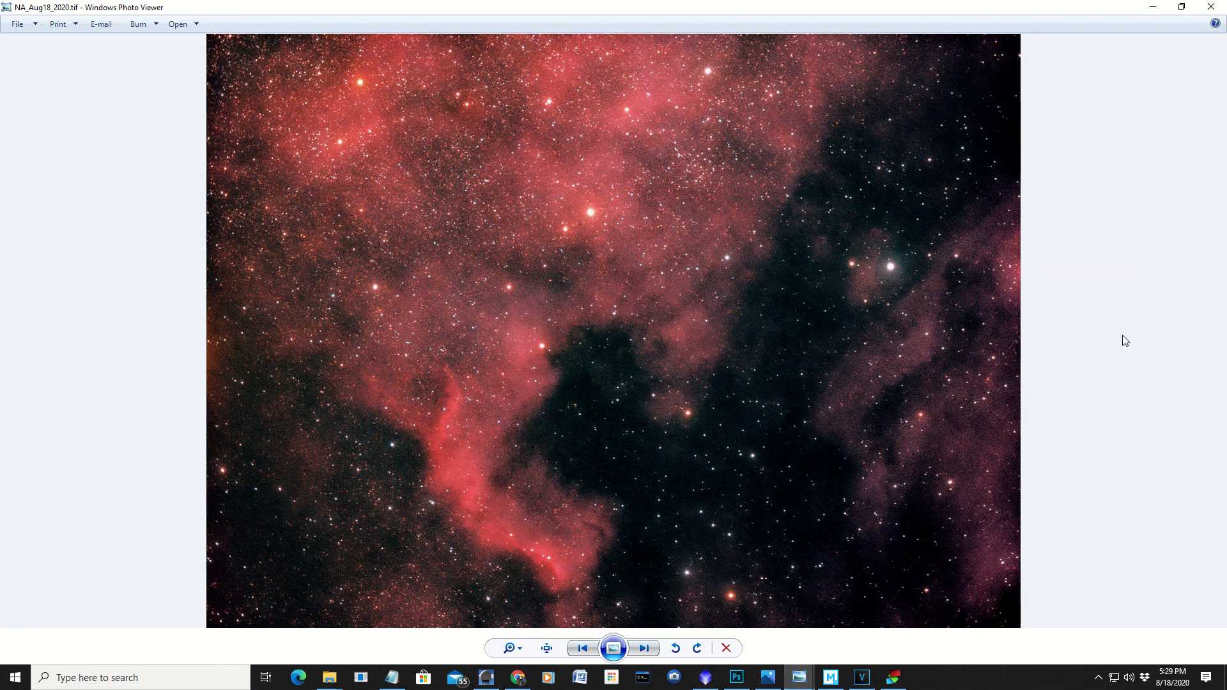
{"action": "mouse_move", "coordinate": [1105, 348]}
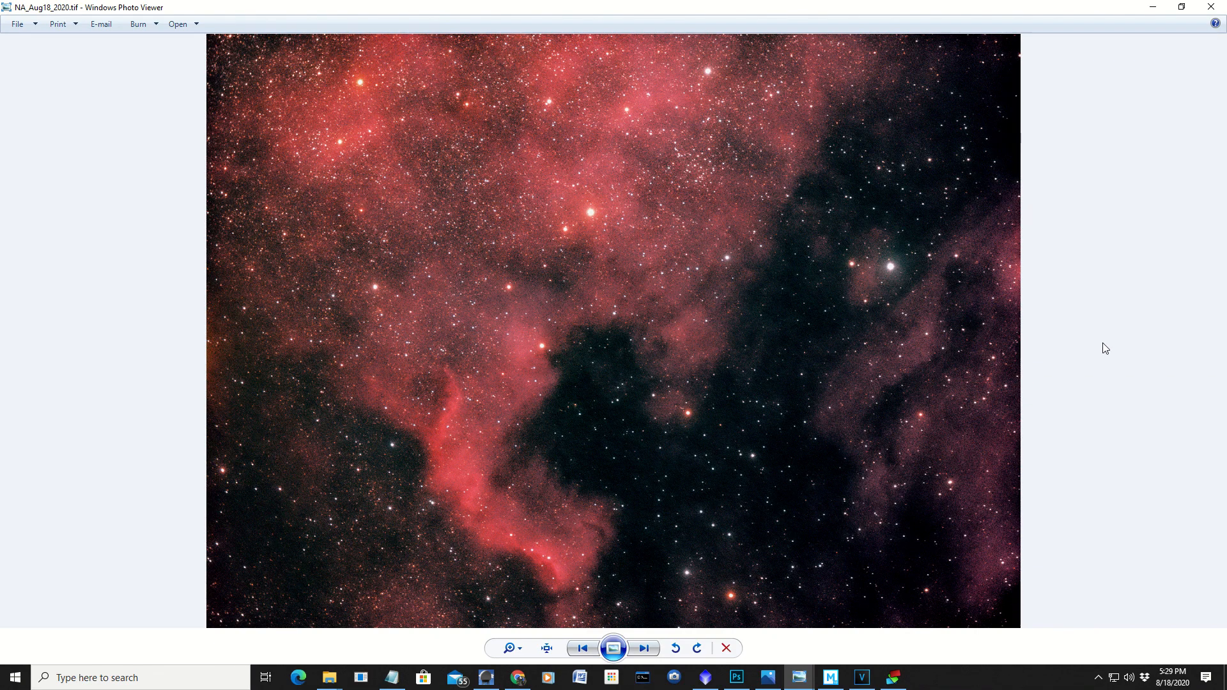
{"action": "mouse_move", "coordinate": [1089, 322]}
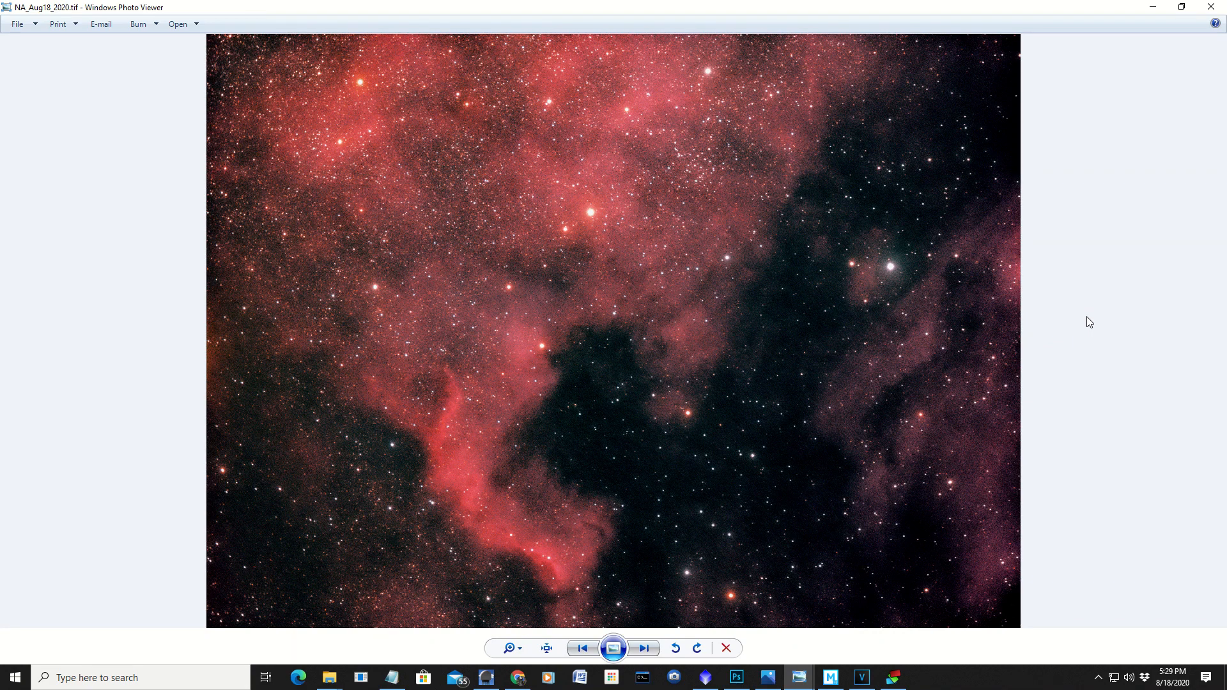
{"action": "mouse_move", "coordinate": [1132, 250]}
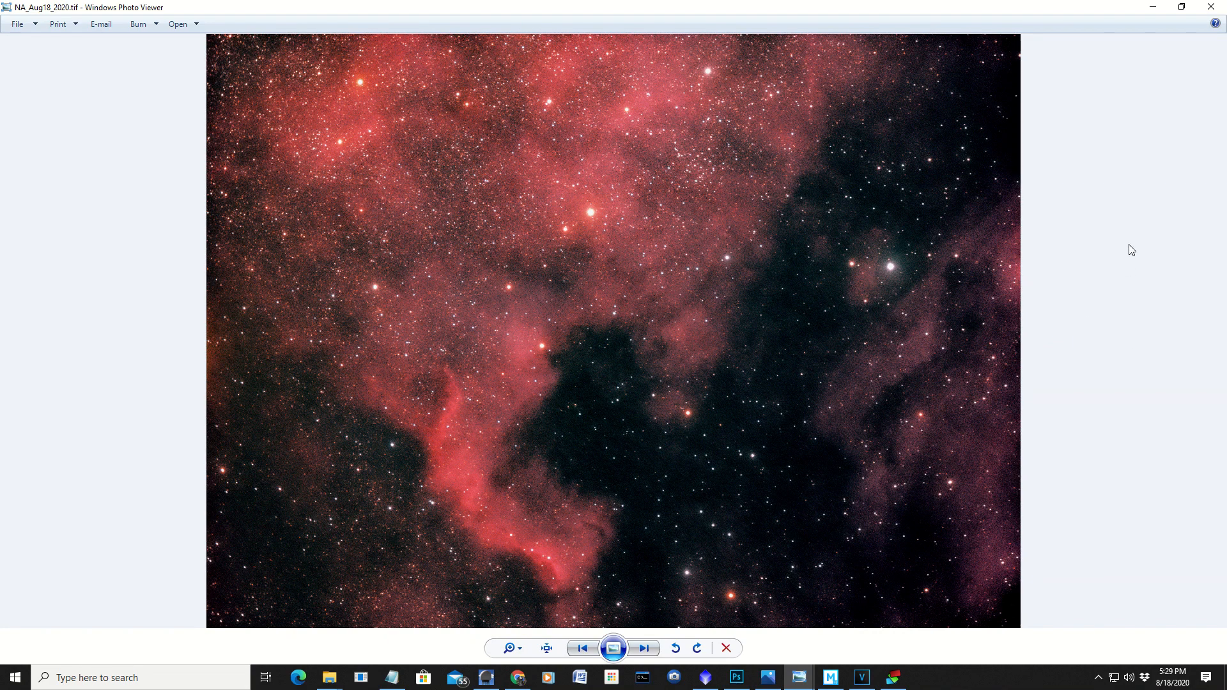
{"action": "mouse_move", "coordinate": [1127, 262]}
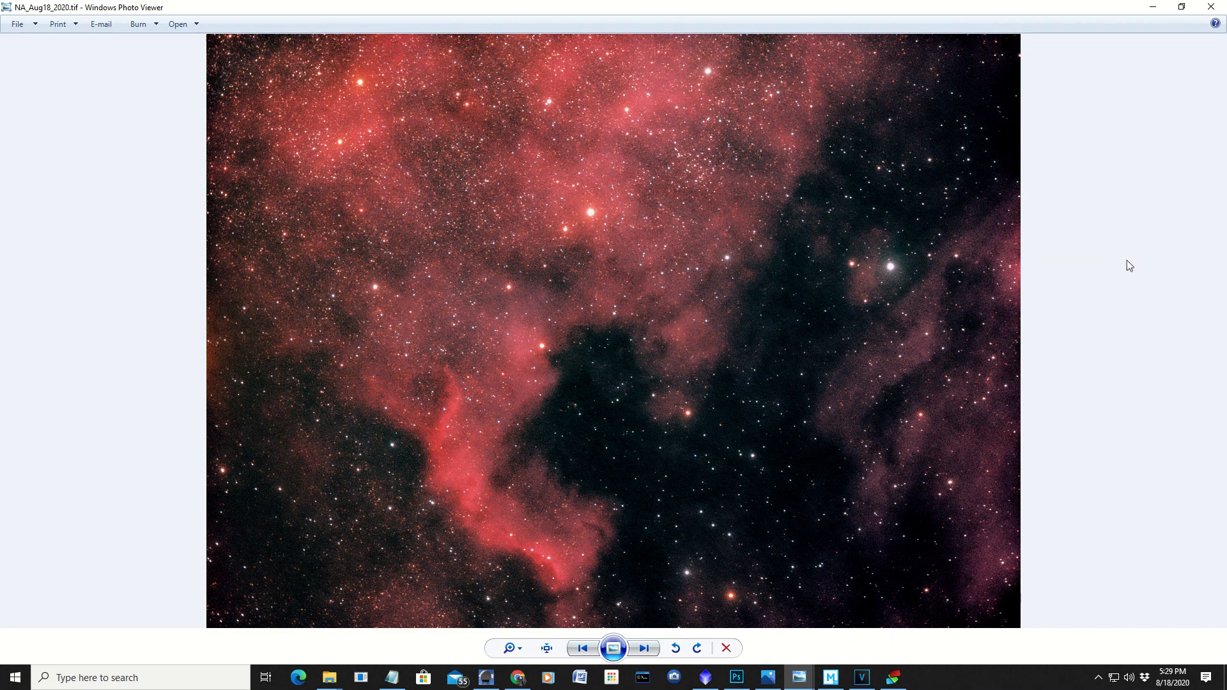
{"action": "mouse_move", "coordinate": [1087, 276]}
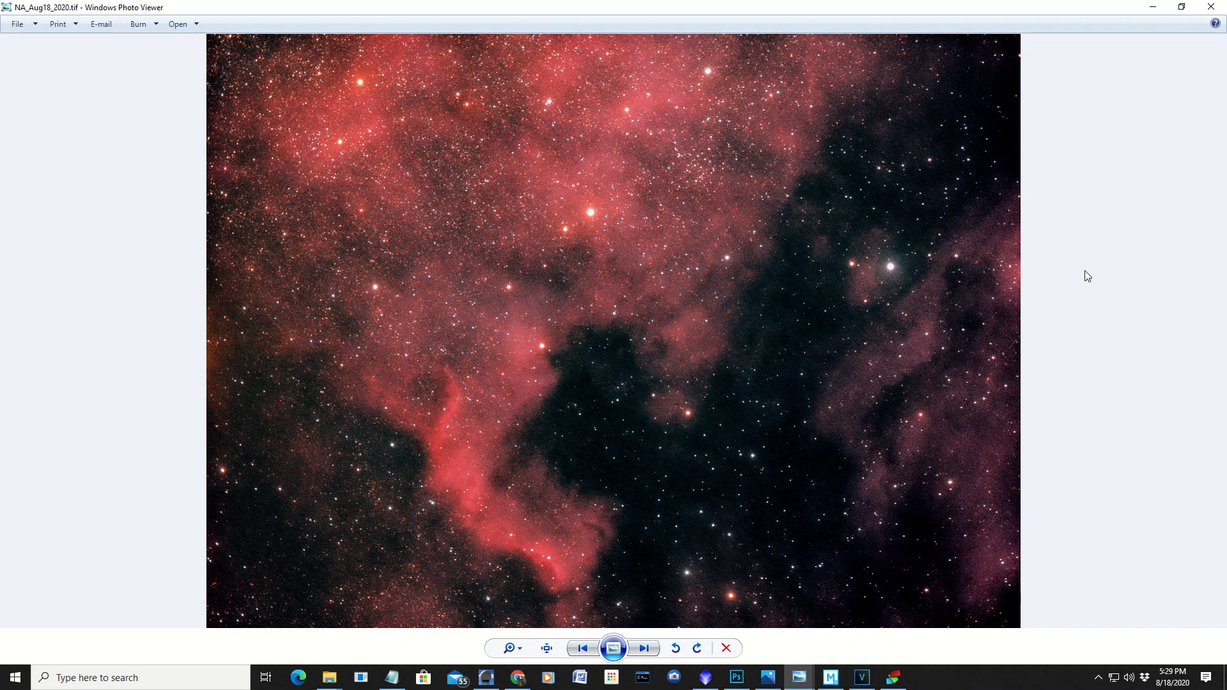
{"action": "mouse_move", "coordinate": [897, 267]}
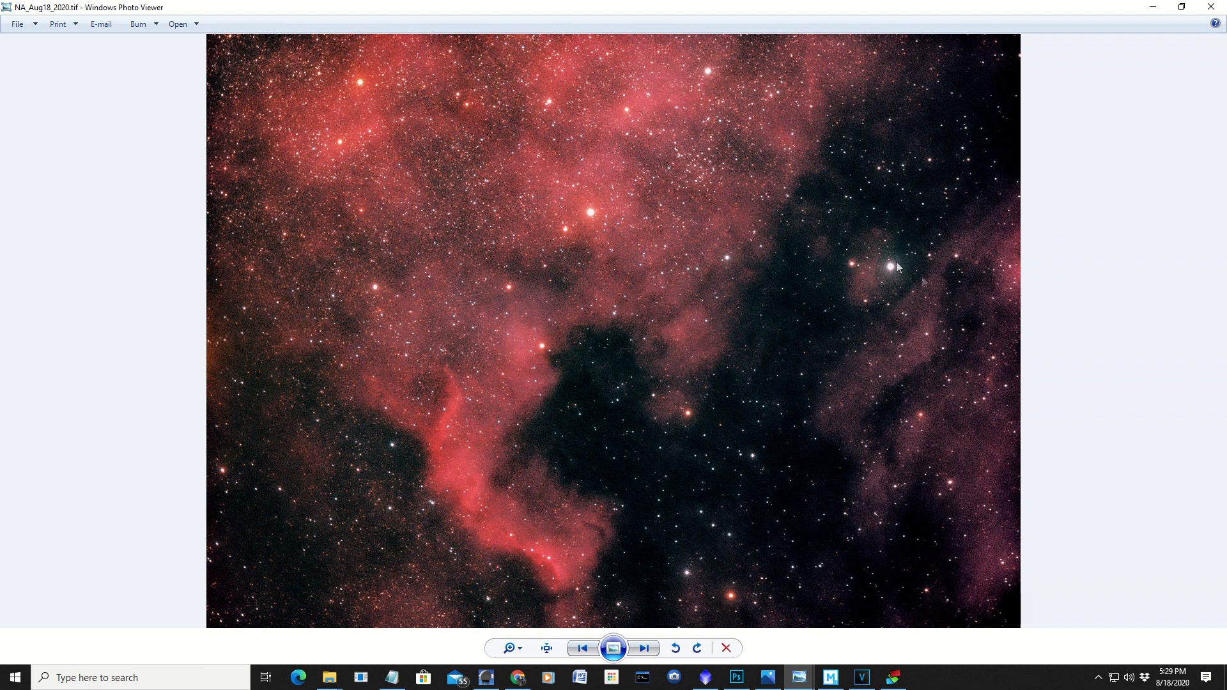
{"action": "mouse_move", "coordinate": [726, 249]}
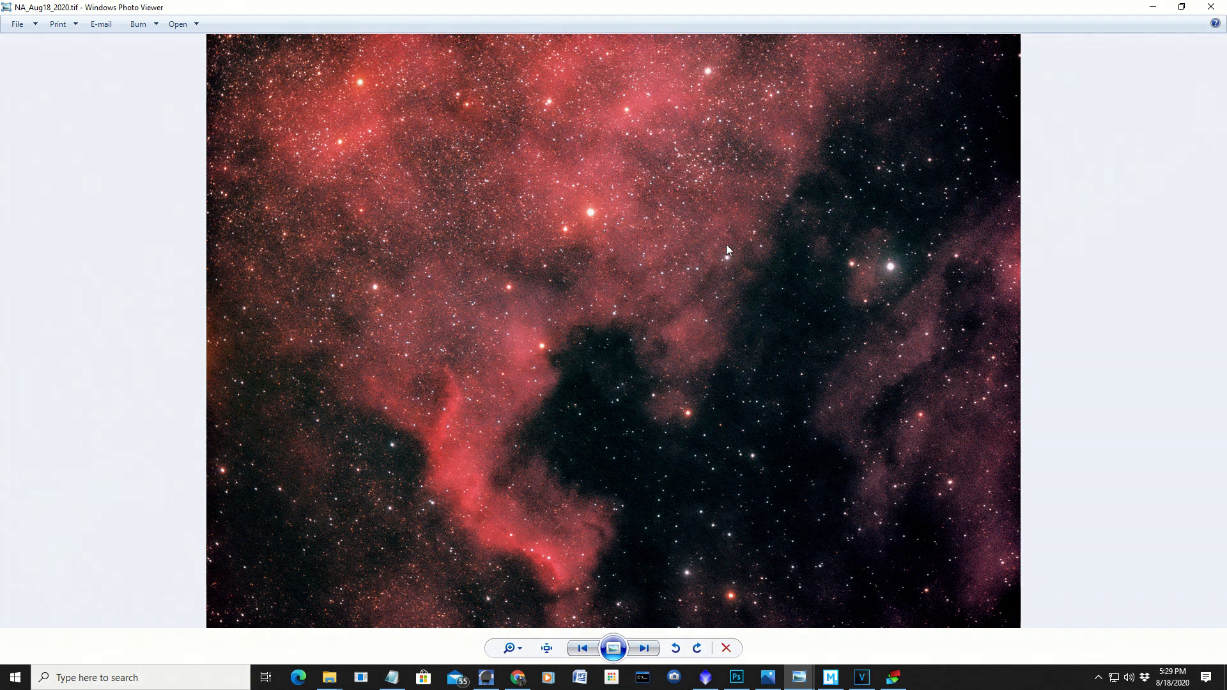